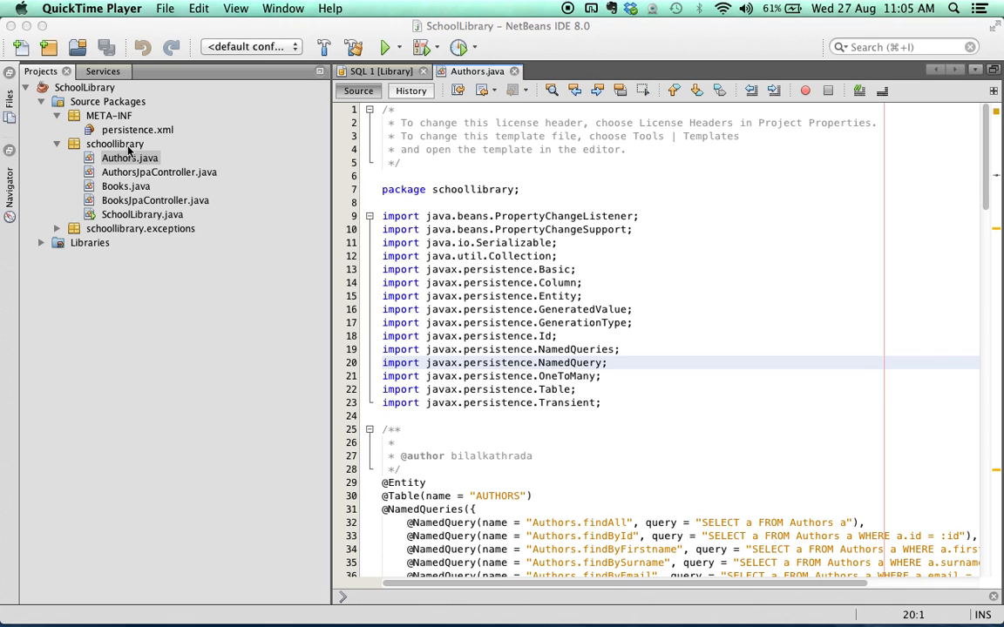
# Inspect AuthorsJpaController, then review persistence.xml in Source and Design views and close it
pyautogui.click(159, 171)
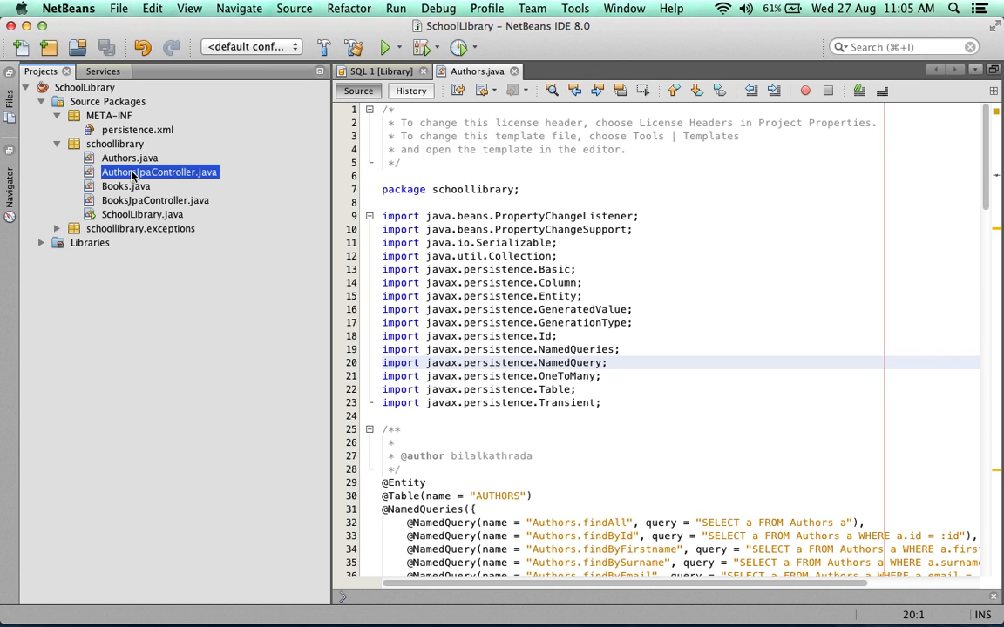
pyautogui.moveTo(402, 195)
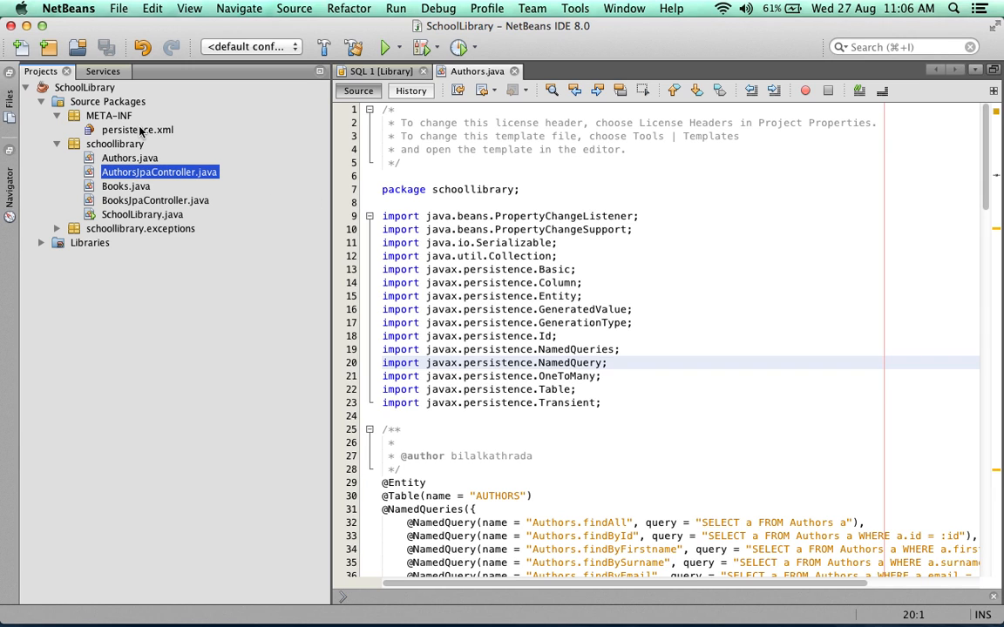
pyautogui.moveTo(69, 129)
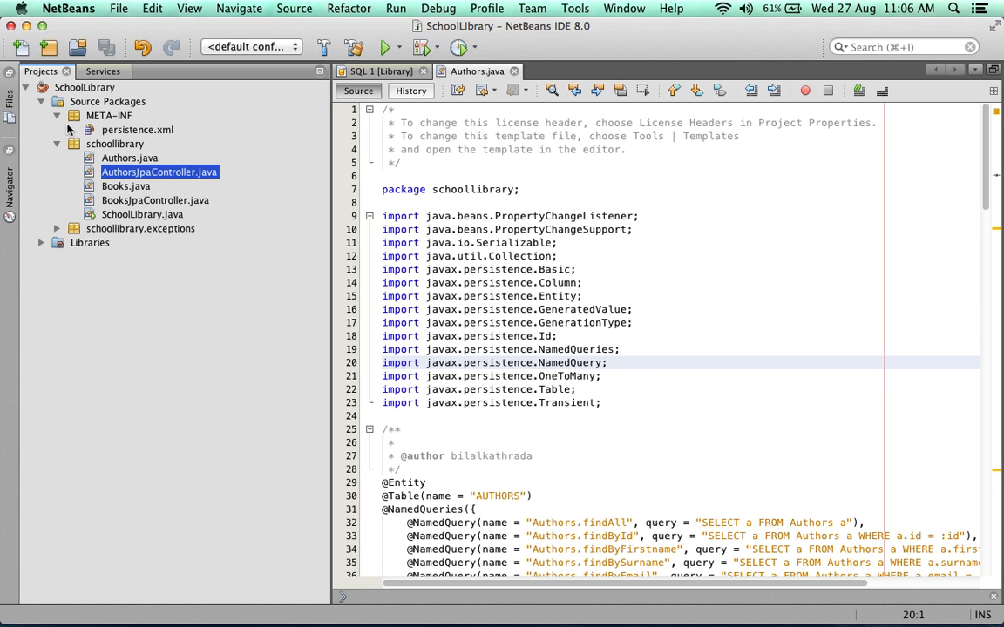
pyautogui.click(137, 129)
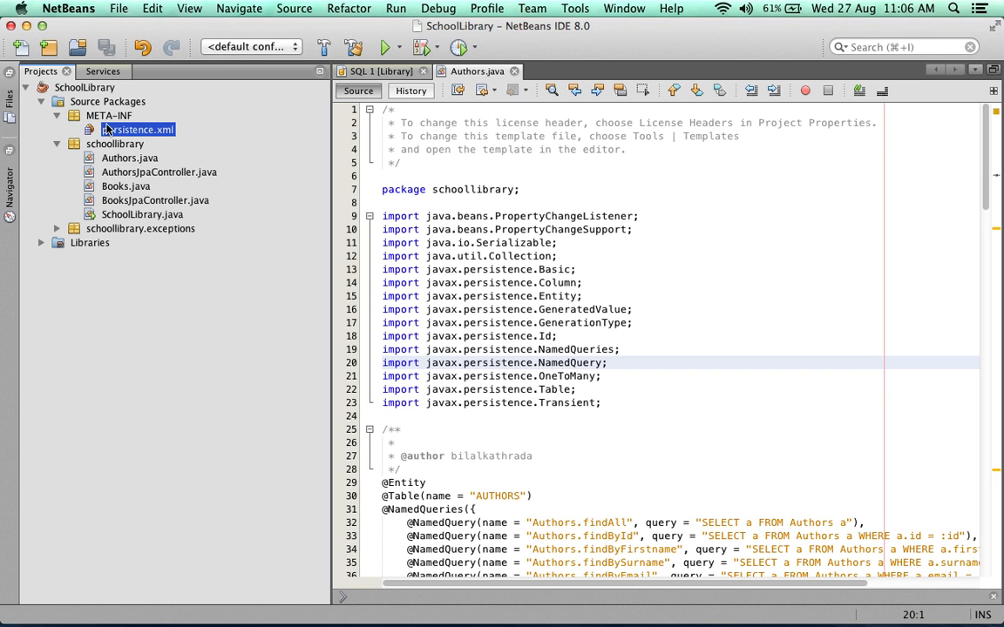
pyautogui.doubleClick(137, 129)
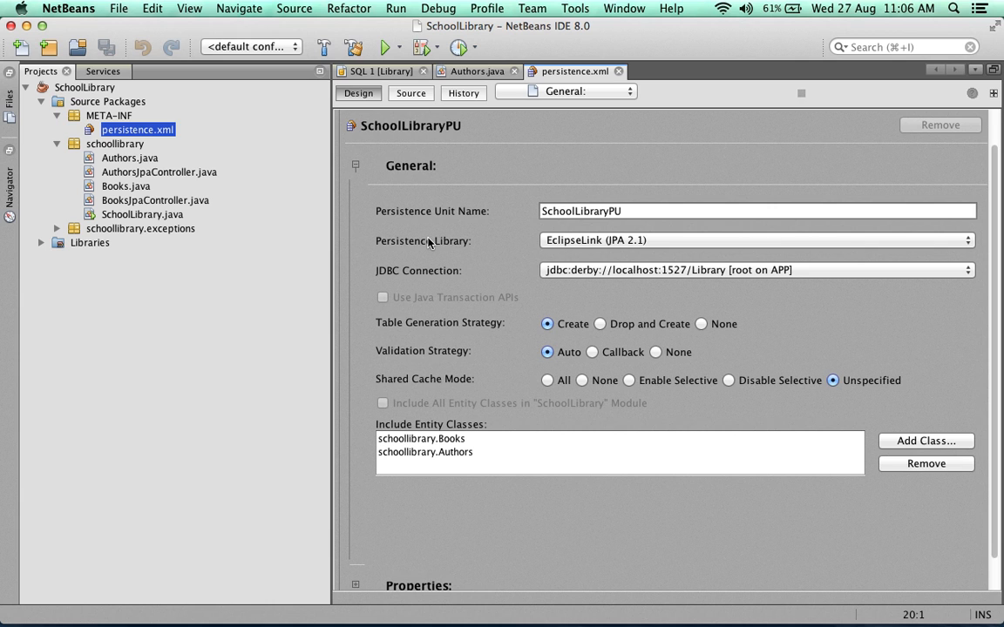
pyautogui.click(410, 94)
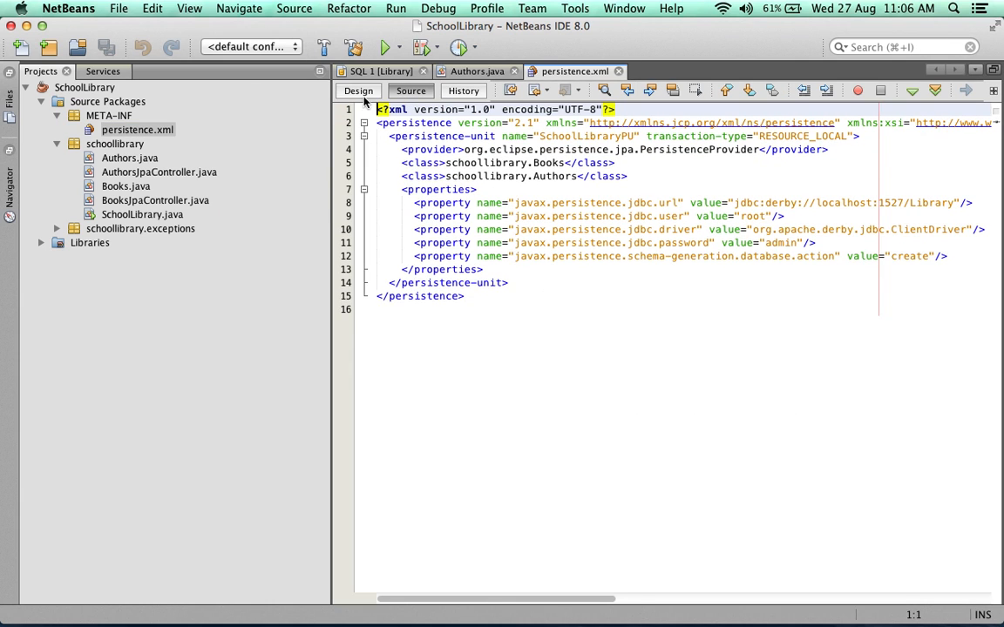
pyautogui.click(358, 94)
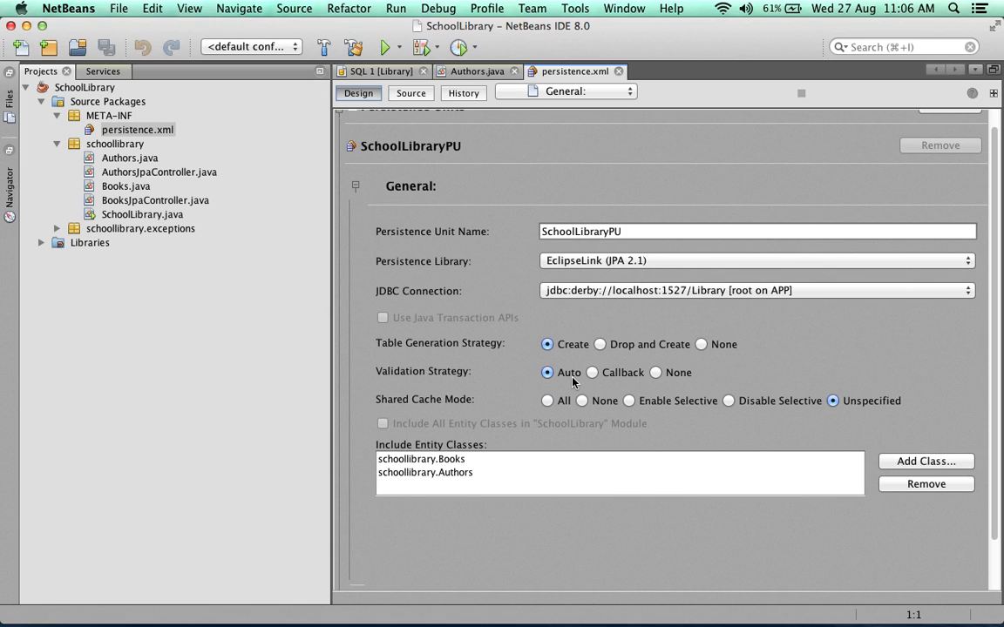
pyautogui.moveTo(613, 224)
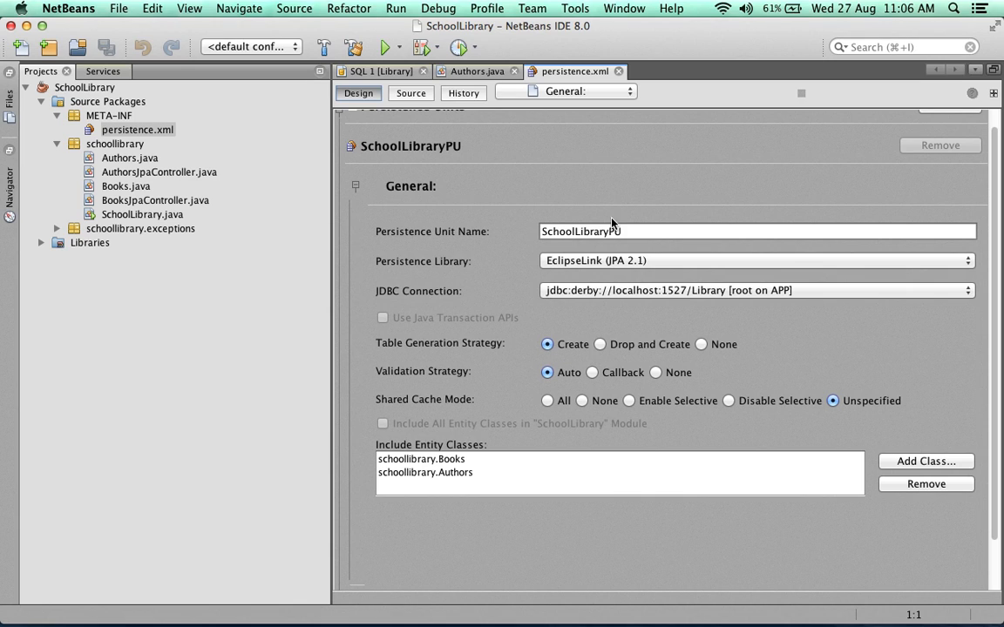
pyautogui.moveTo(466, 239)
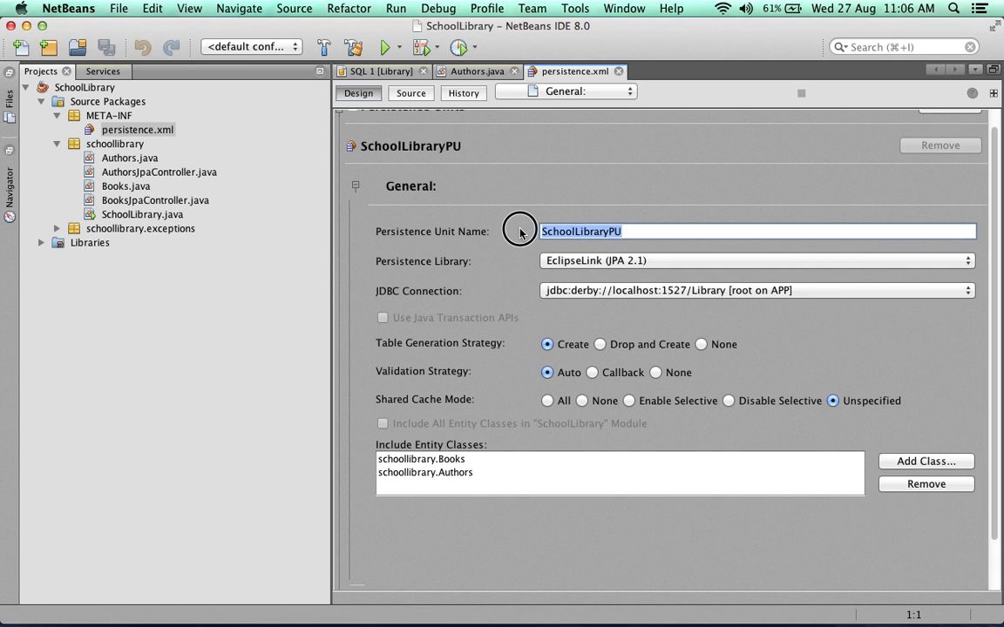
pyautogui.moveTo(522, 232)
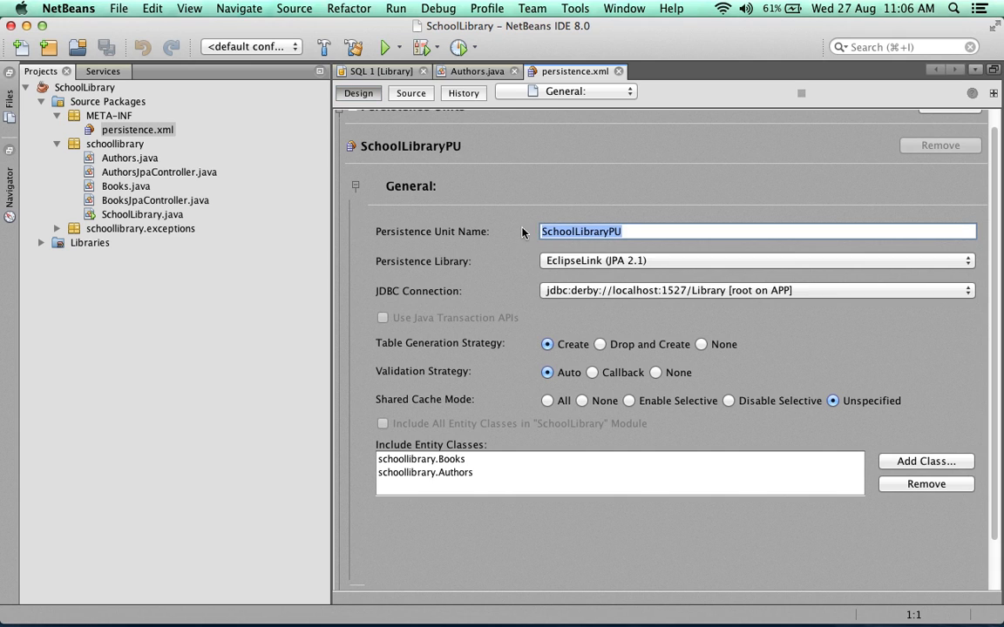
pyautogui.moveTo(504, 302)
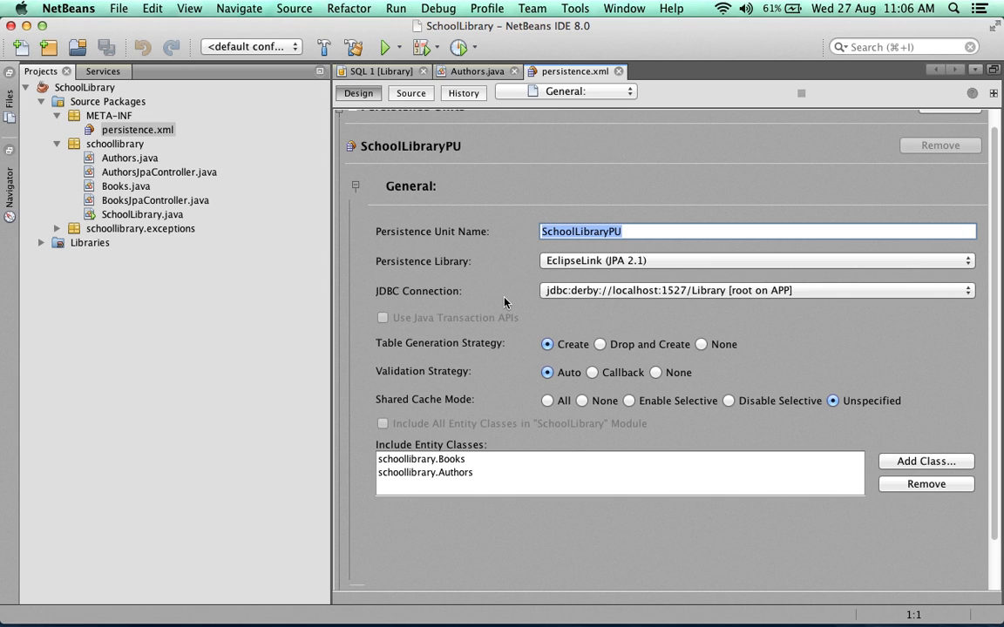
pyautogui.moveTo(381, 357)
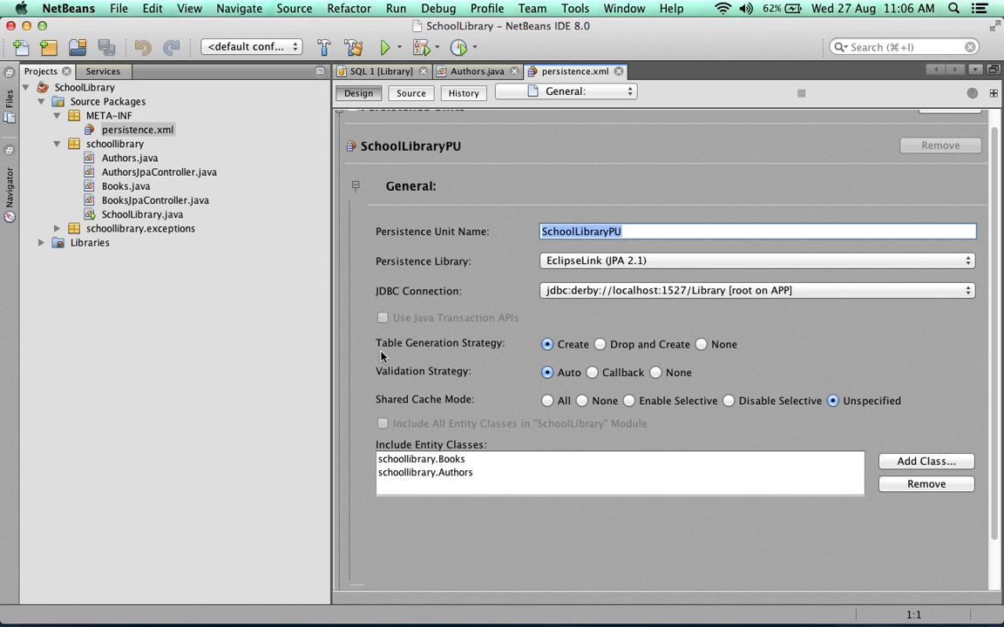
pyautogui.moveTo(475, 349)
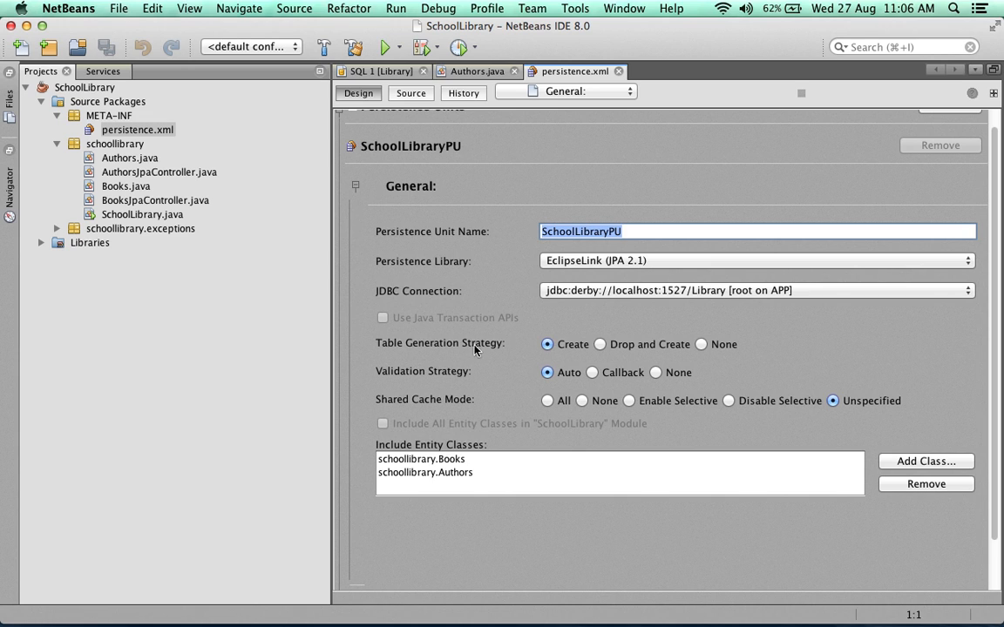
pyautogui.moveTo(523, 400)
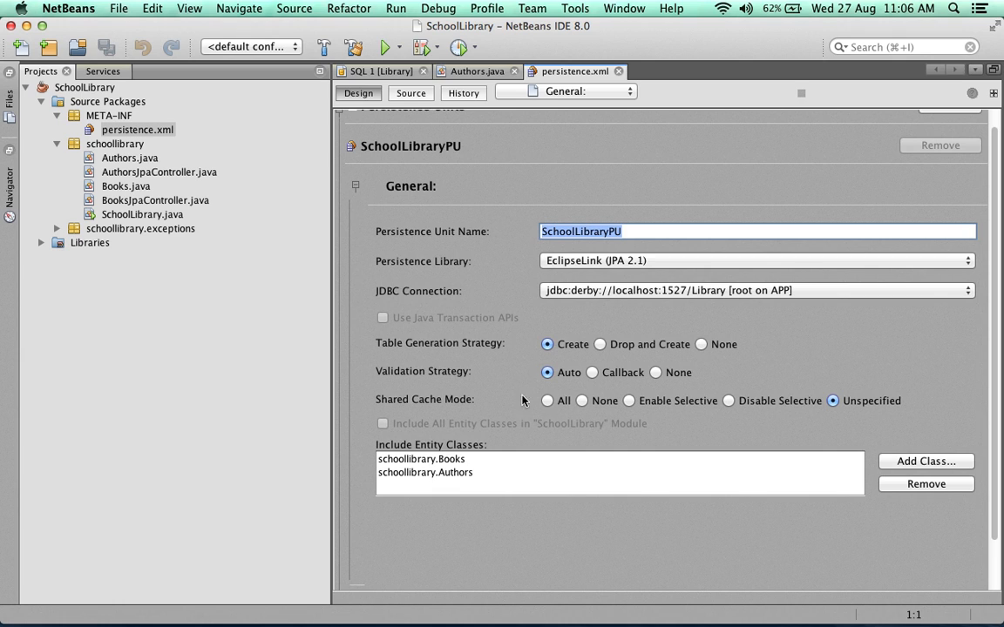
pyautogui.moveTo(553, 359)
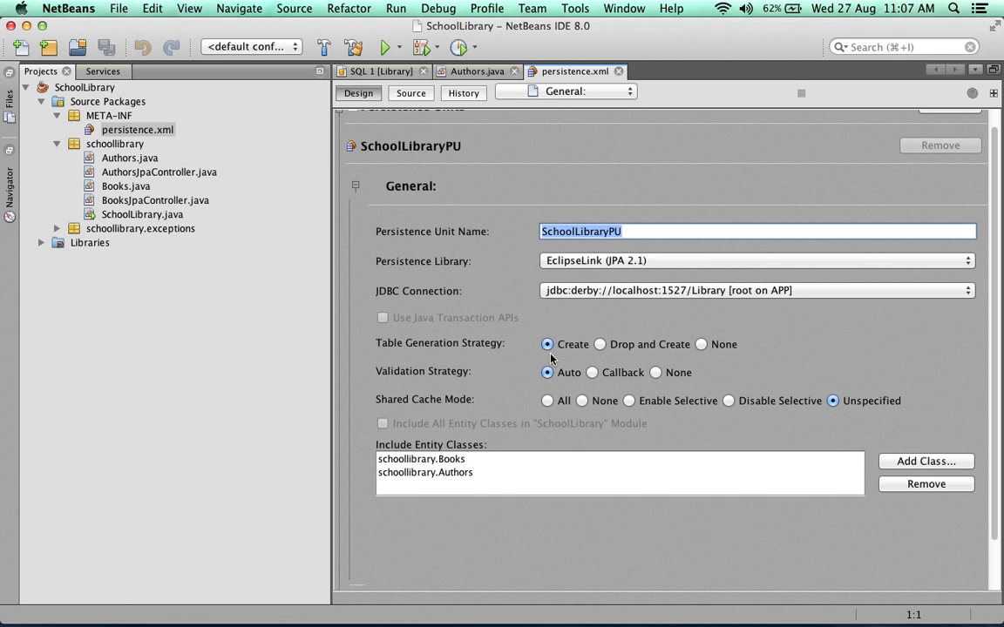
pyautogui.click(476, 71)
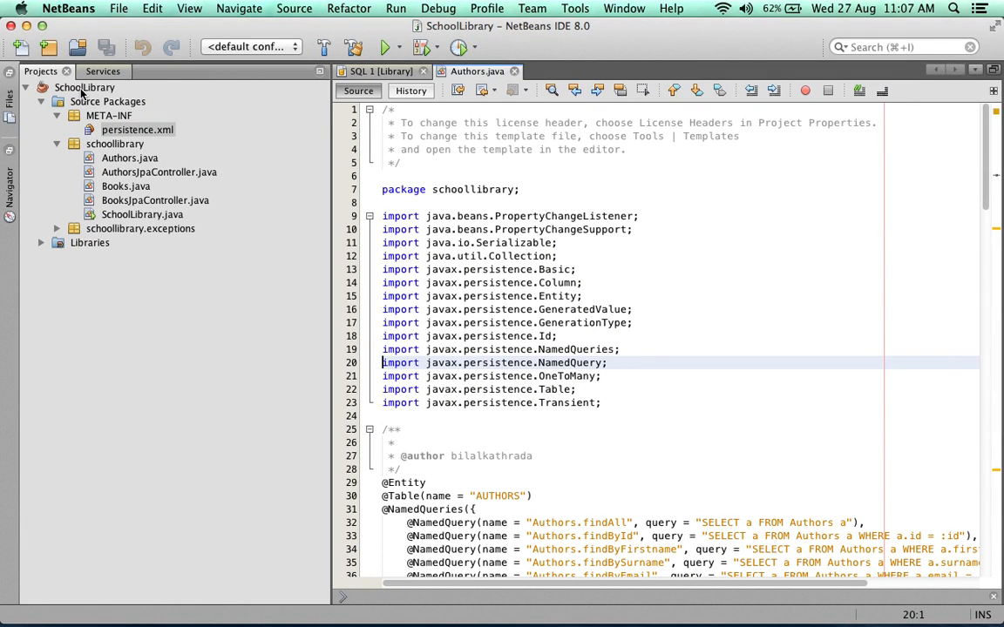
# Add a new JFrame Form named AddAuthor to package schoollibrary in the SchoolLibrary project
pyautogui.rightClick(84, 87)
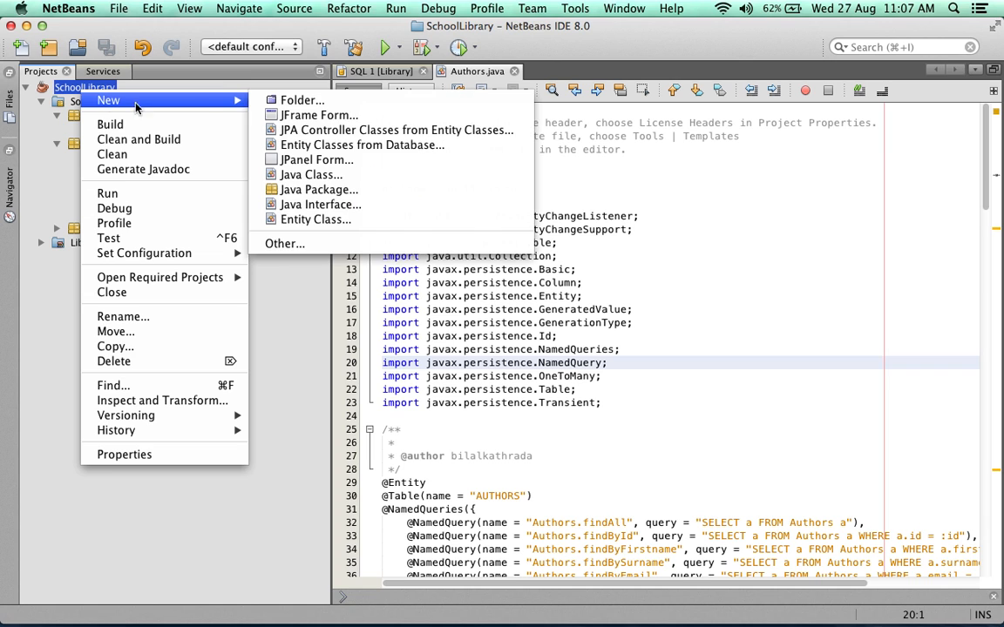
pyautogui.moveTo(320, 115)
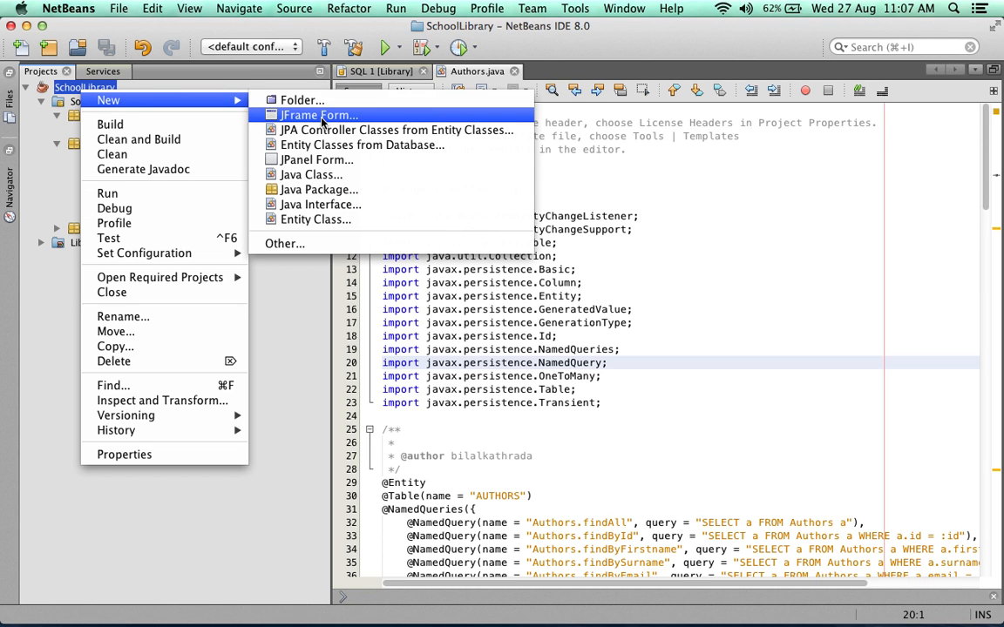
pyautogui.click(319, 115)
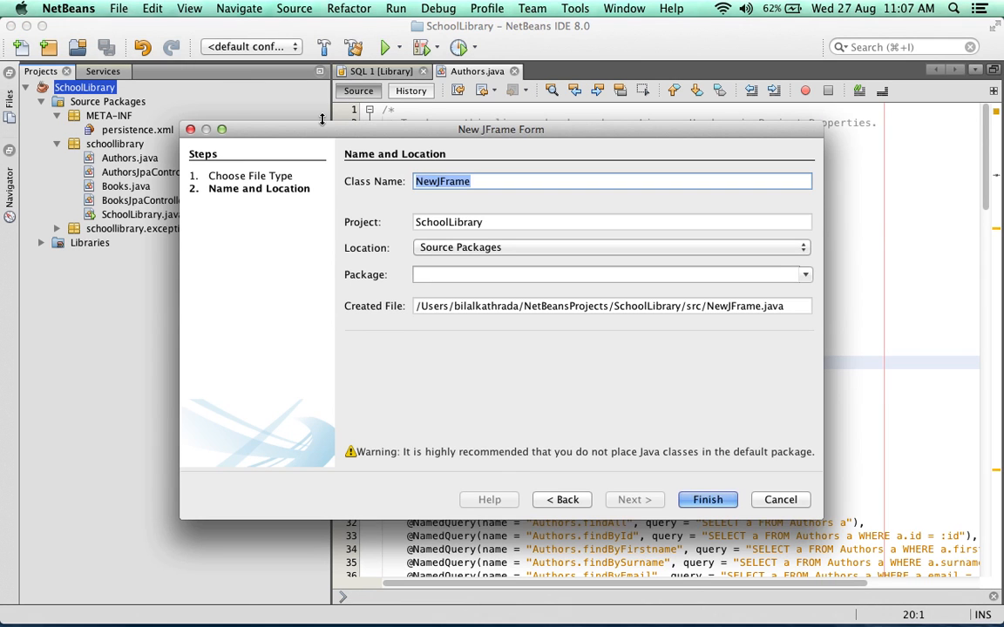
pyautogui.write('Ad')
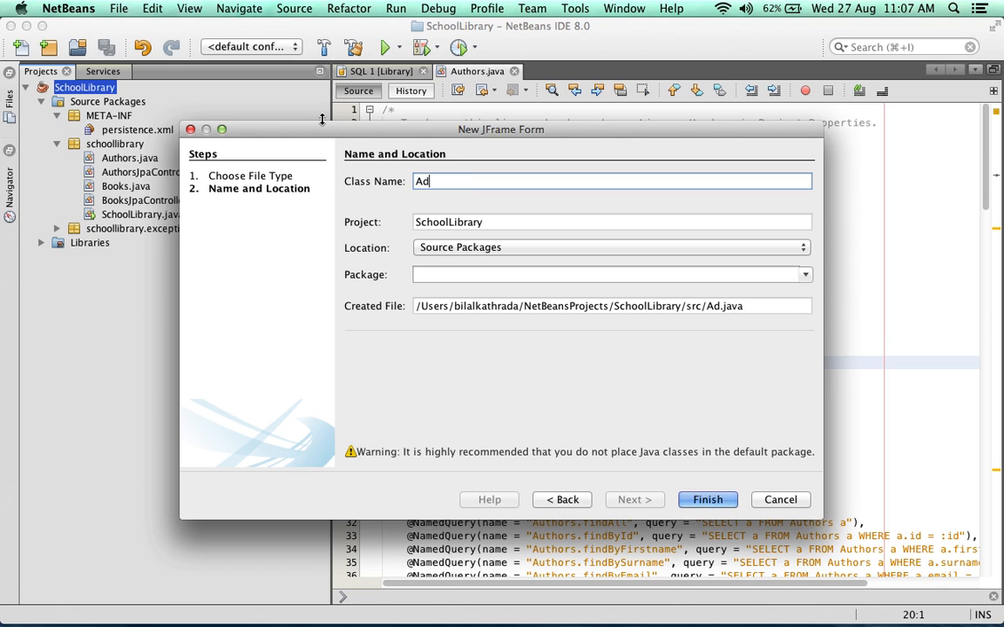
pyautogui.write('dAuthor')
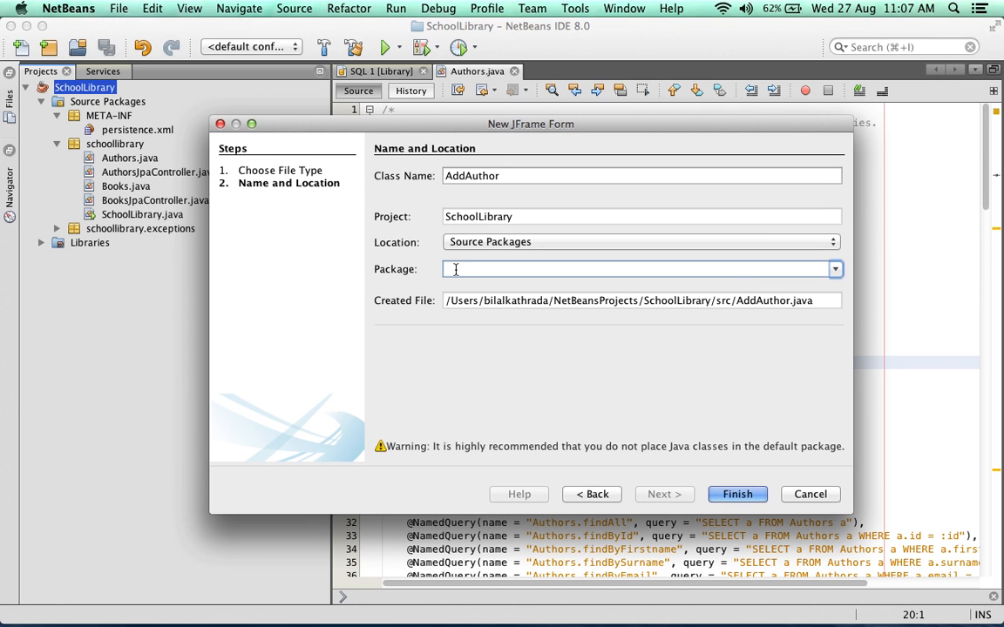
pyautogui.write('sch')
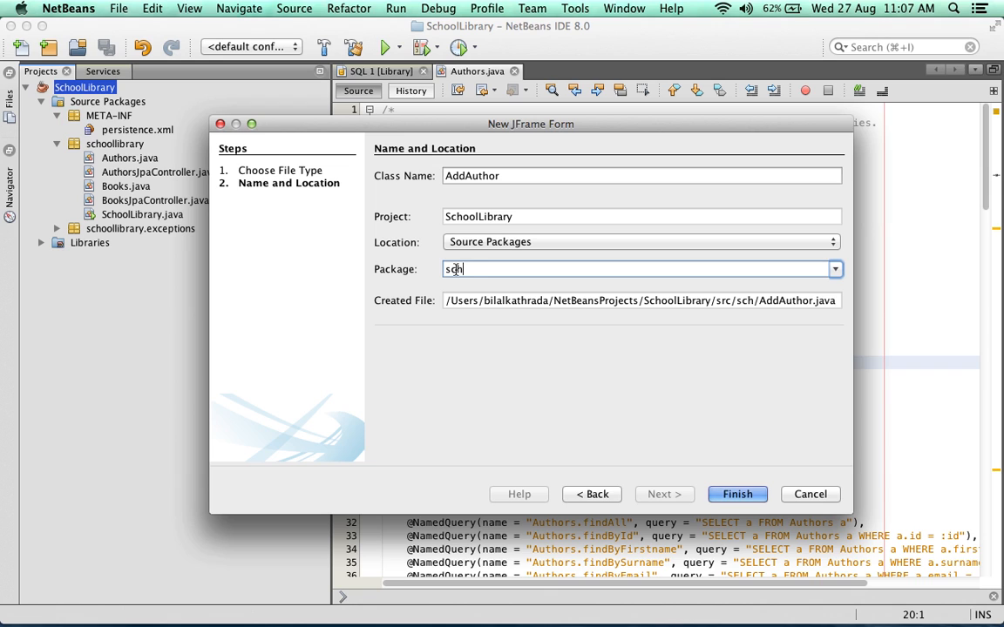
pyautogui.write('ollli')
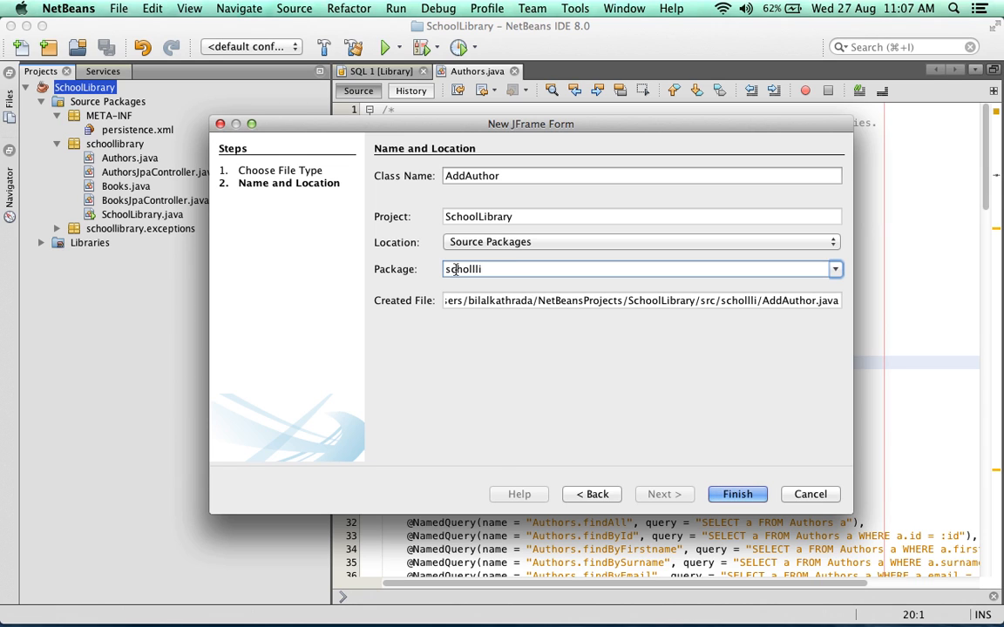
pyautogui.write('brary')
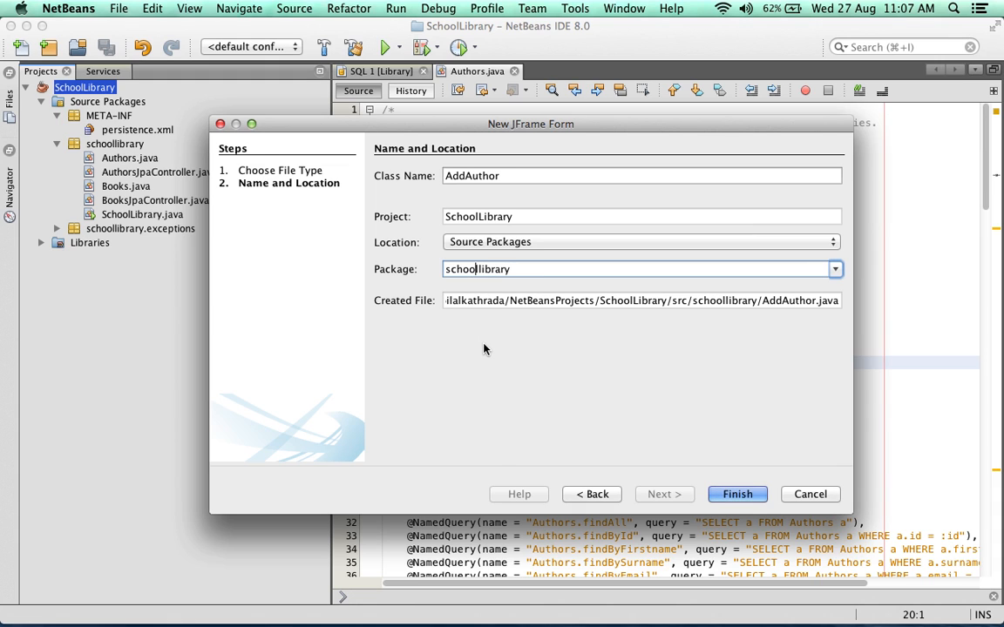
pyautogui.click(736, 494)
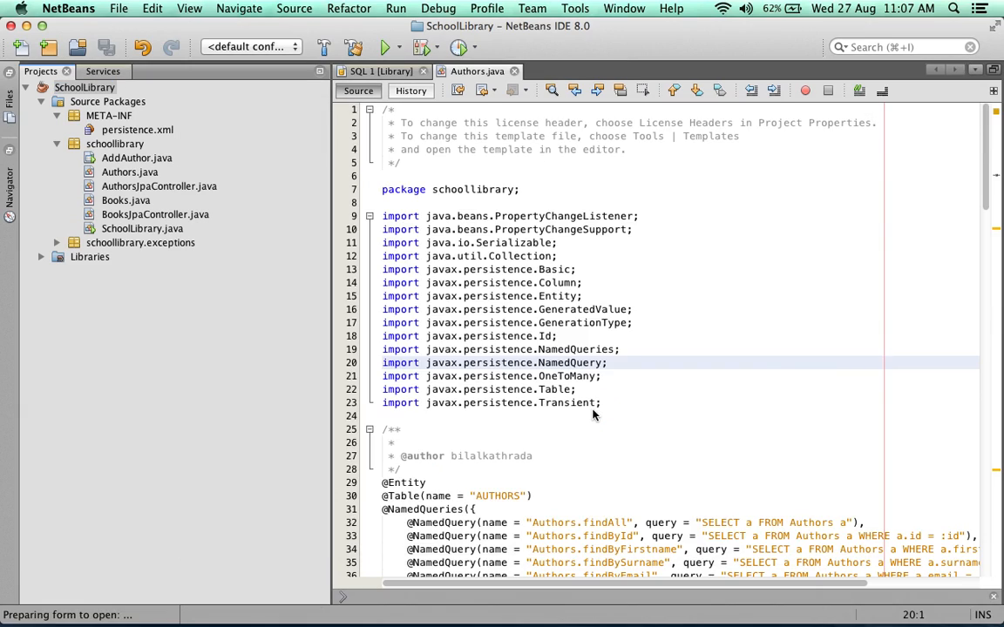
# Open AddAuthor.java in the form designer and show the Swing component Palette
pyautogui.doubleClick(136, 158)
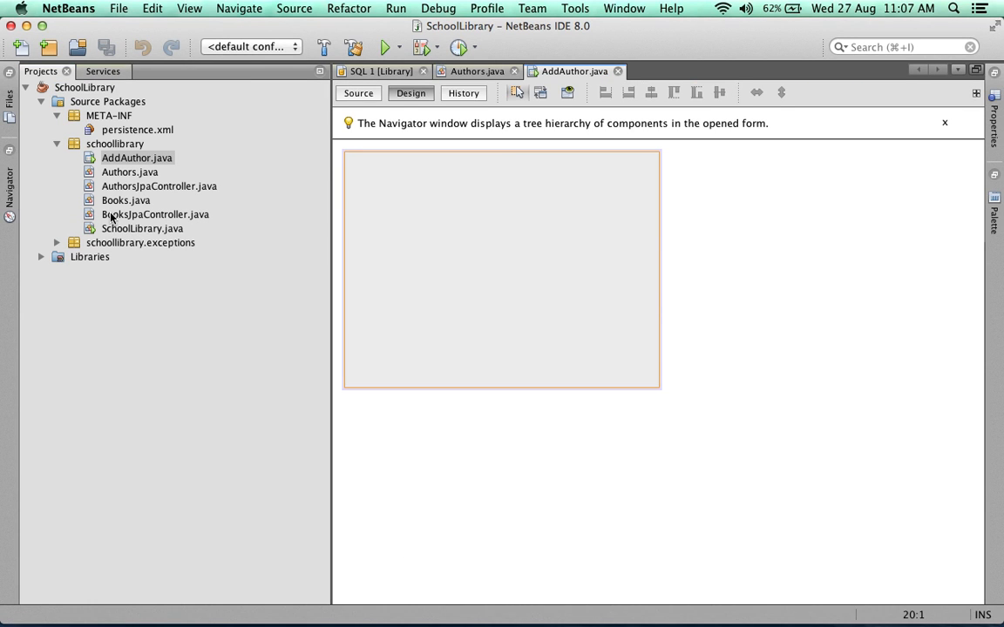
pyautogui.moveTo(144, 167)
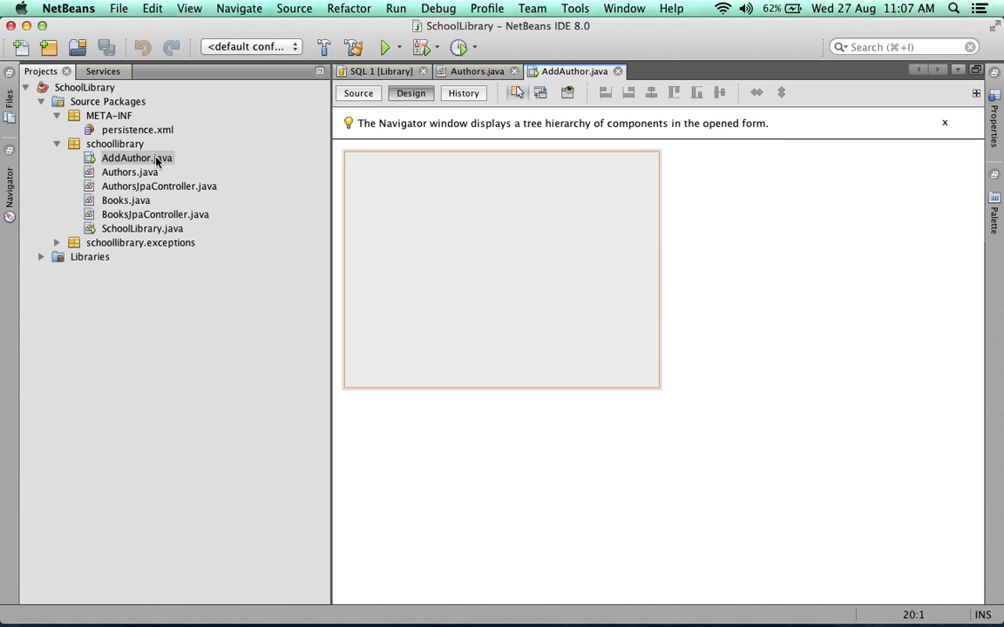
pyautogui.moveTo(975, 198)
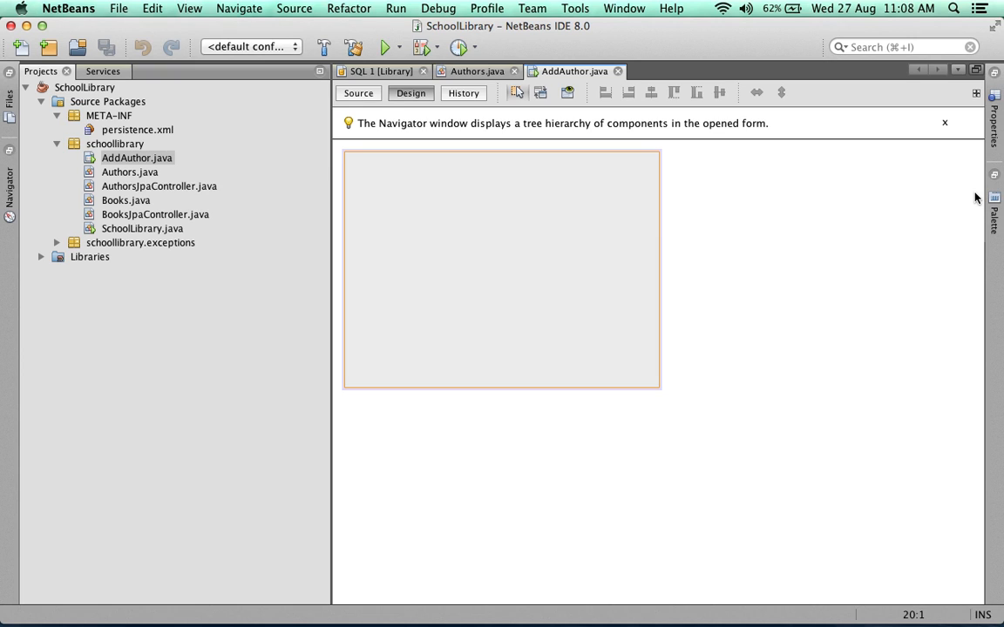
pyautogui.click(995, 206)
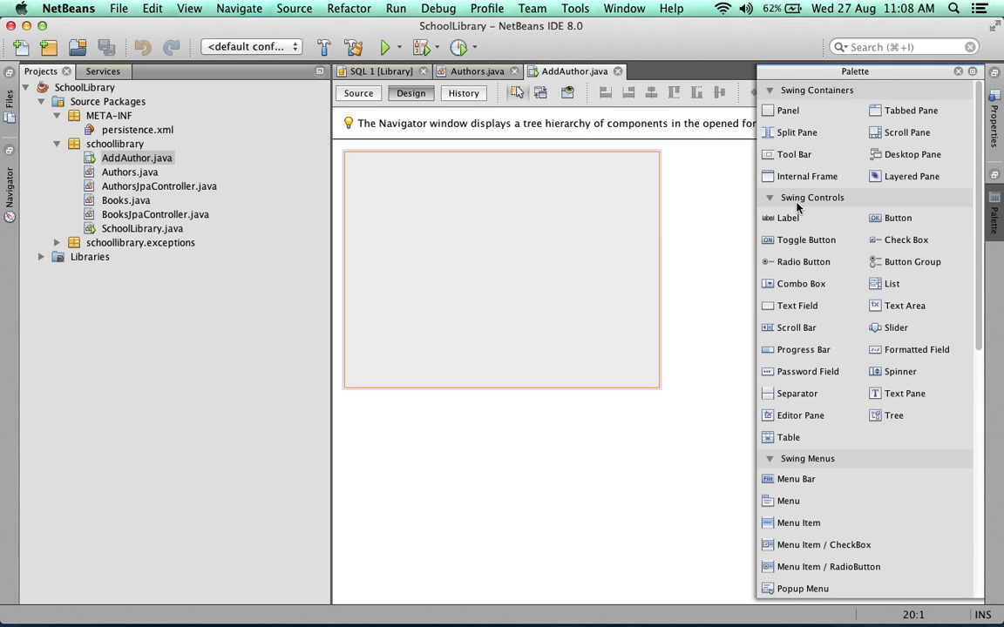
pyautogui.moveTo(796, 306)
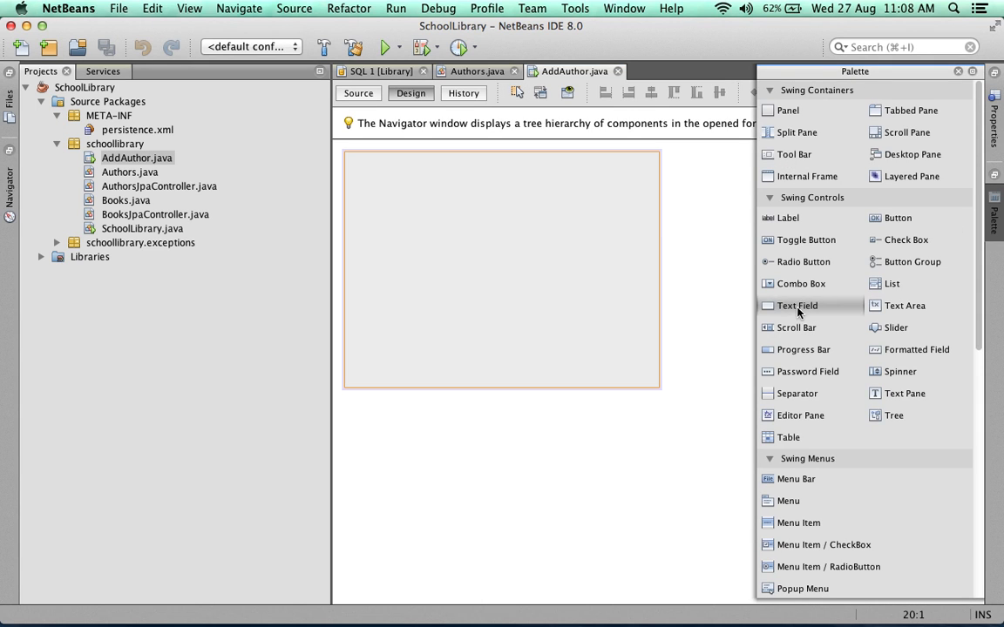
# Place a Text Field near the top of AddAuthor and stack two more below it
pyautogui.click(798, 305)
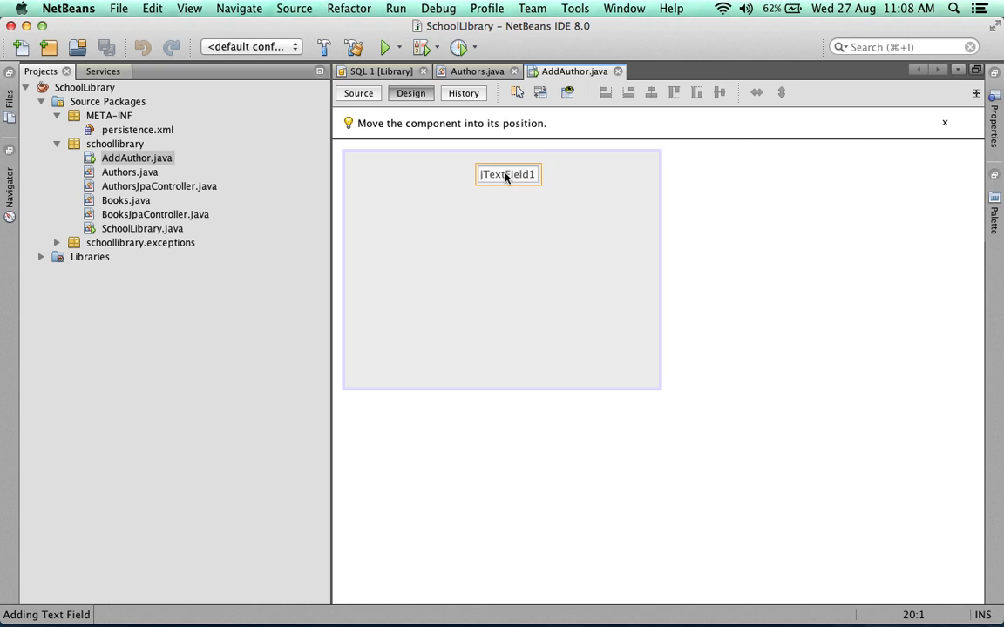
pyautogui.click(508, 174)
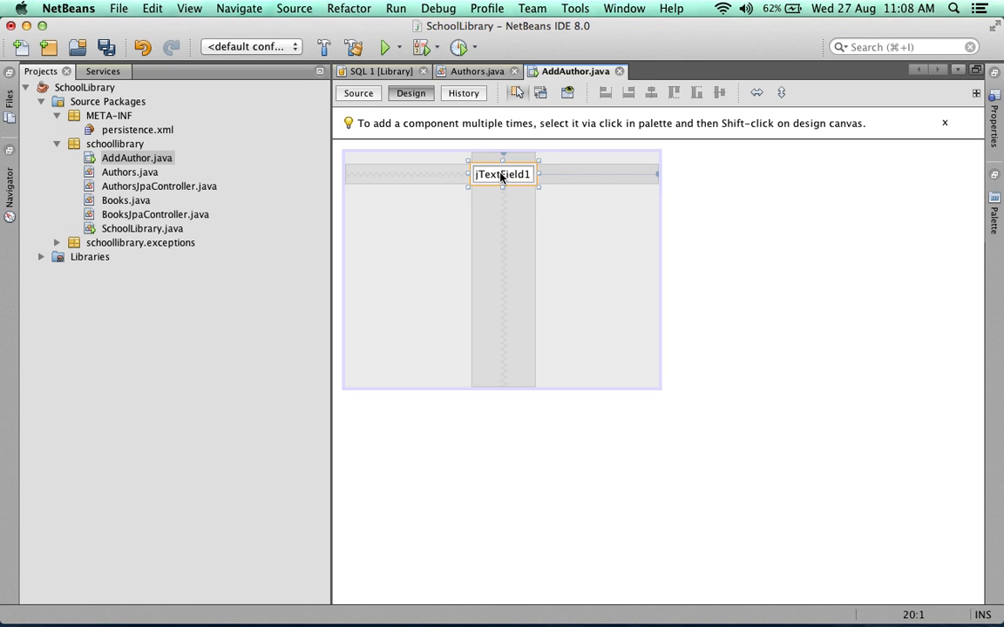
pyautogui.moveTo(502, 173); pyautogui.dragTo(509, 209)
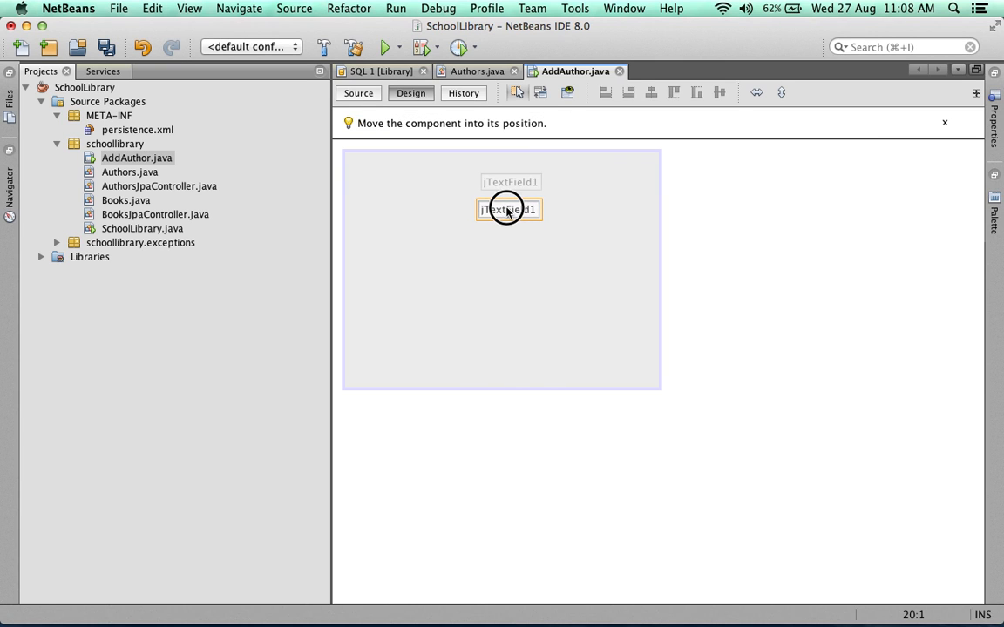
pyautogui.click(510, 210)
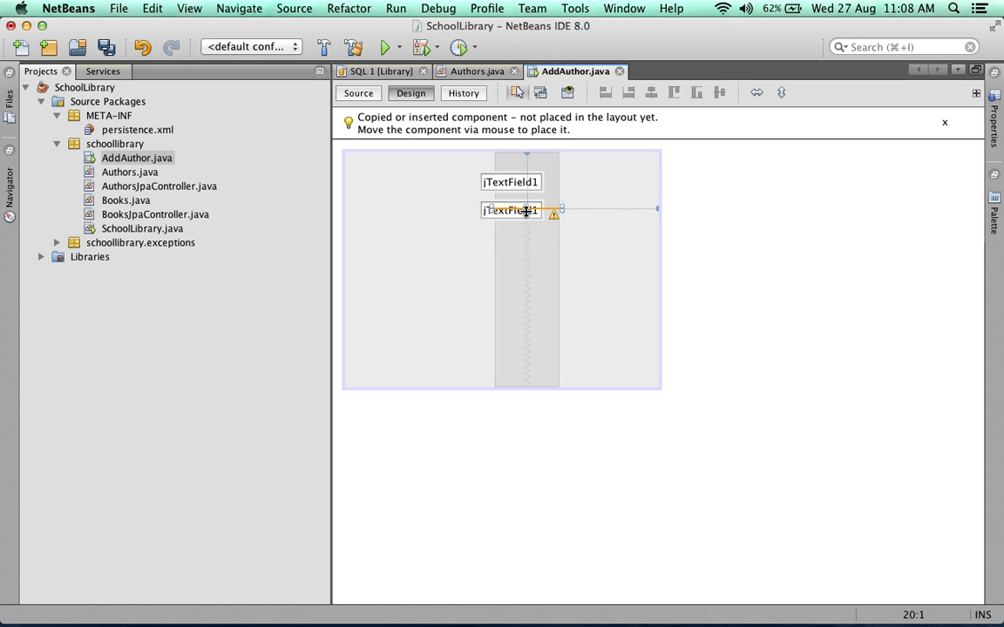
pyautogui.click(526, 239)
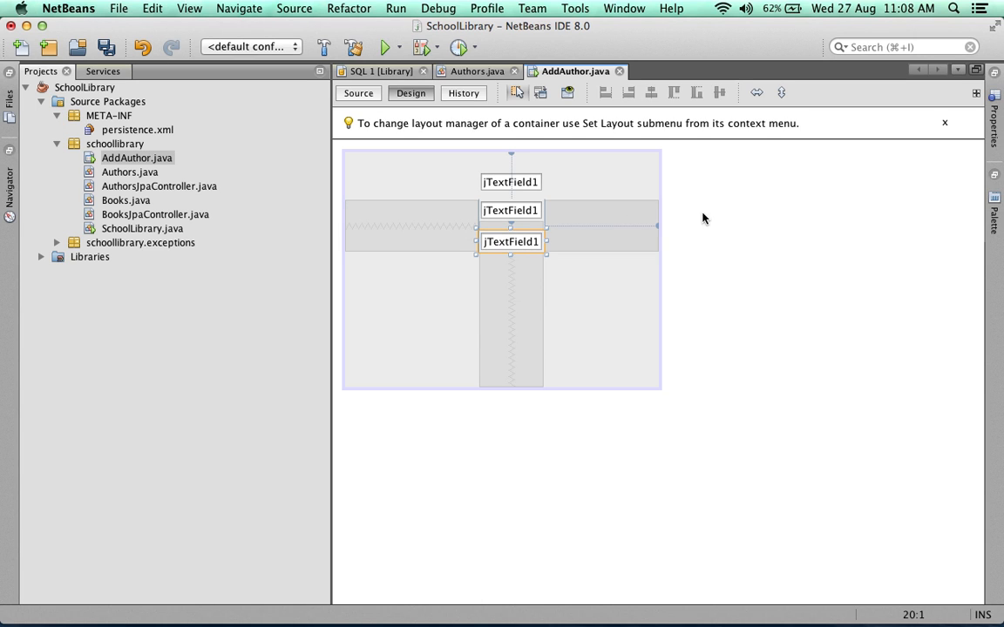
pyautogui.moveTo(715, 209)
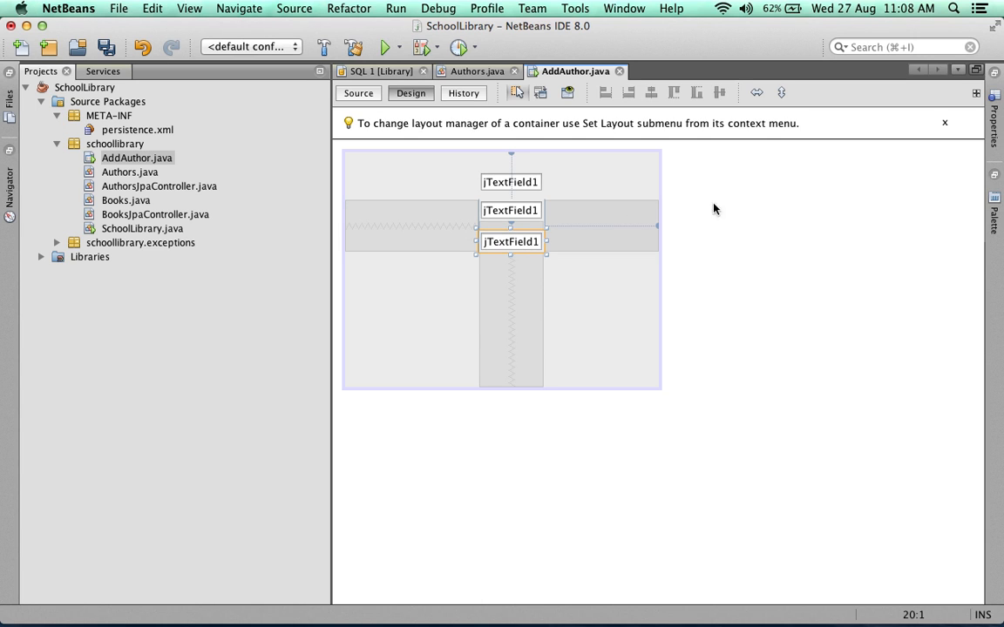
# Drop Label components from the Palette beside the text fields
pyautogui.click(994, 198)
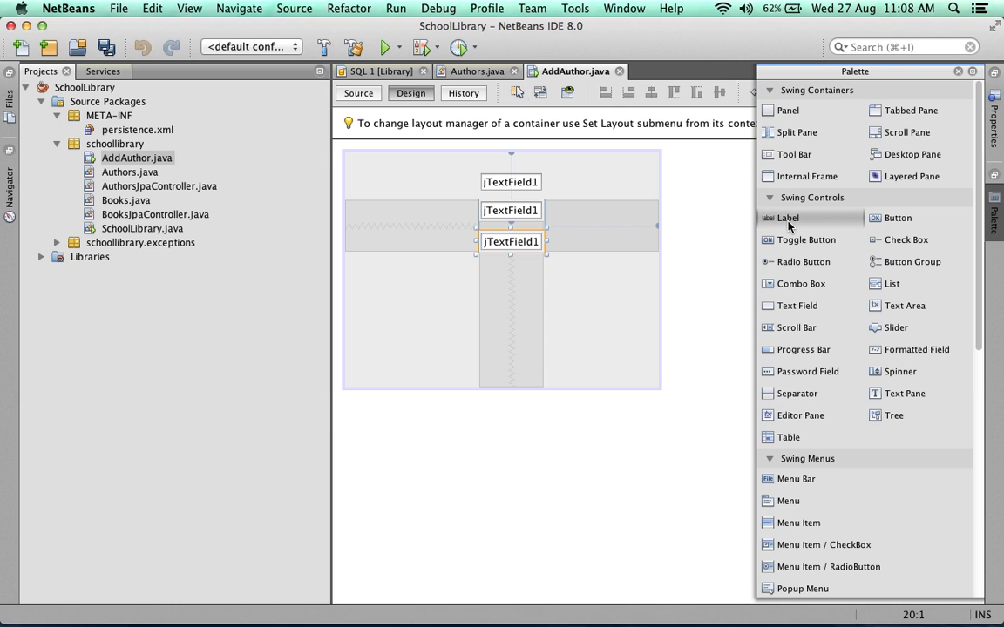
pyautogui.click(788, 218)
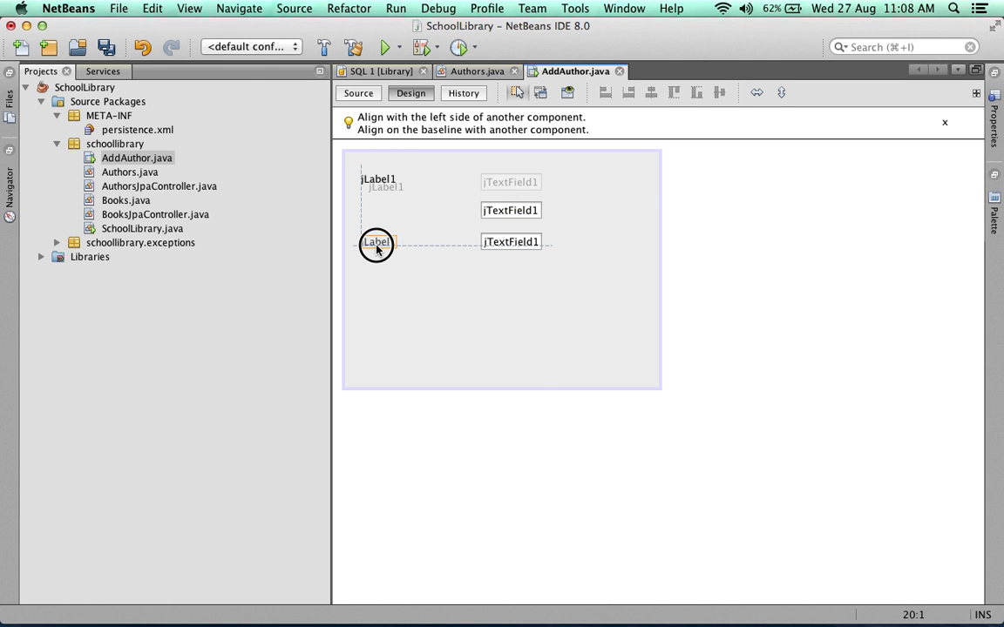
pyautogui.moveTo(376, 243); pyautogui.dragTo(377, 210)
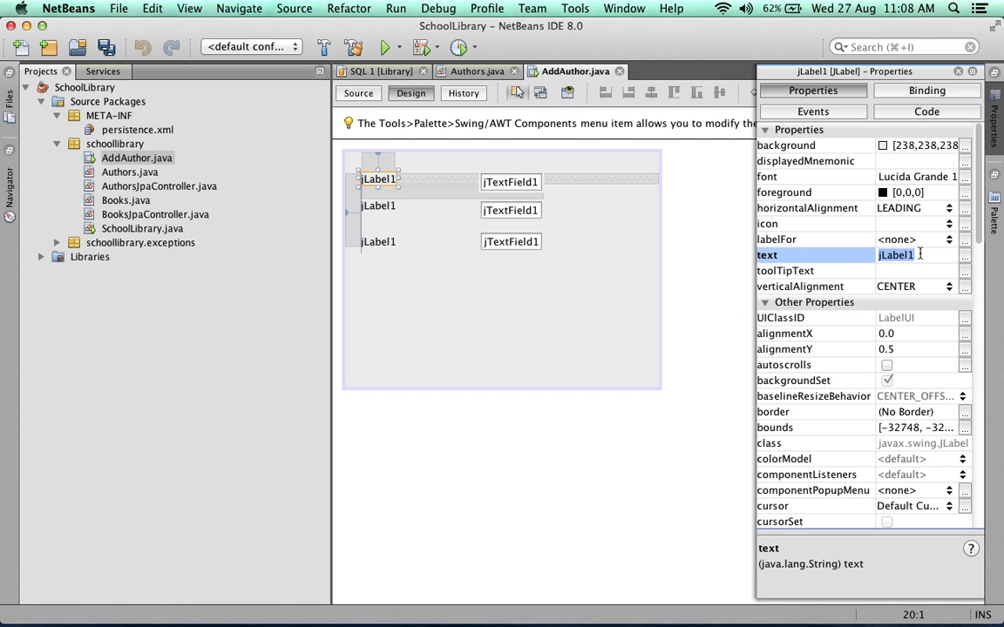
# Set the label texts to Firstname and Surname, then select the third label for Email
pyautogui.write('Firstna')
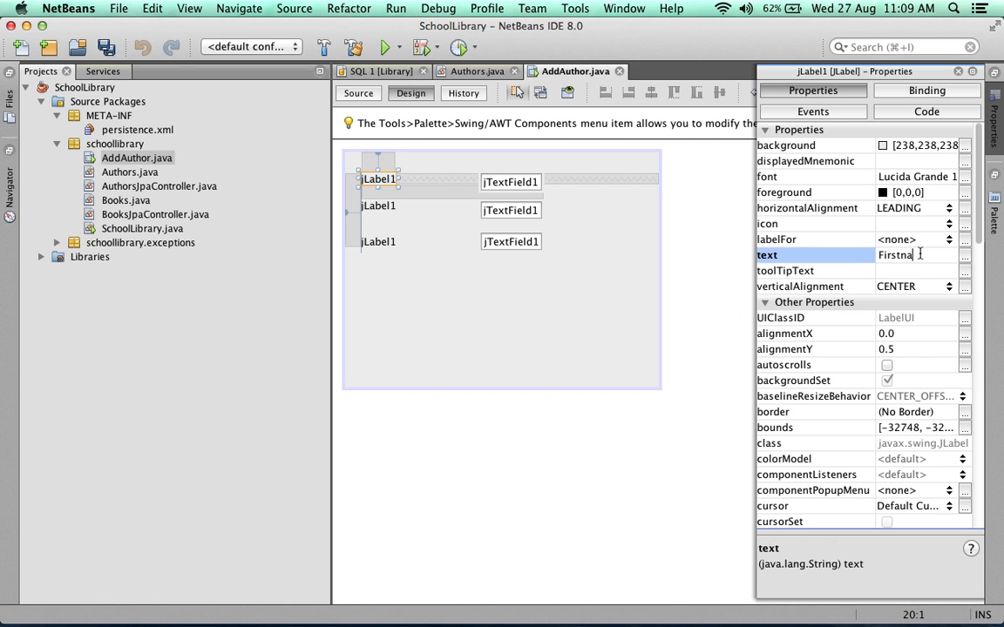
pyautogui.write('me')
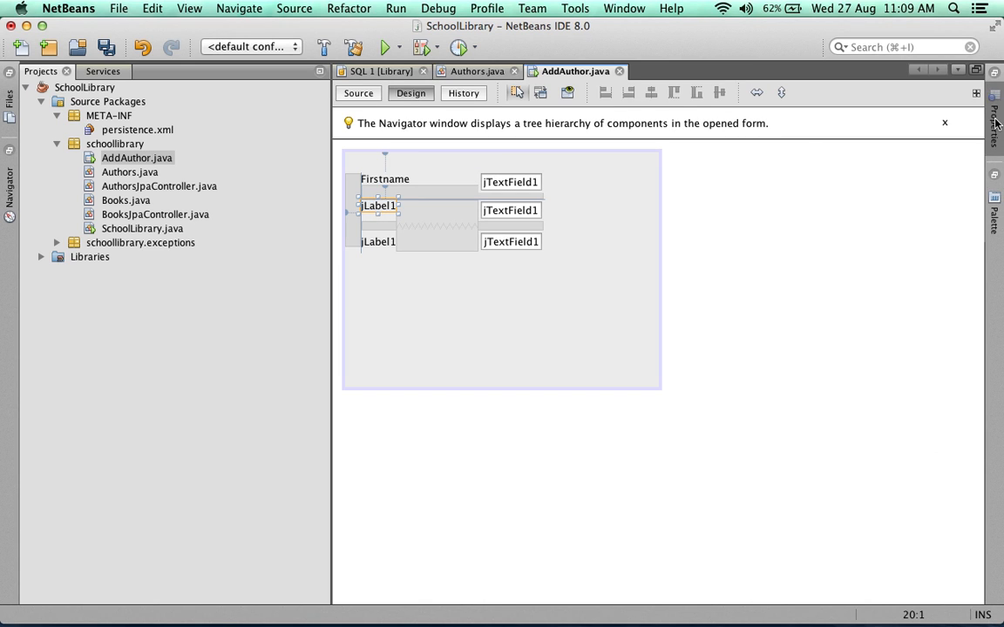
pyautogui.click(995, 118)
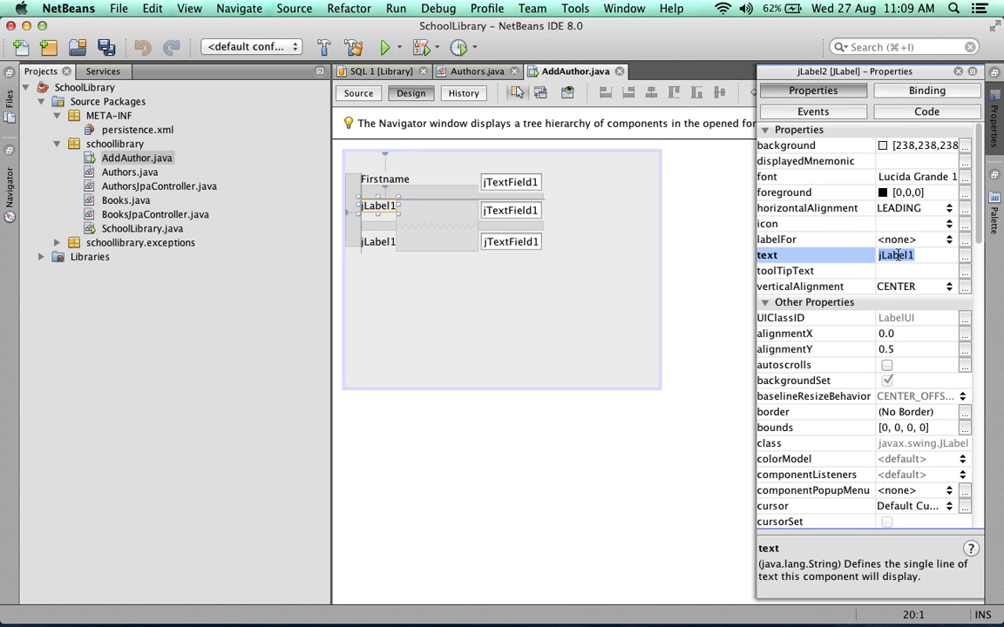
pyautogui.write('Surname')
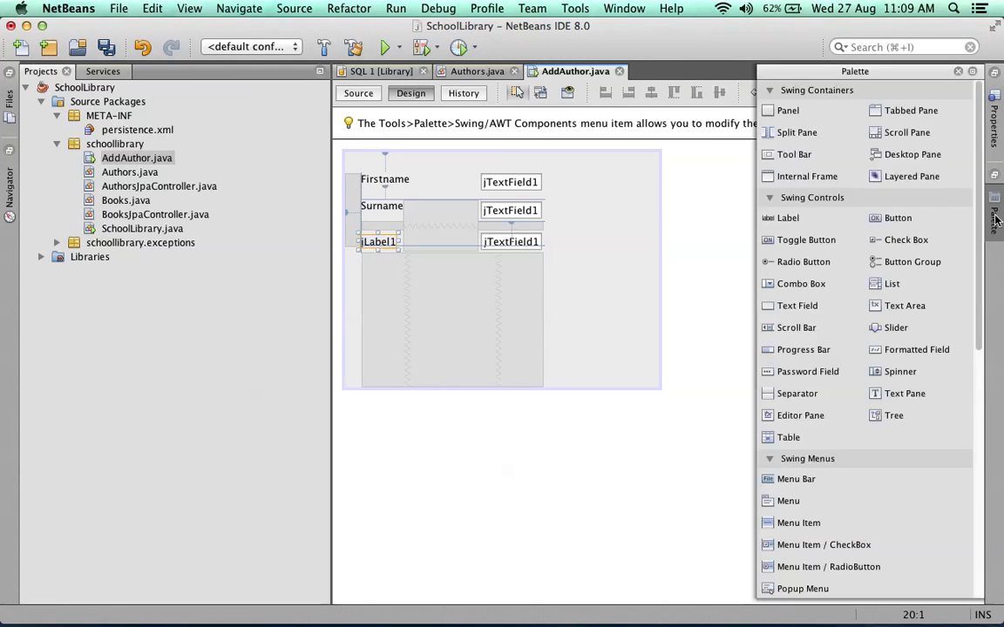
pyautogui.click(379, 241)
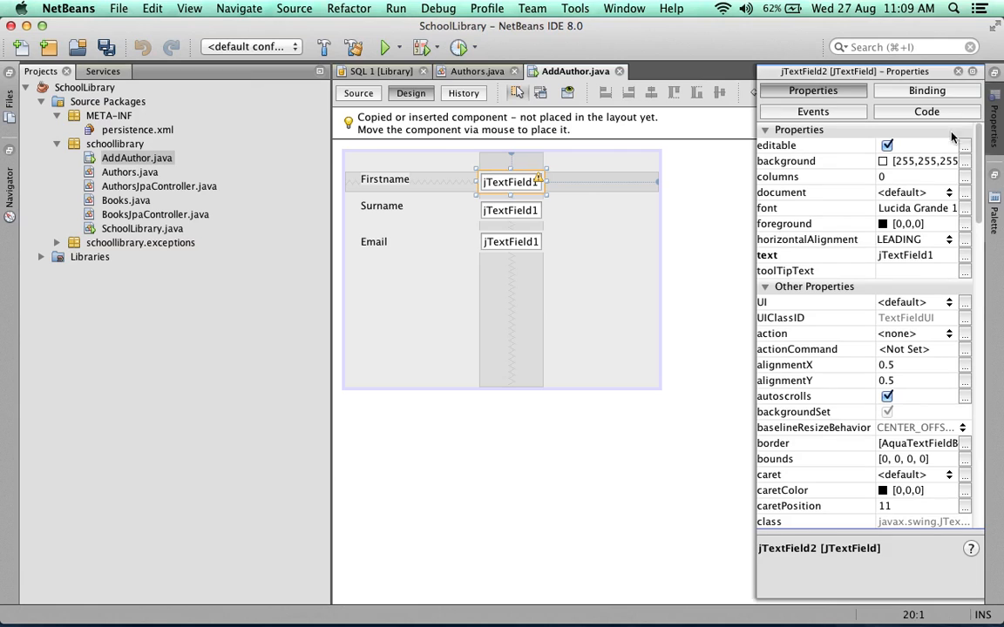
# Clear the first text field's default text and select the second text field
pyautogui.click(766, 254)
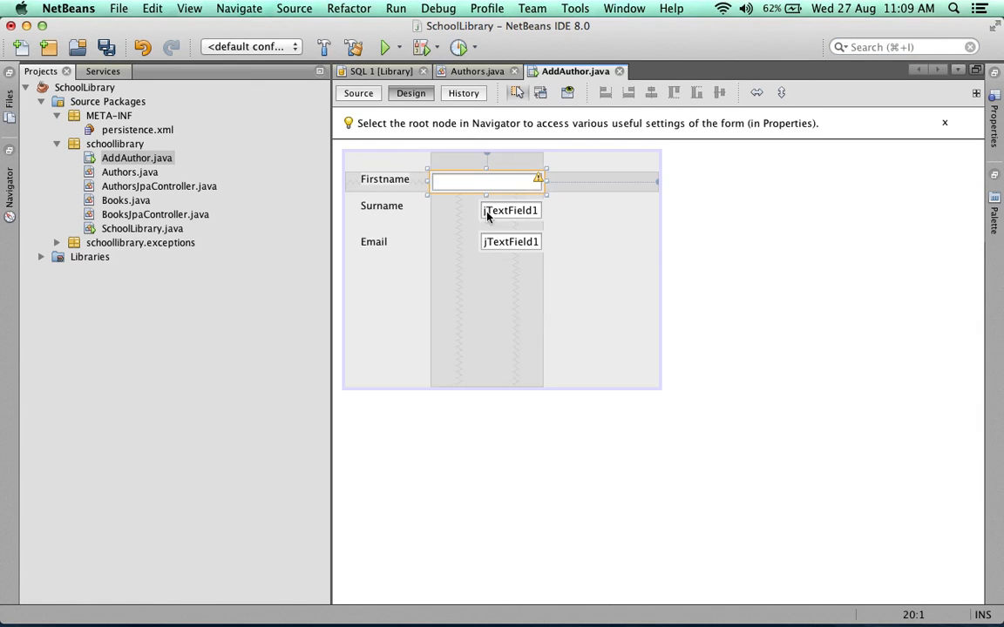
pyautogui.click(510, 210)
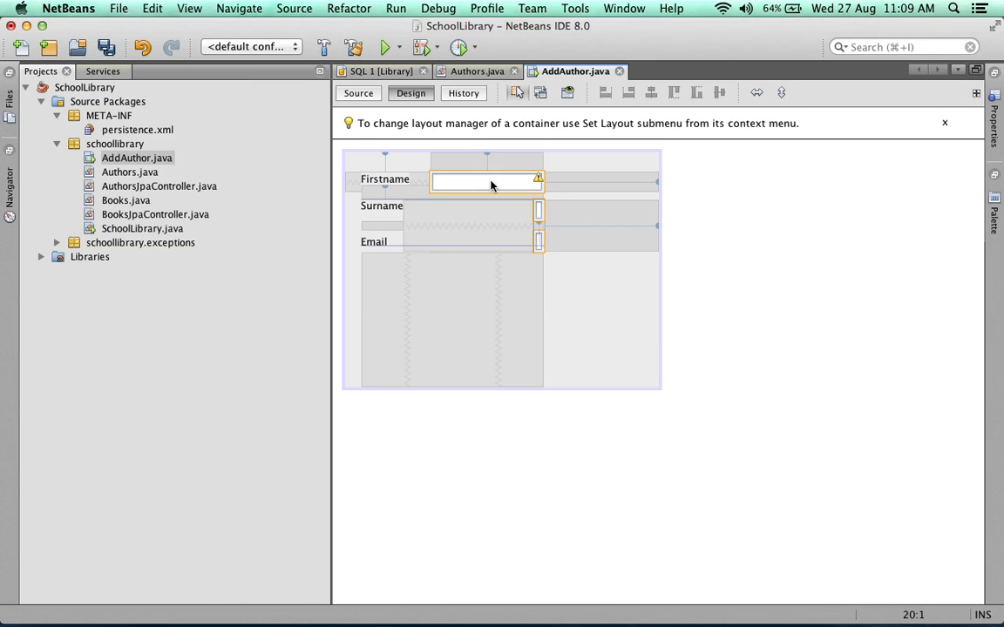
pyautogui.moveTo(547, 266)
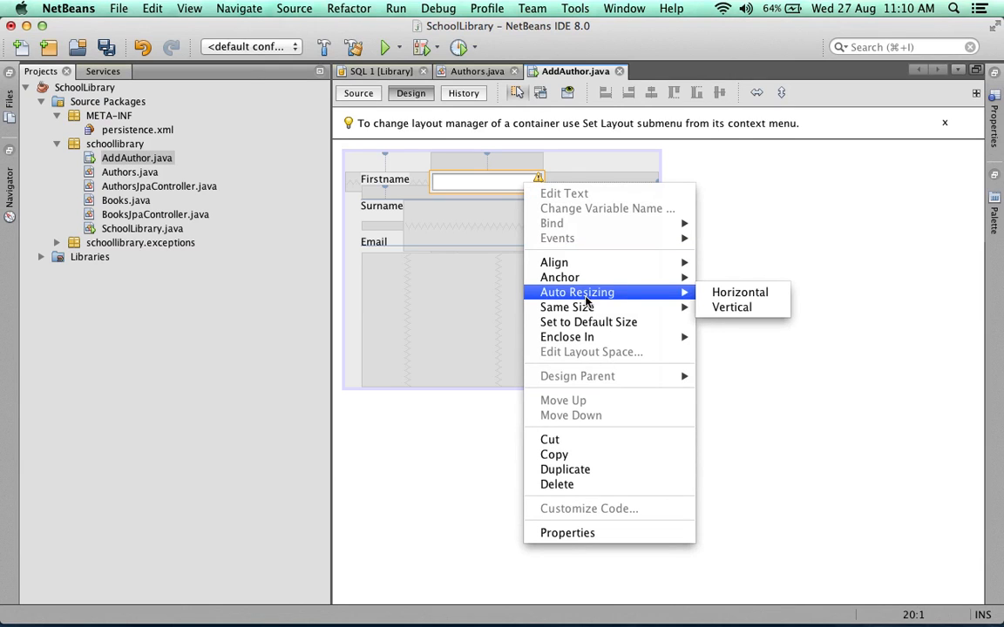
pyautogui.moveTo(567, 307)
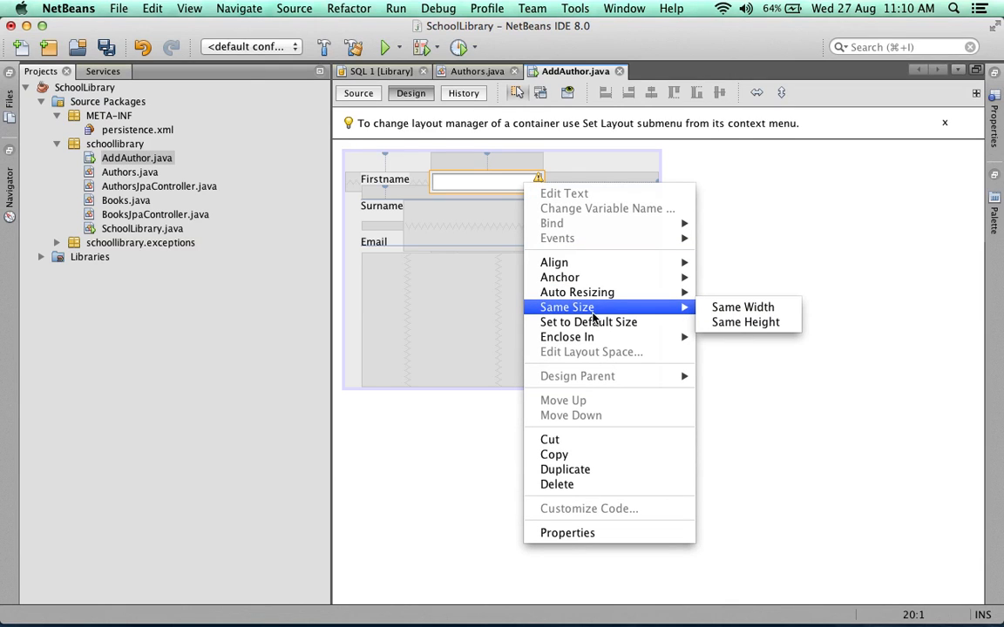
pyautogui.moveTo(675, 317)
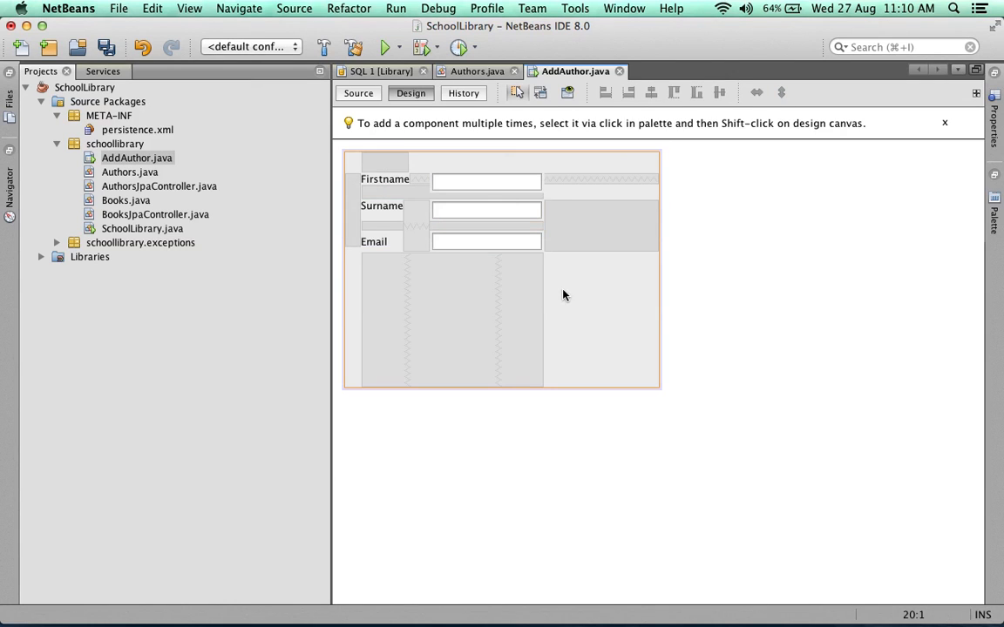
pyautogui.moveTo(816, 301)
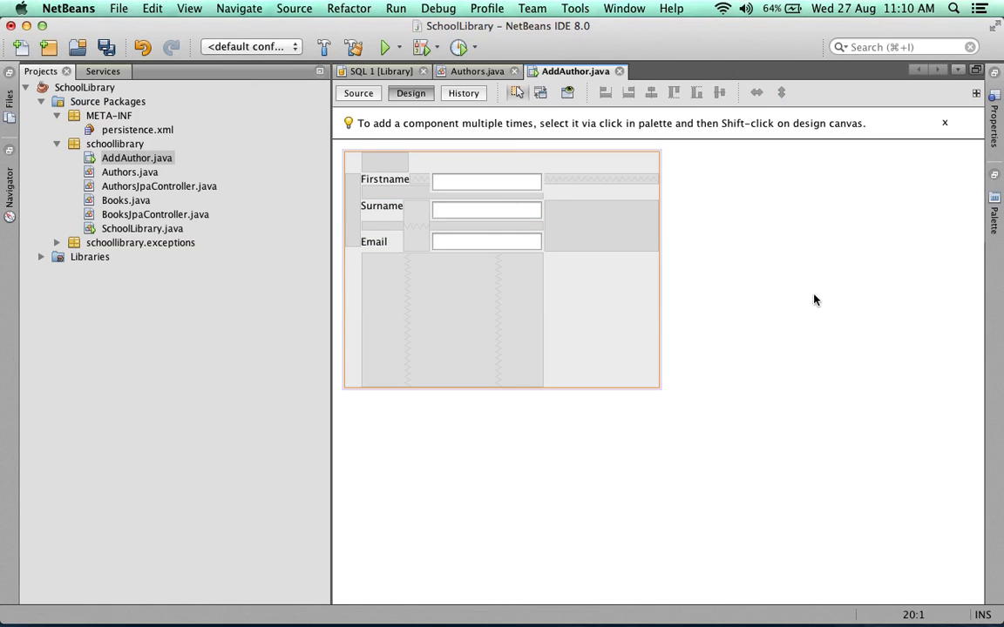
# Place a Button below the Email field and set its text to Insert
pyautogui.click(994, 125)
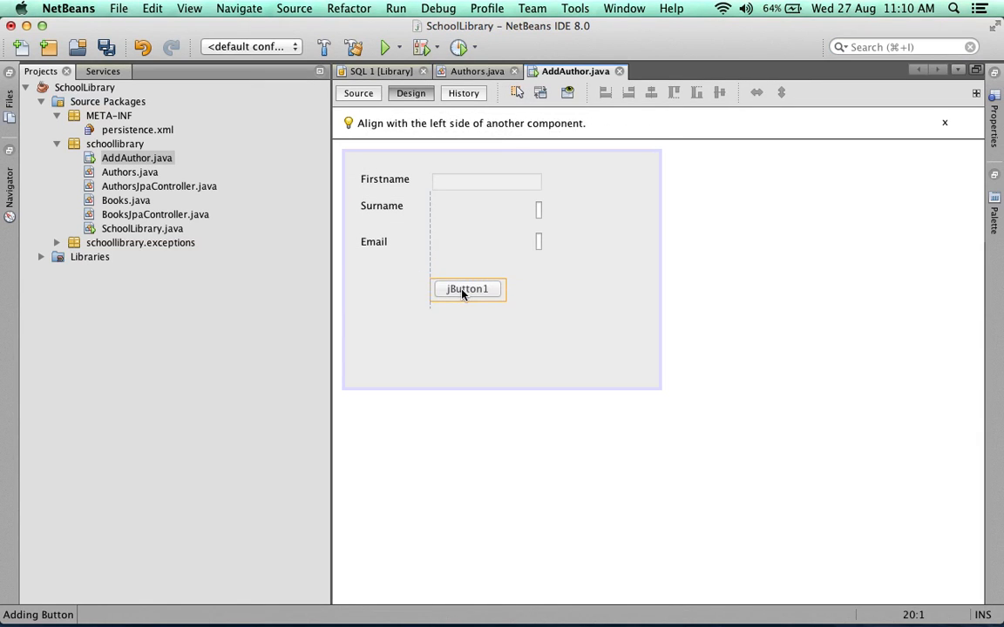
pyautogui.click(601, 248)
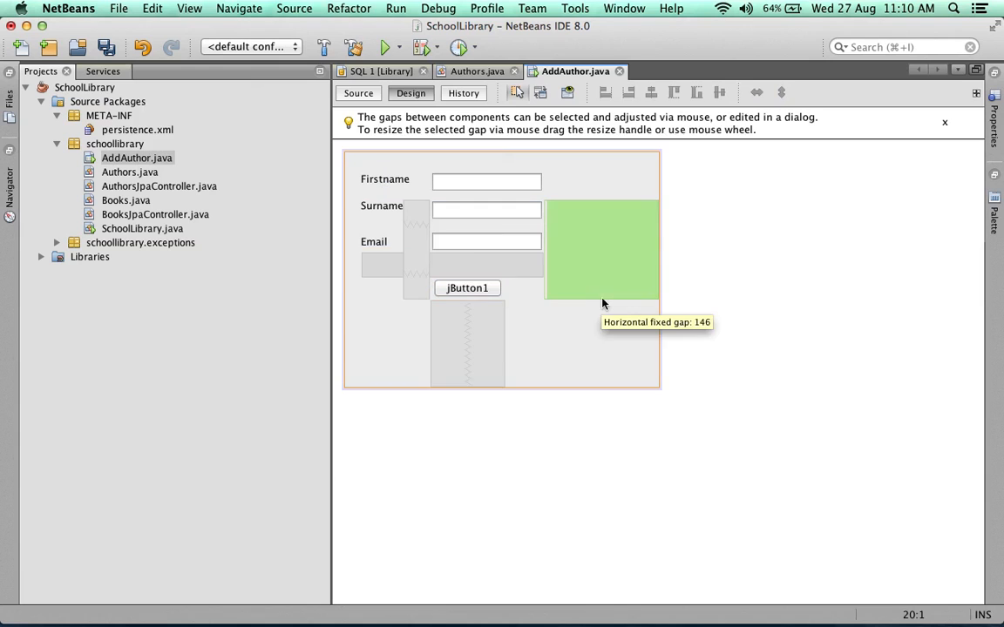
pyautogui.click(467, 288)
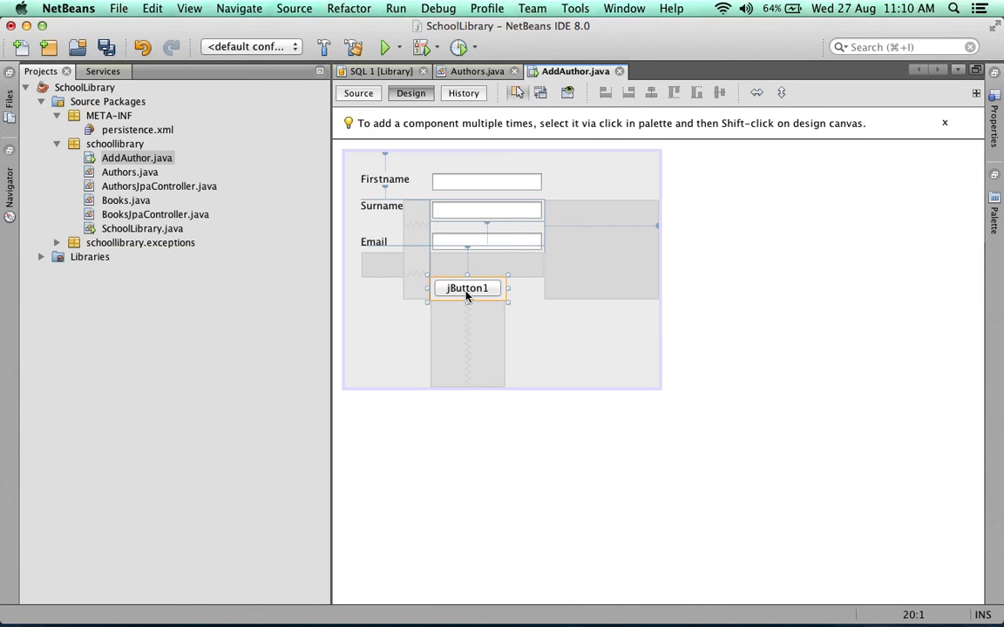
pyautogui.moveTo(508, 284)
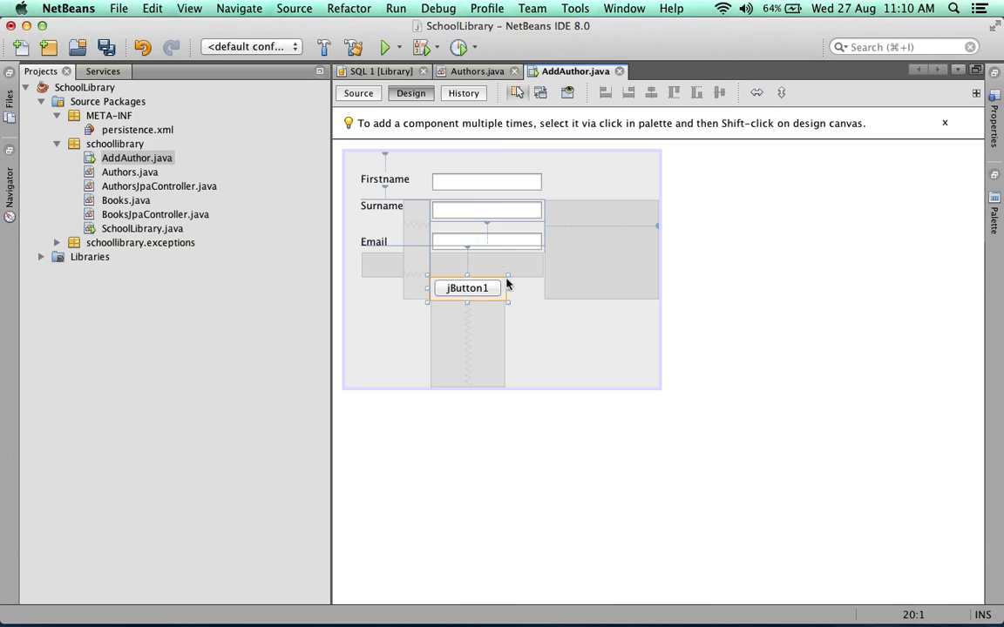
pyautogui.moveTo(471, 296)
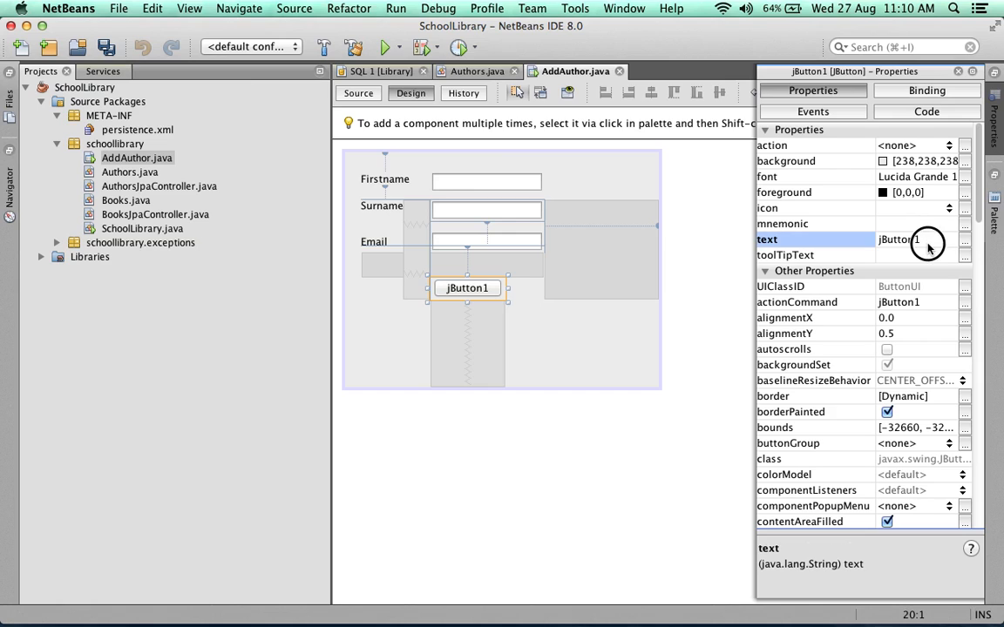
pyautogui.write('Insert')
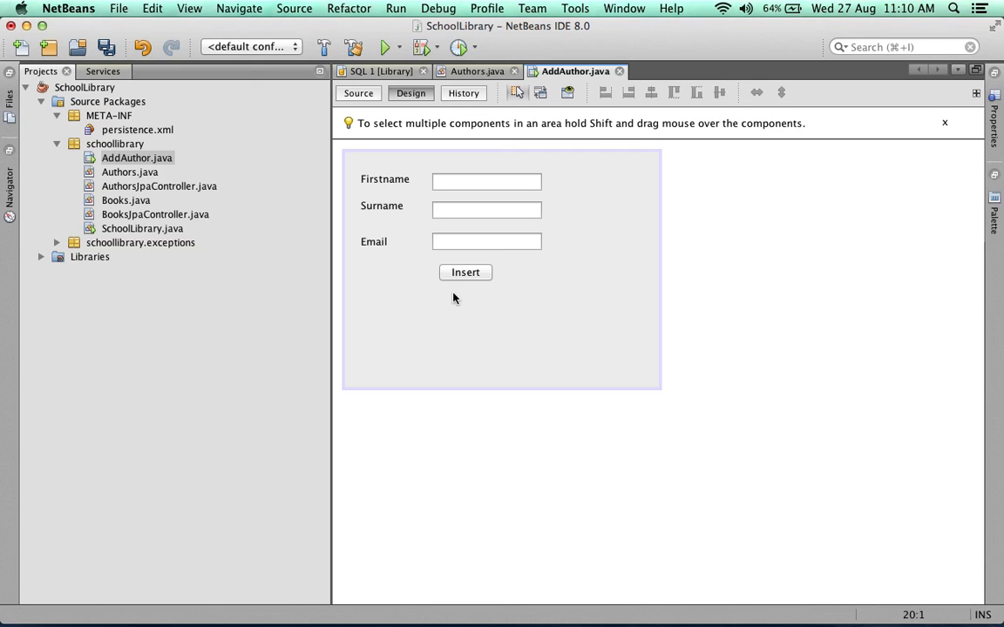
# Open the Insert button's action handler and type 'Authors a1 = new Authors'
pyautogui.click(465, 272)
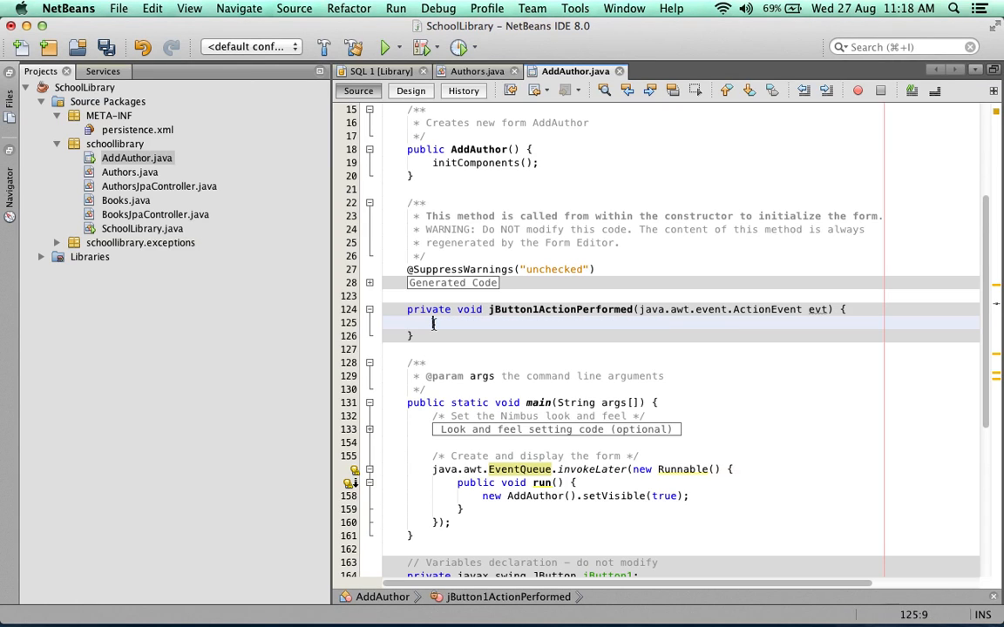
pyautogui.write('Auth')
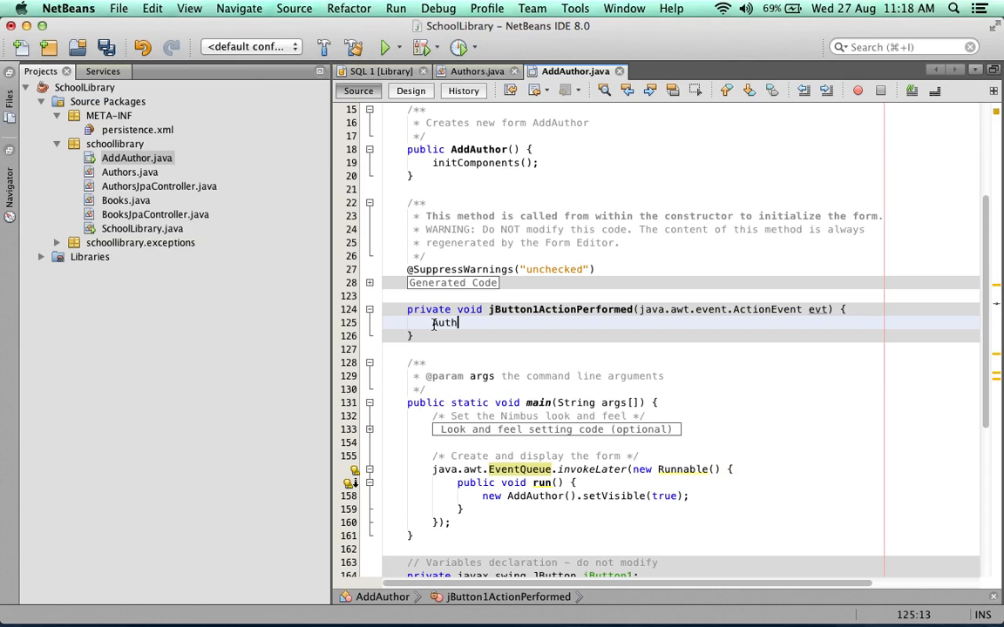
pyautogui.write('ors')
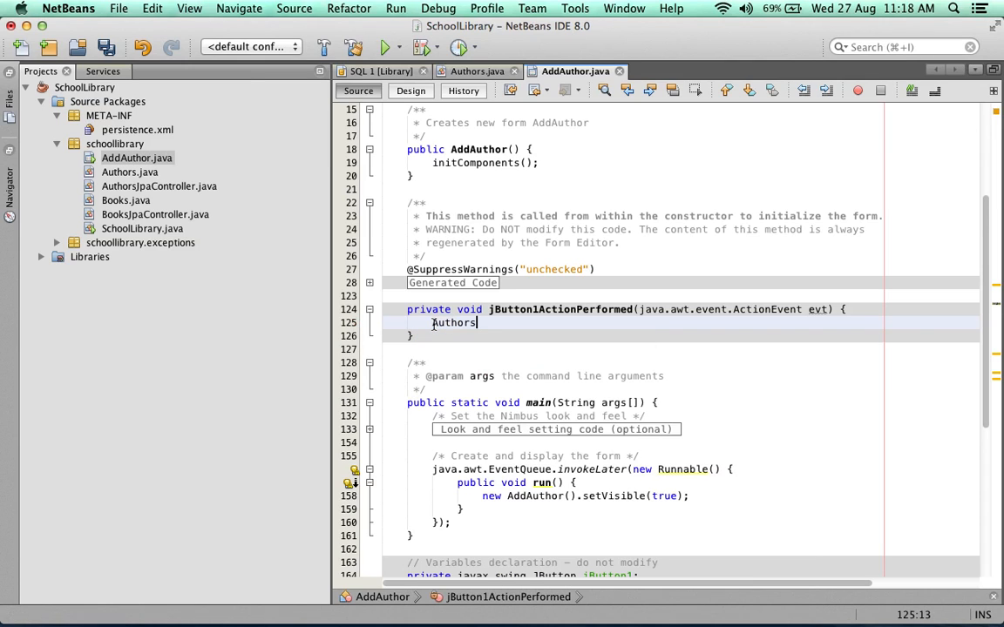
pyautogui.write('a1')
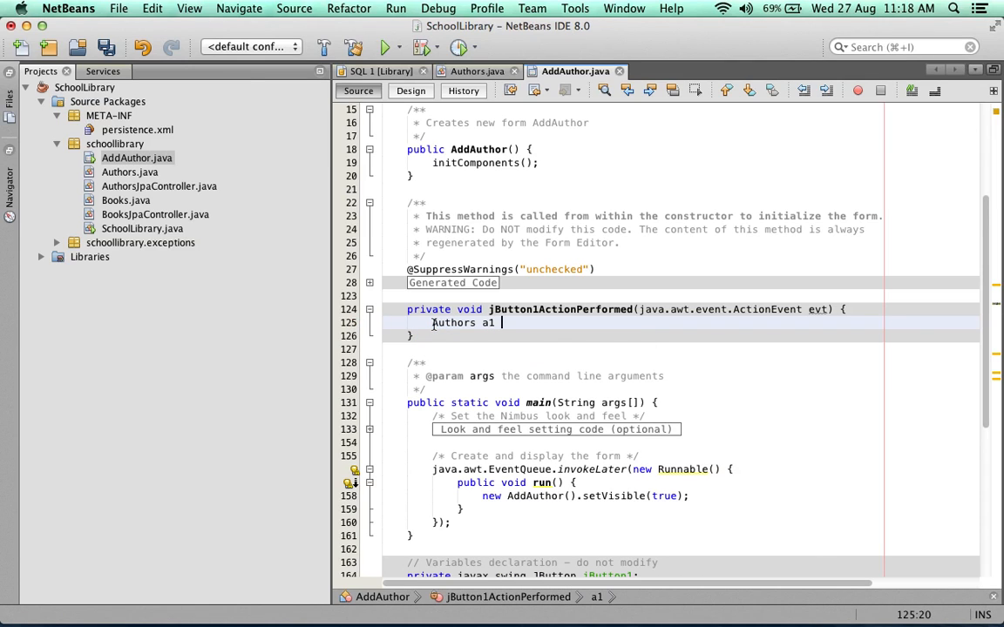
pyautogui.write('= new A')
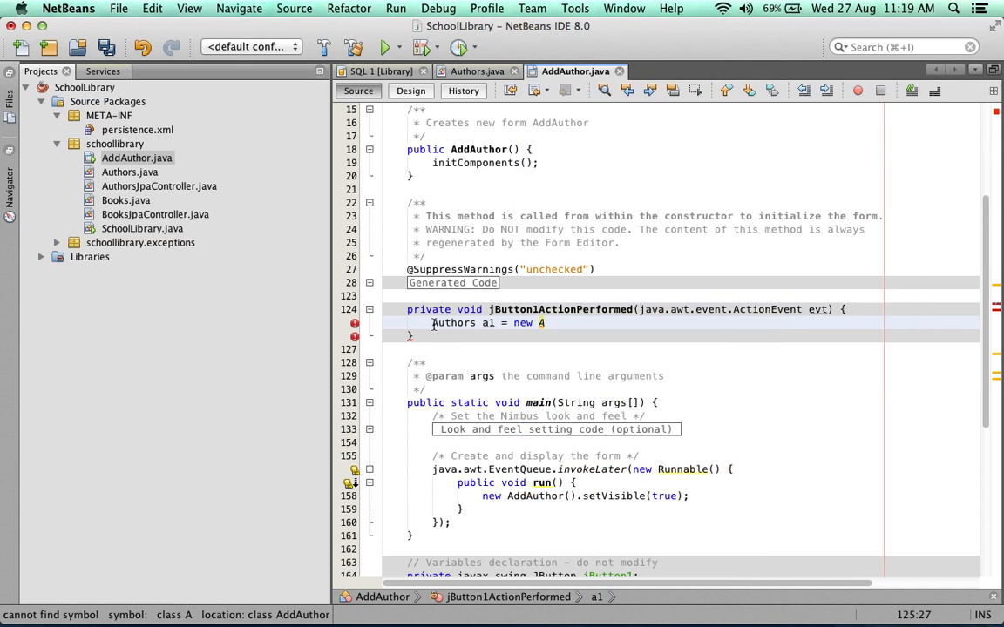
pyautogui.write('uthors')
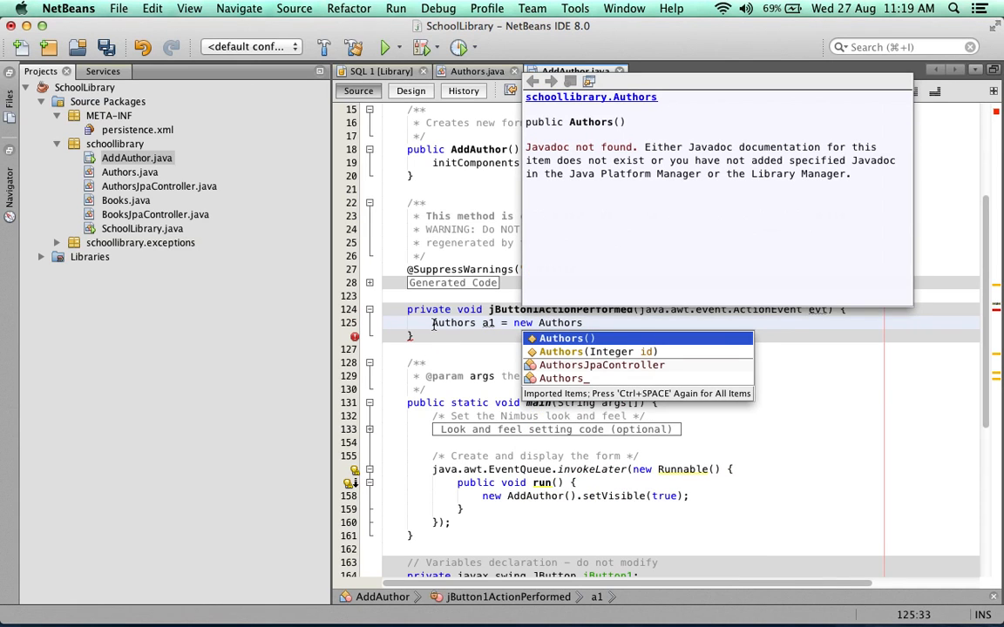
# Complete new Authors(), write a1.setFirstname(jTextField1.getText()), and begin a1.setSurname(jTextField2
pyautogui.click(565, 338)
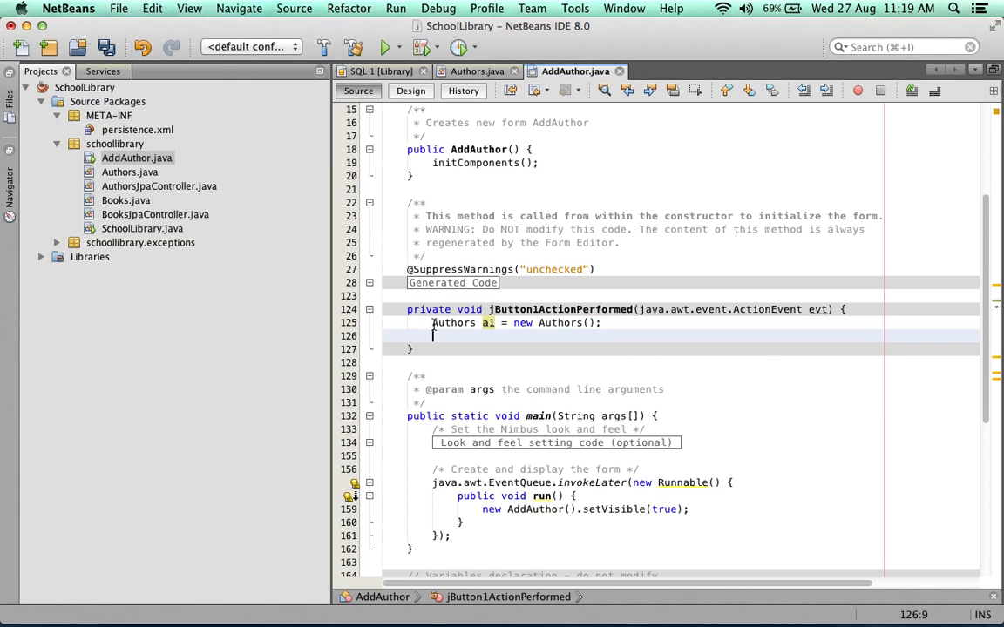
pyautogui.write('ai.set')
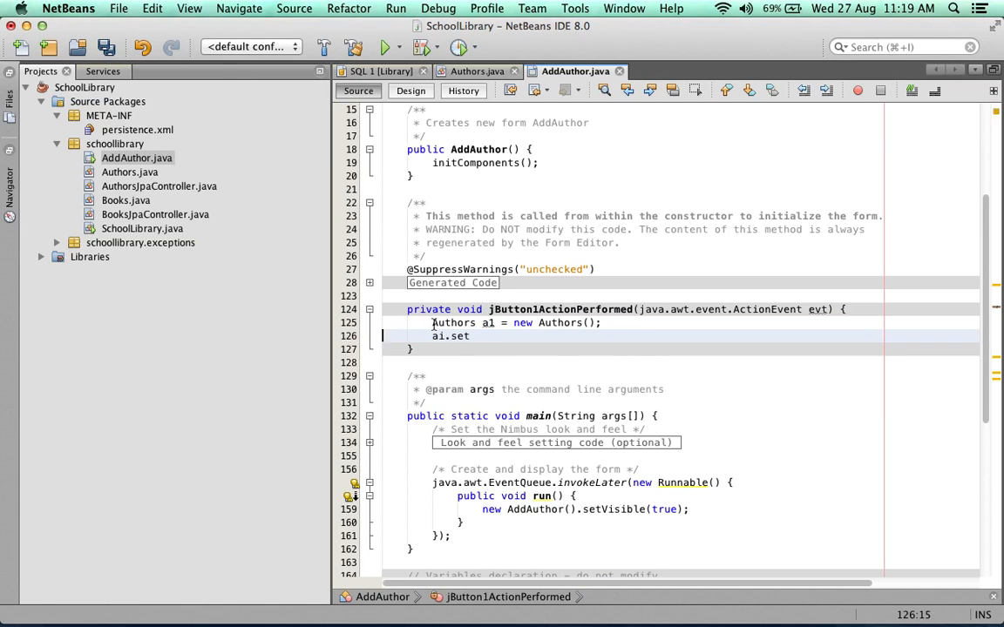
pyautogui.write('F')
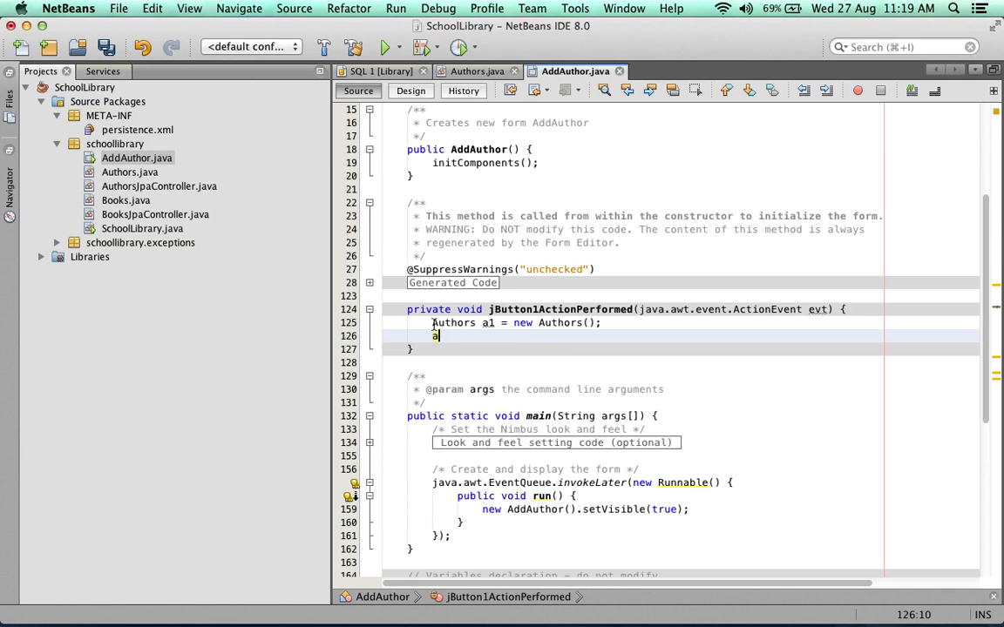
pyautogui.write('1.setFirstname(null);')
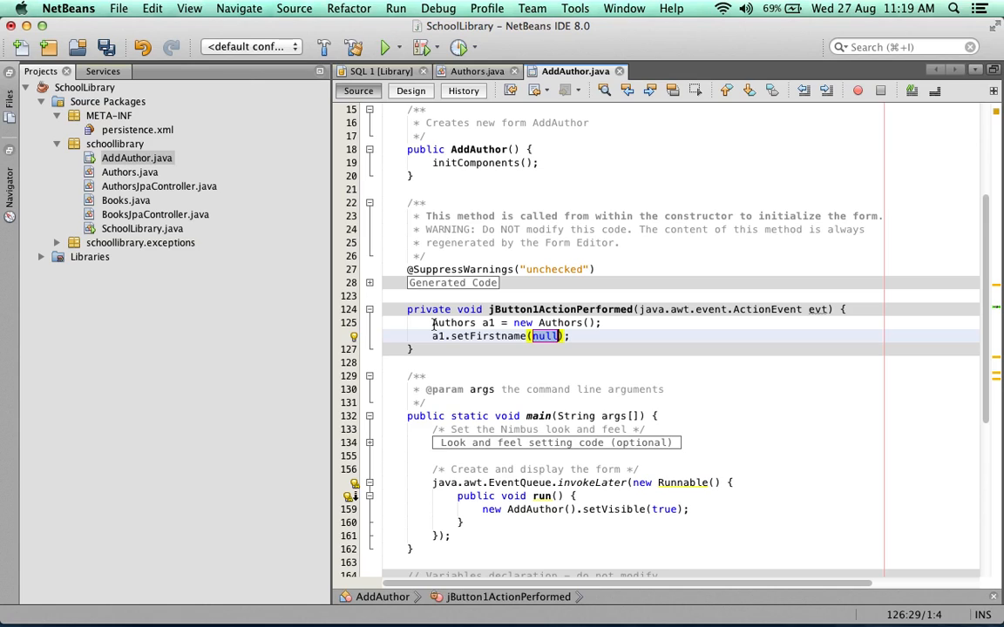
pyautogui.write('j')
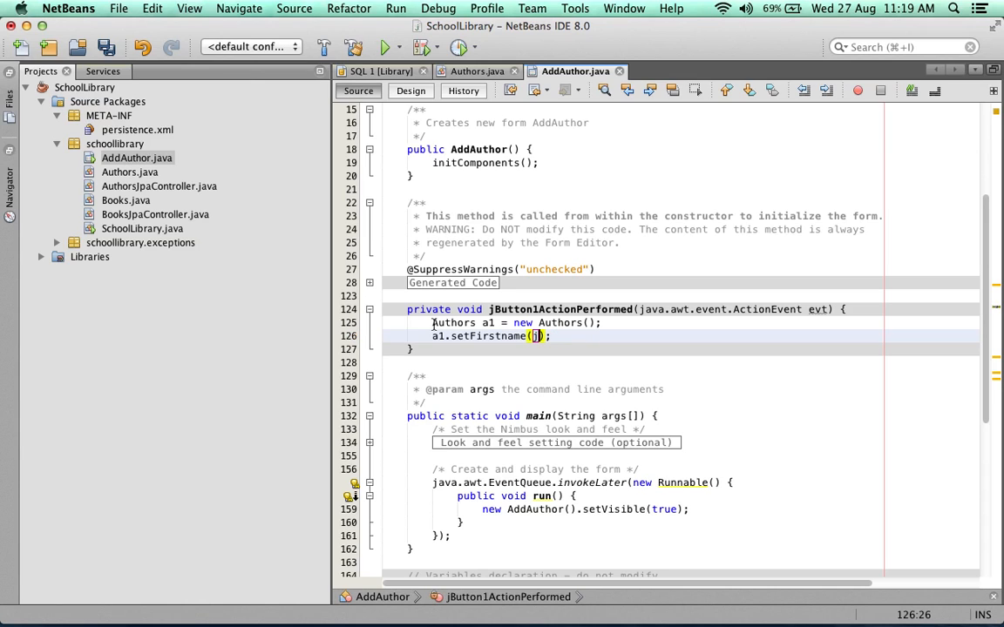
pyautogui.write('TextField1.getText(')
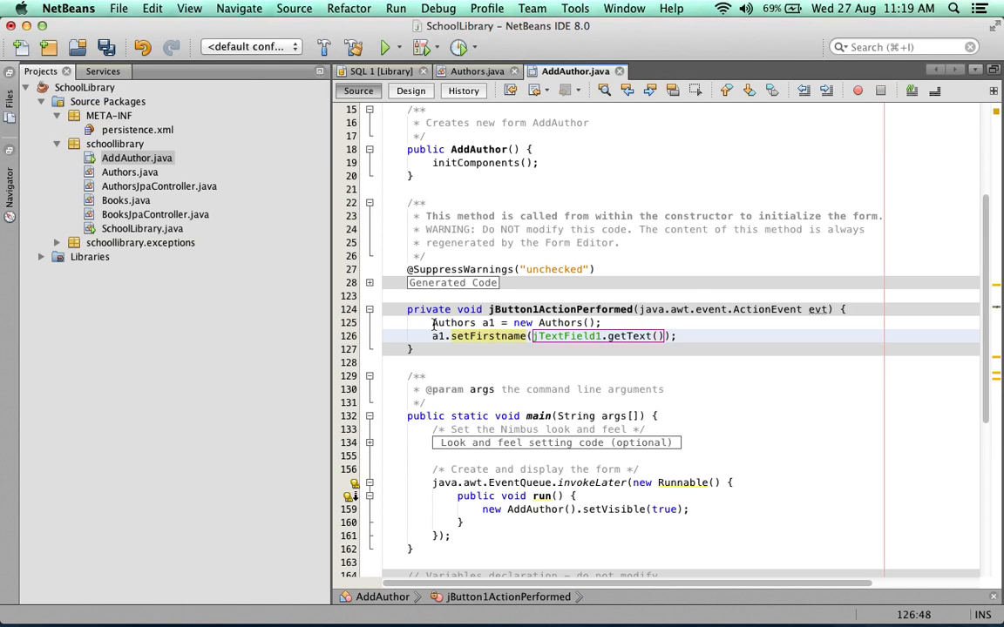
pyautogui.write('a')
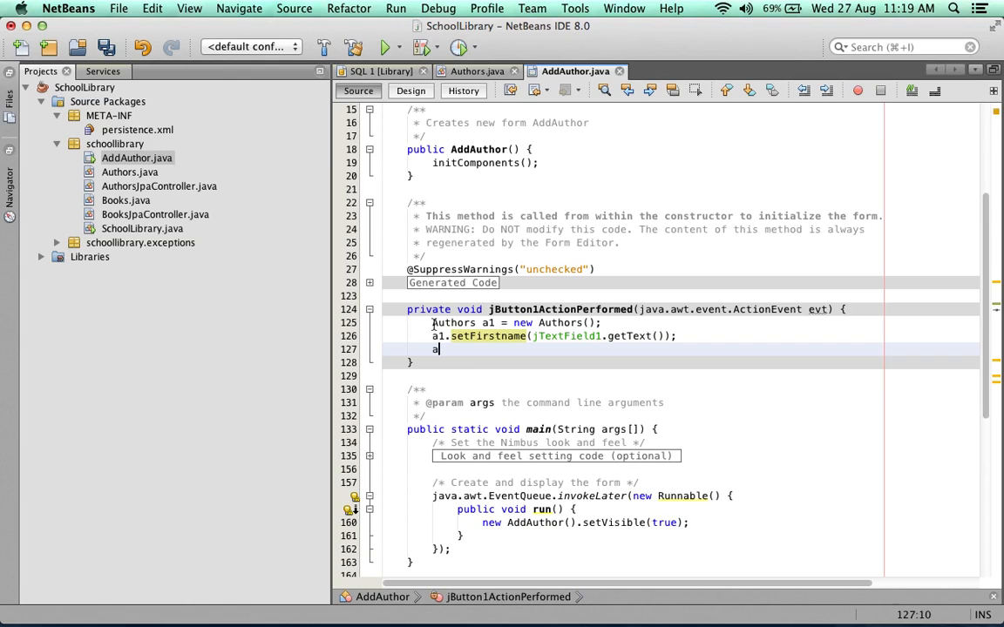
pyautogui.write('1')
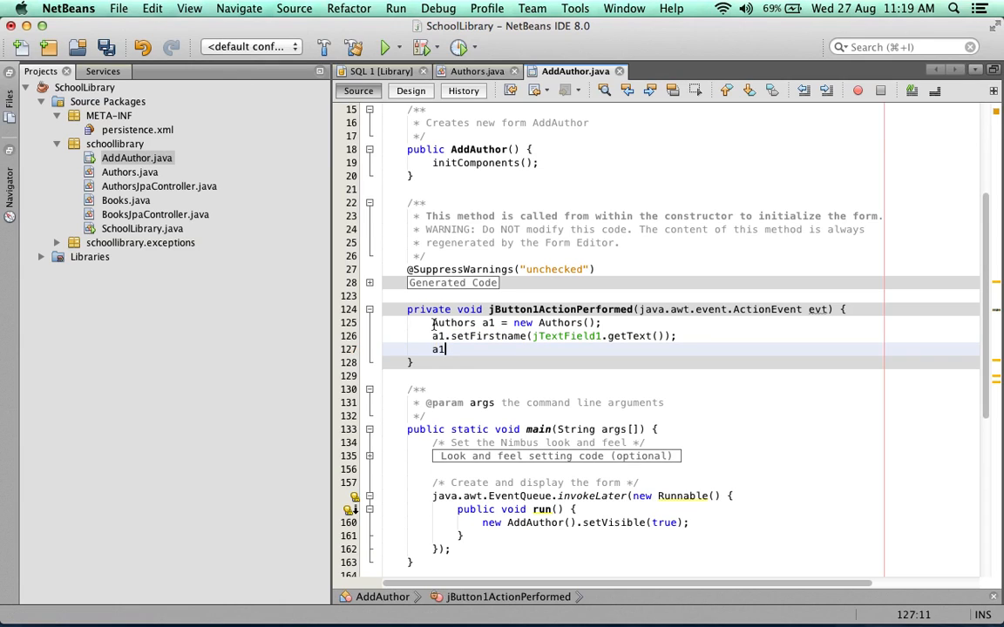
pyautogui.write('.setSurname(null);')
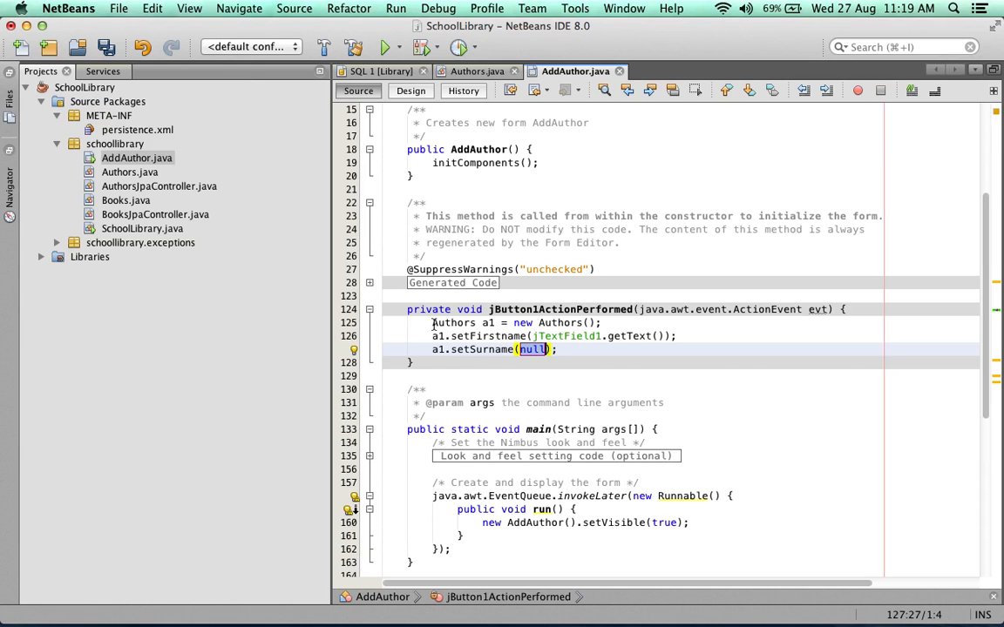
pyautogui.write('jTextField2')
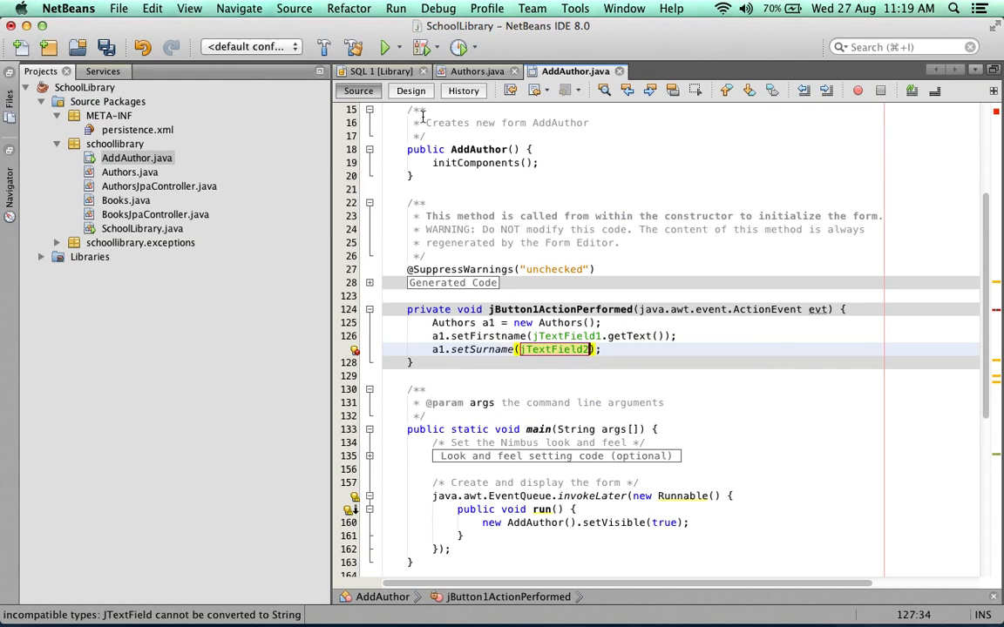
pyautogui.moveTo(476, 71)
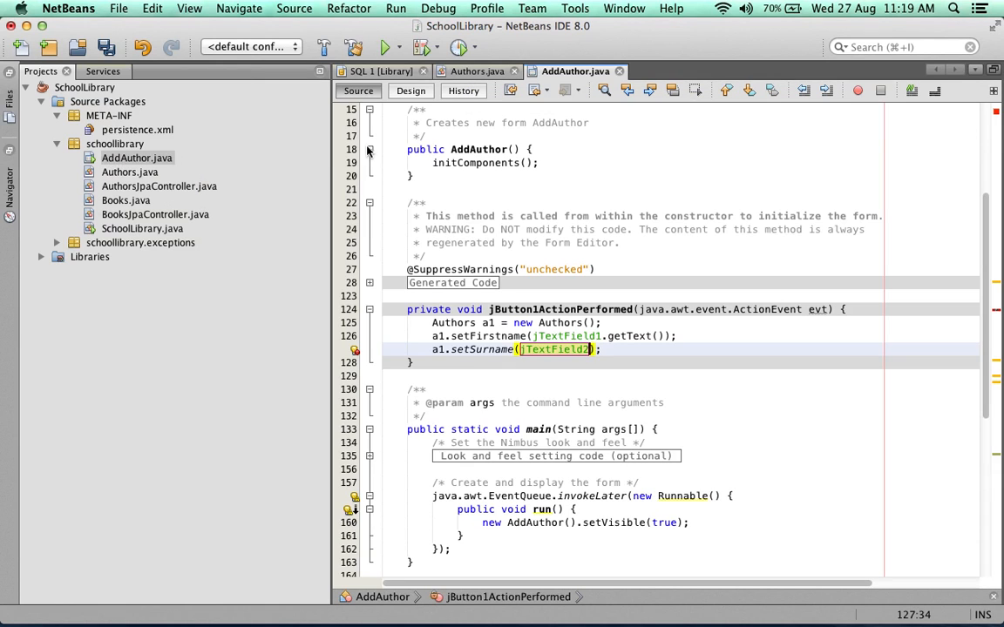
# In Design view, drag a text field into the Surname row and check the Firstname and Email field names
pyautogui.click(410, 93)
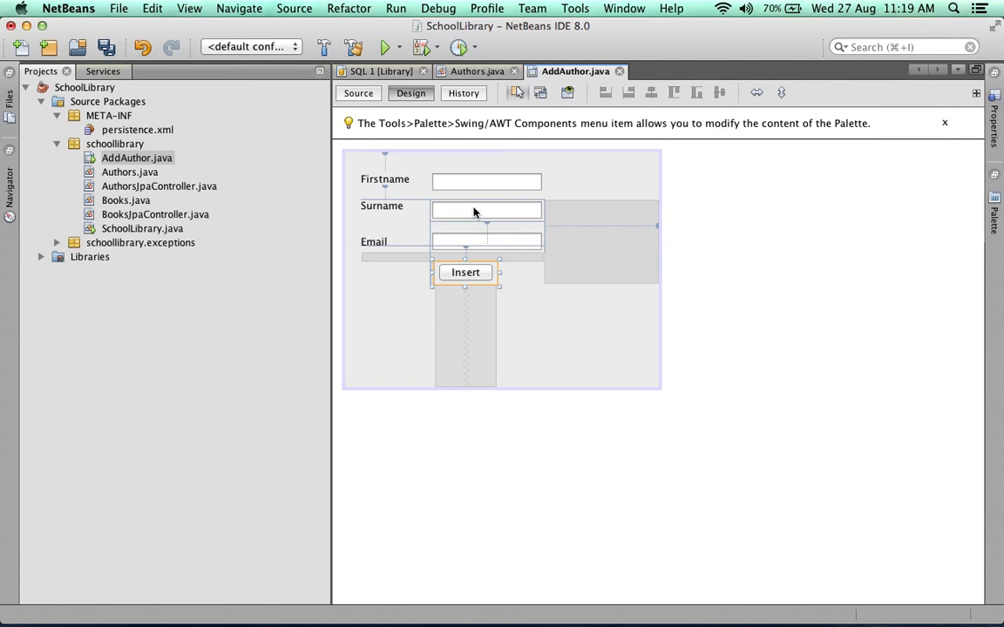
pyautogui.click(486, 210)
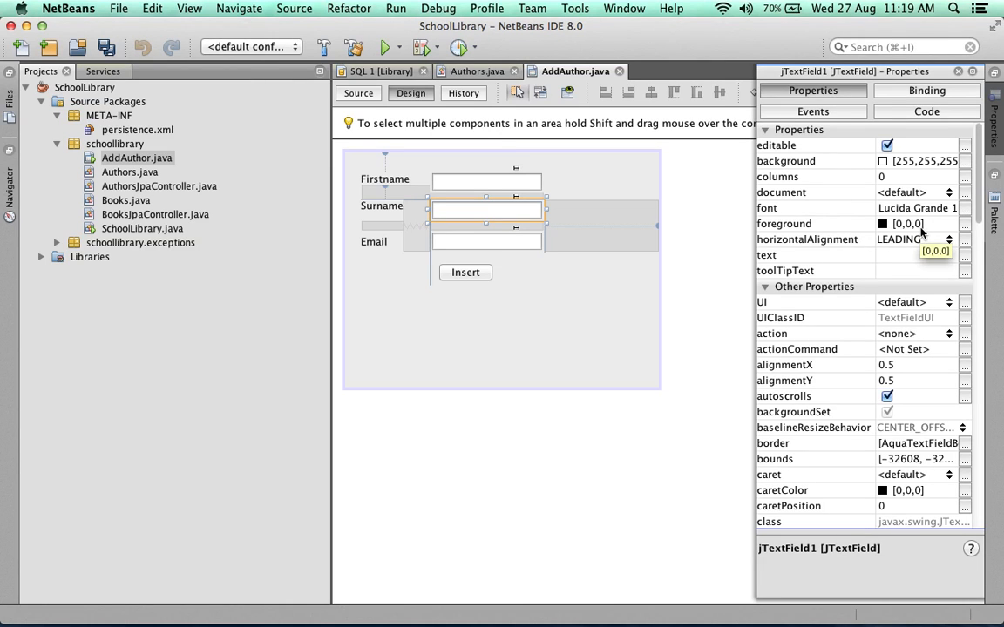
pyautogui.moveTo(461, 194)
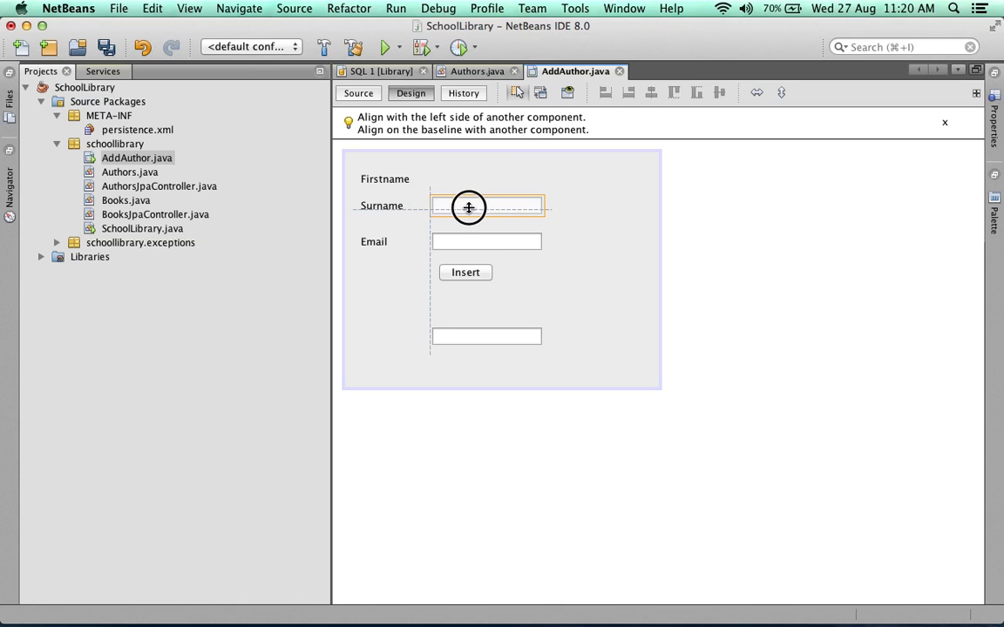
pyautogui.moveTo(469, 206); pyautogui.dragTo(497, 172)
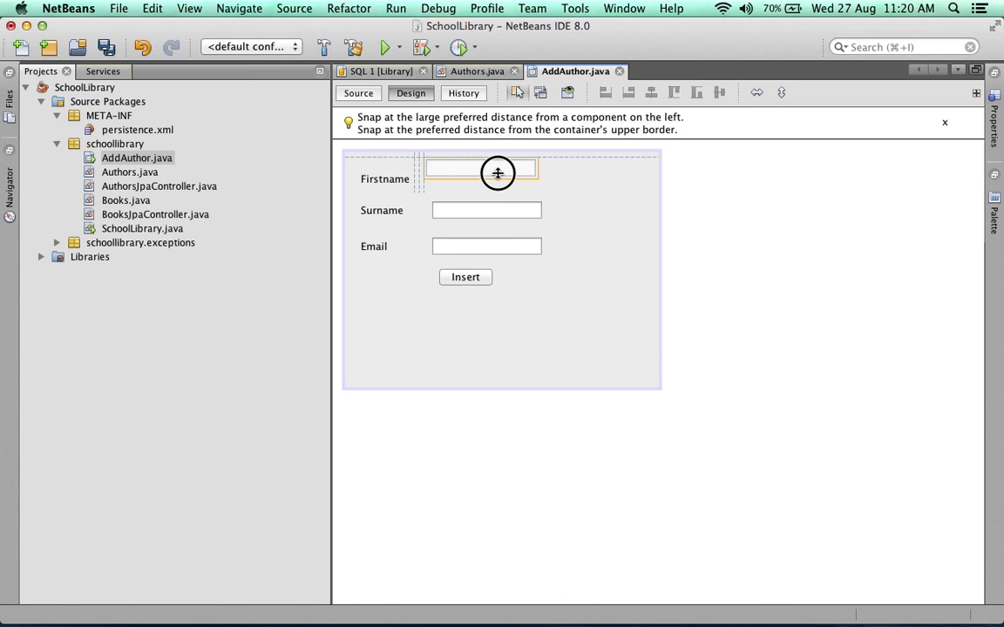
pyautogui.click(487, 178)
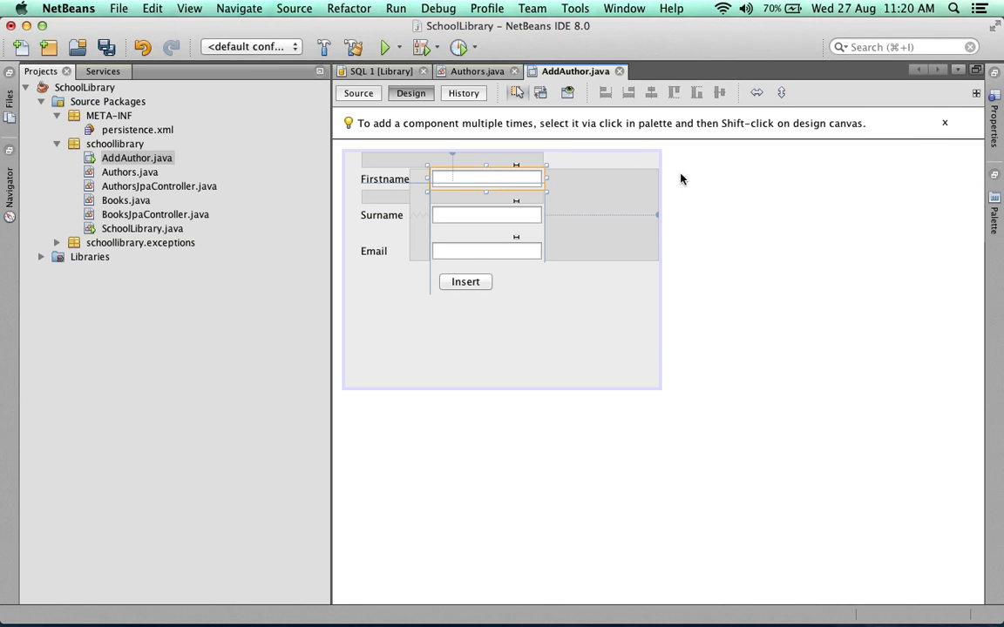
pyautogui.moveTo(996, 133)
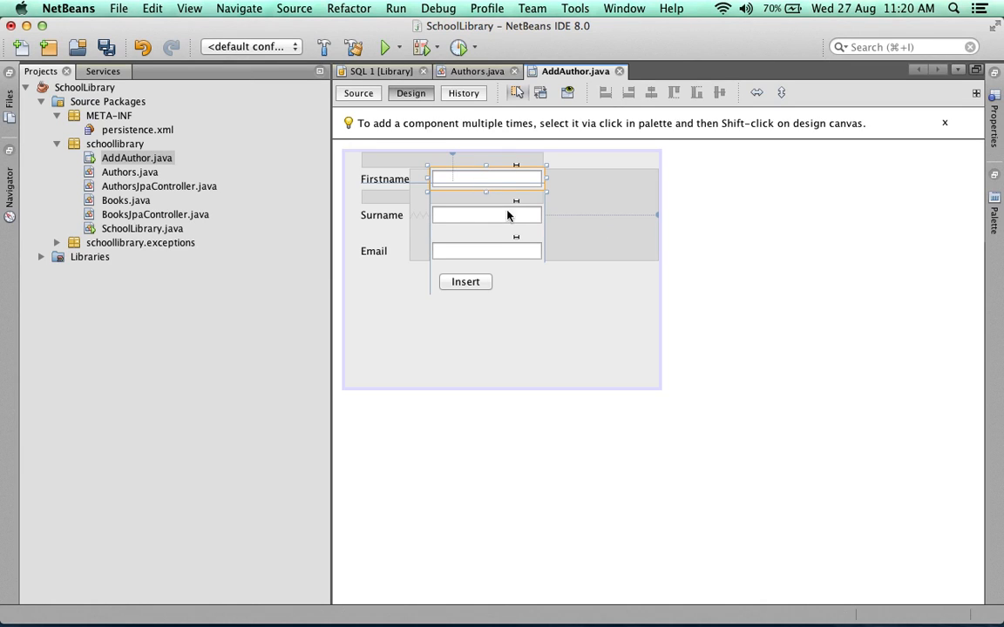
pyautogui.moveTo(379, 241)
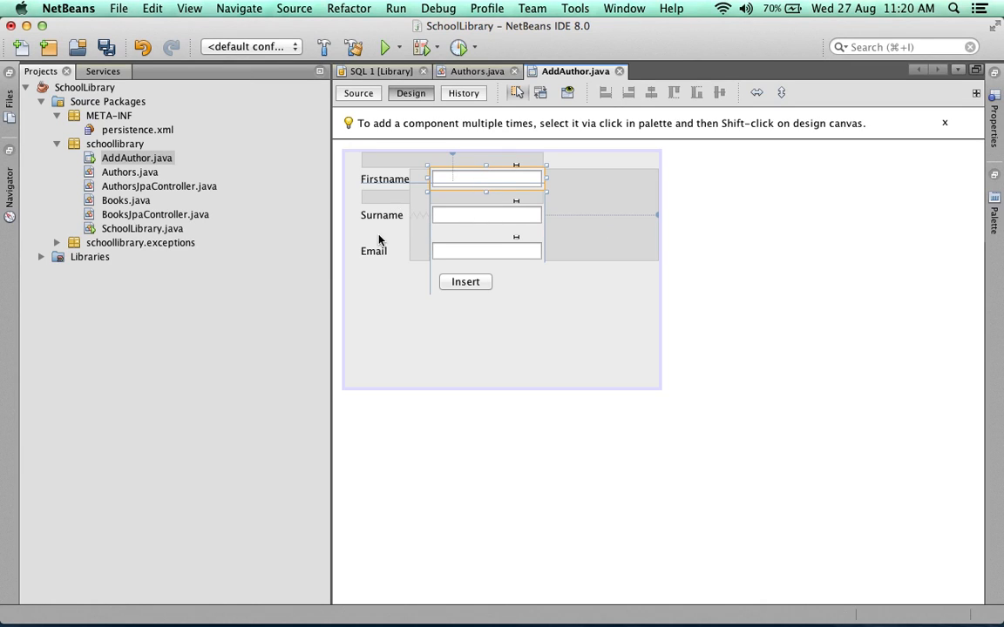
pyautogui.click(486, 177)
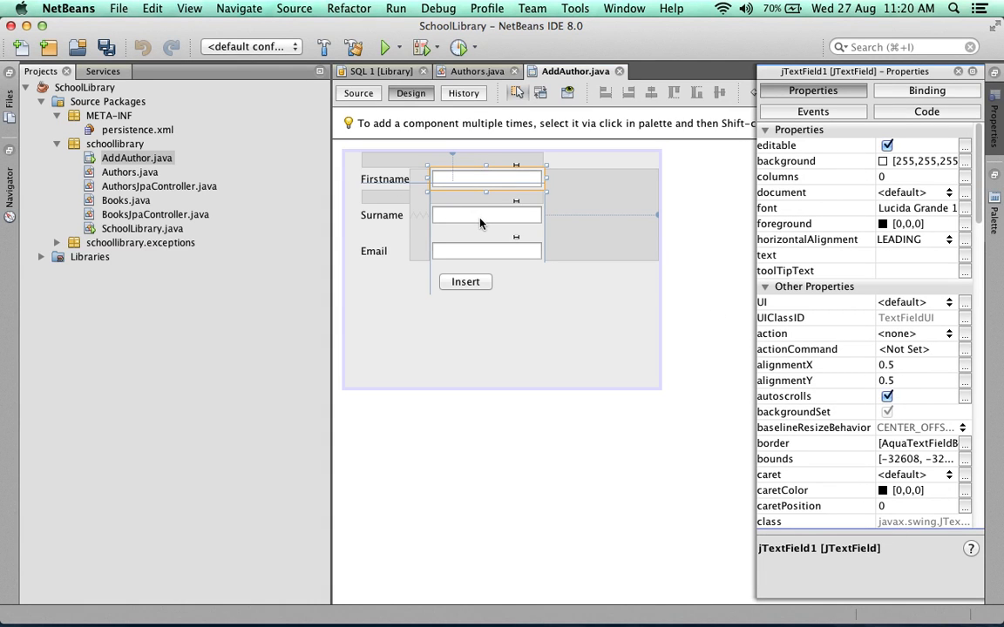
pyautogui.click(485, 214)
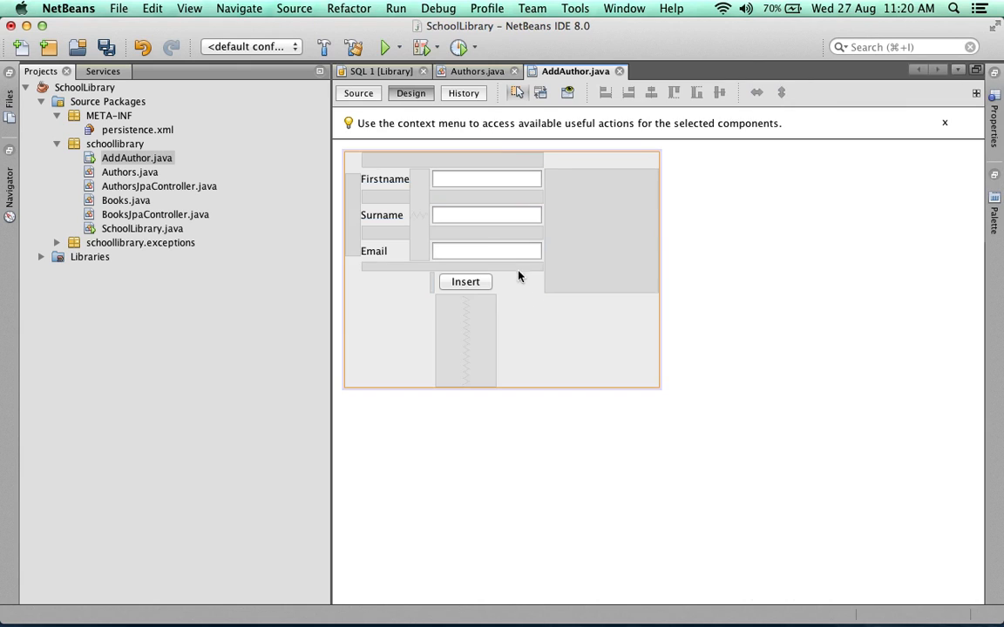
pyautogui.click(486, 251)
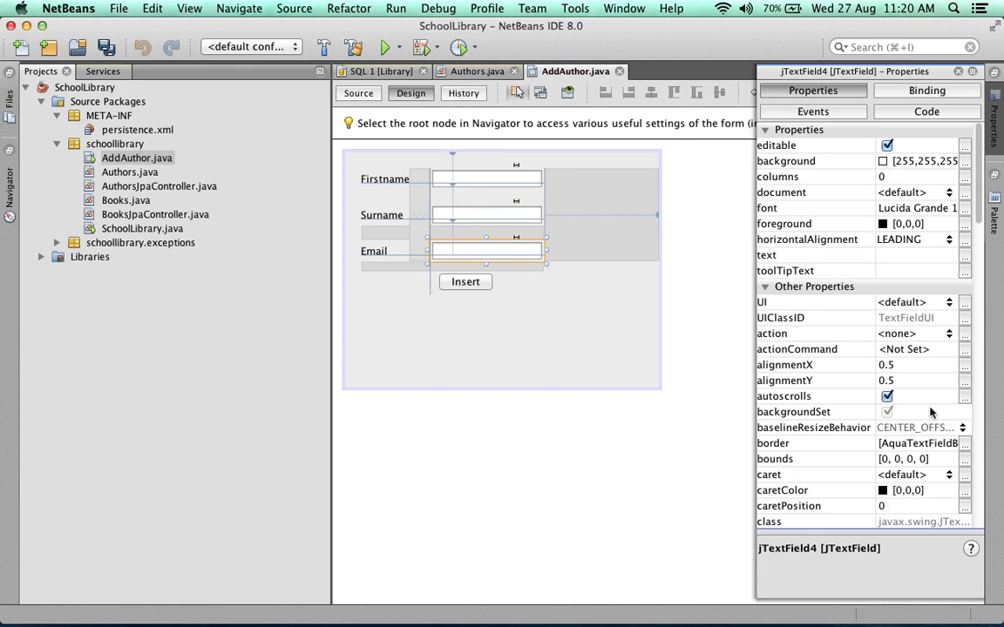
pyautogui.moveTo(586, 319)
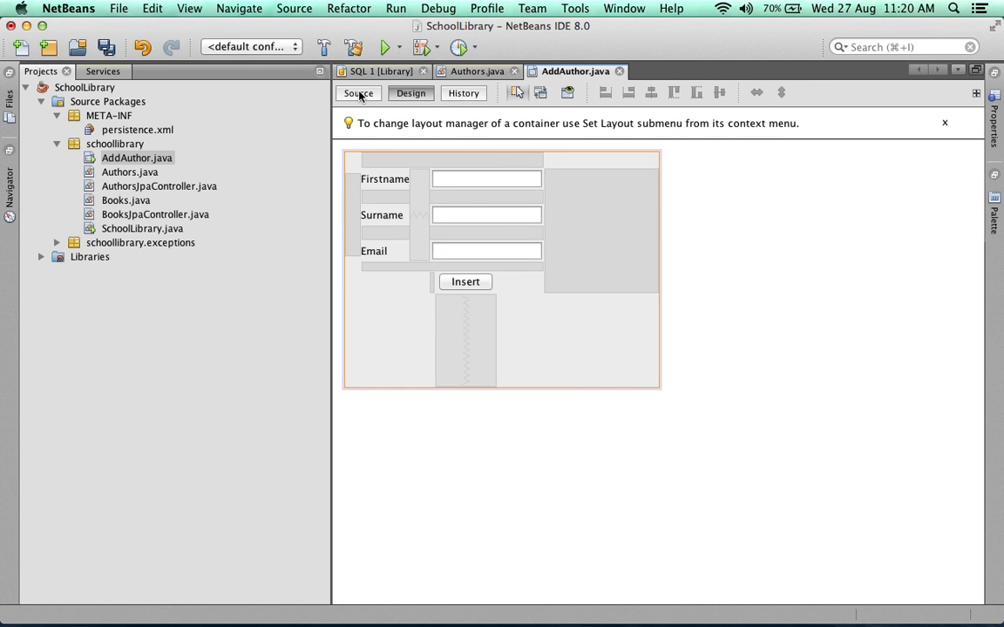
# In the AddAuthor handler, set a1's email from jTextField4.getText() using code completion
pyautogui.click(358, 93)
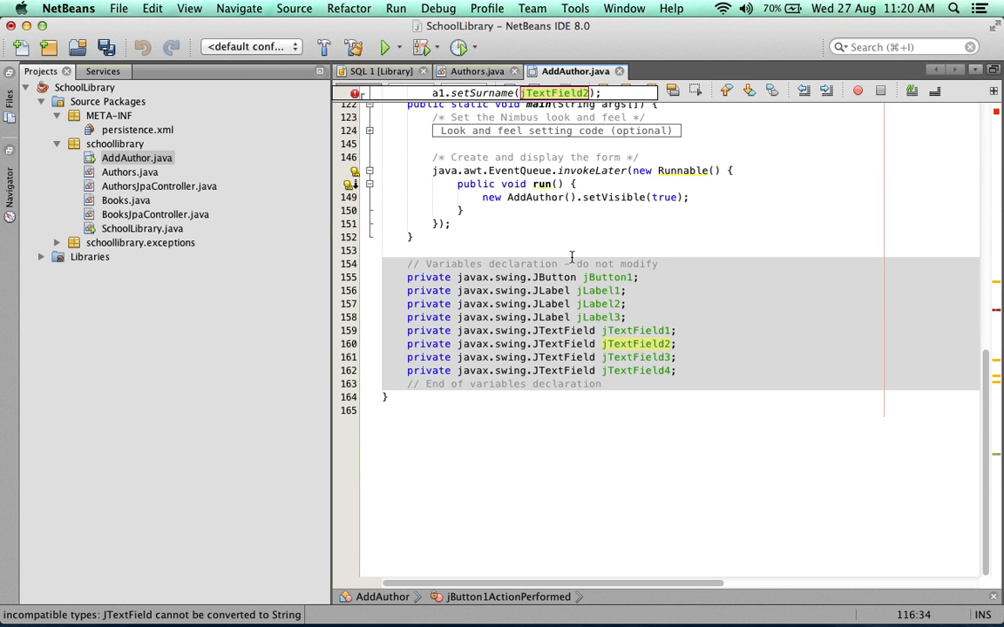
pyautogui.scroll(3)
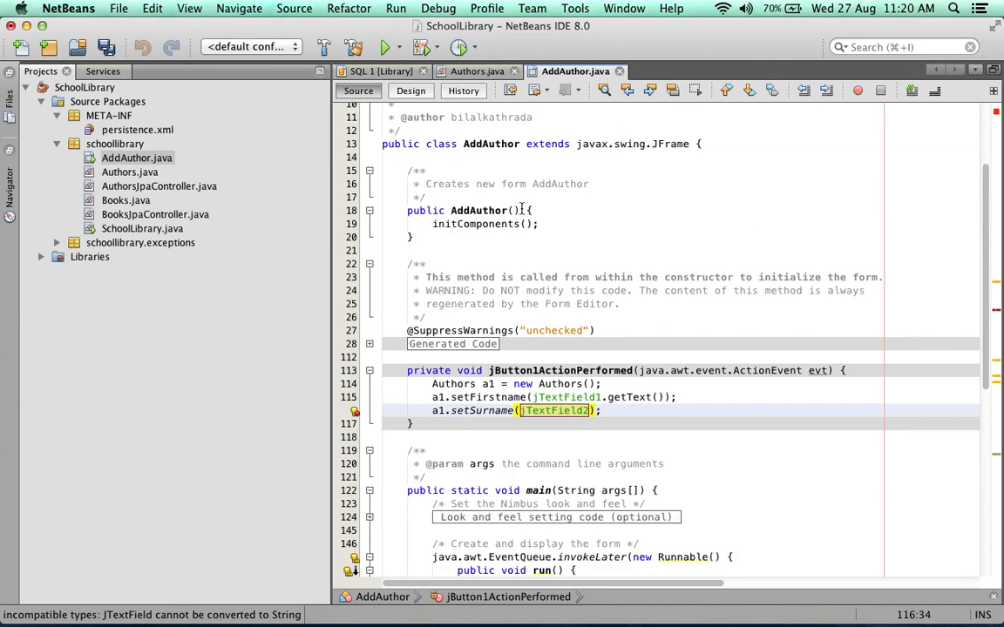
pyautogui.scroll(-3)
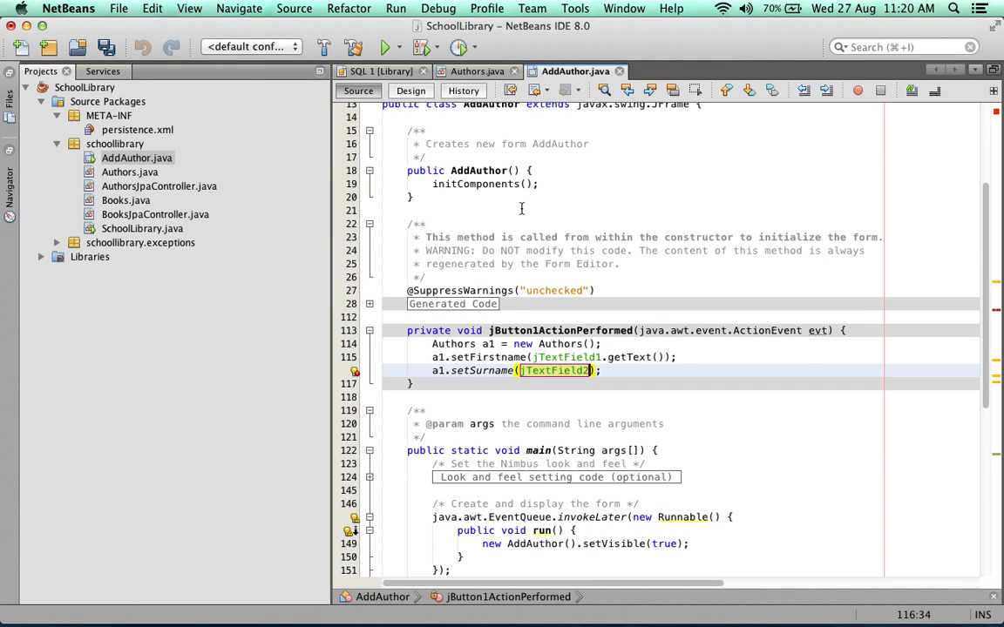
pyautogui.write('.getText(')
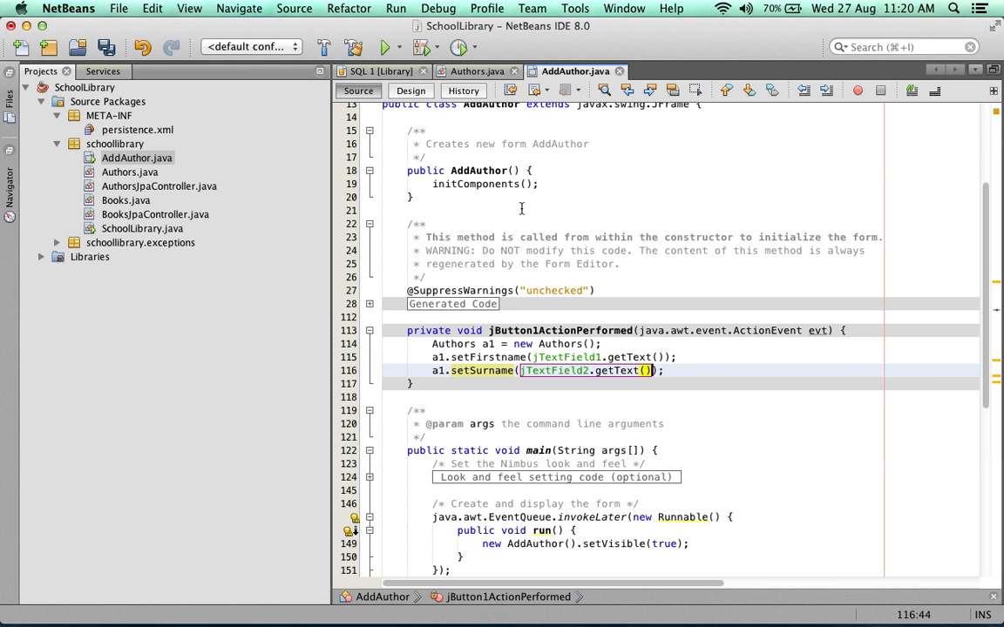
pyautogui.write('a1')
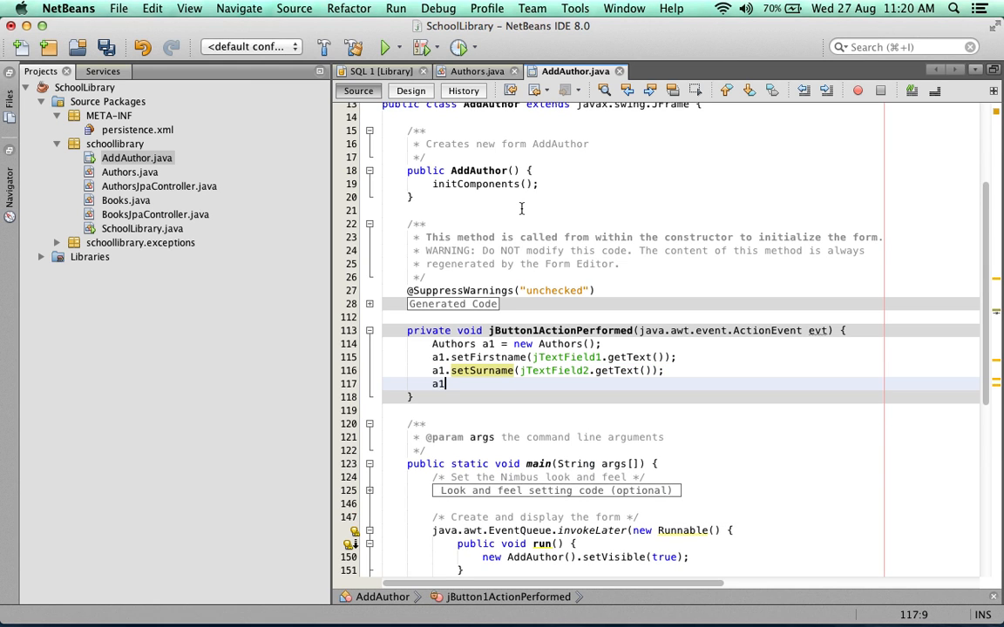
pyautogui.write('setEmail();')
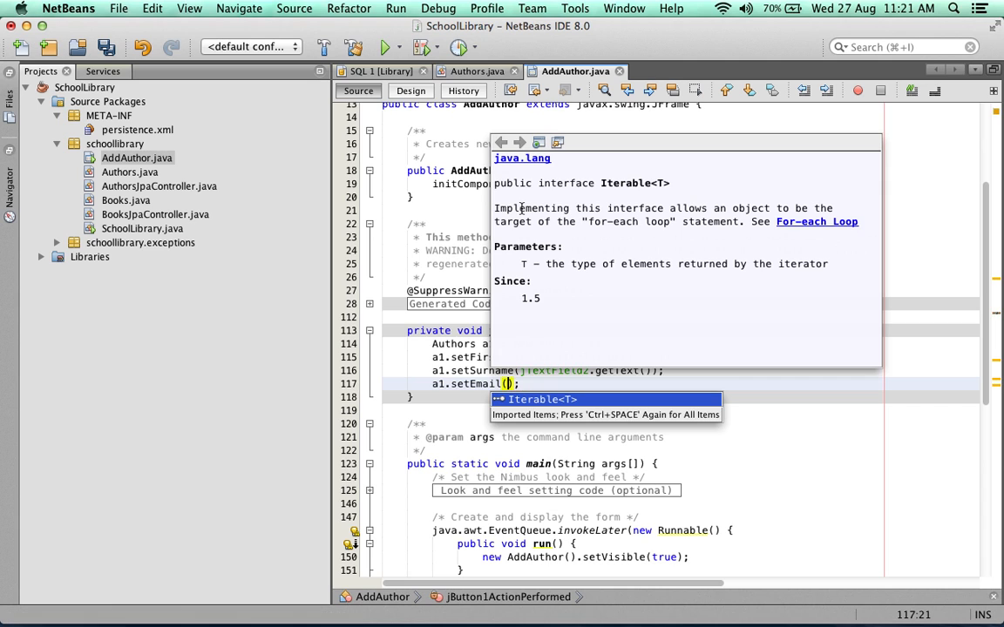
pyautogui.write('jT')
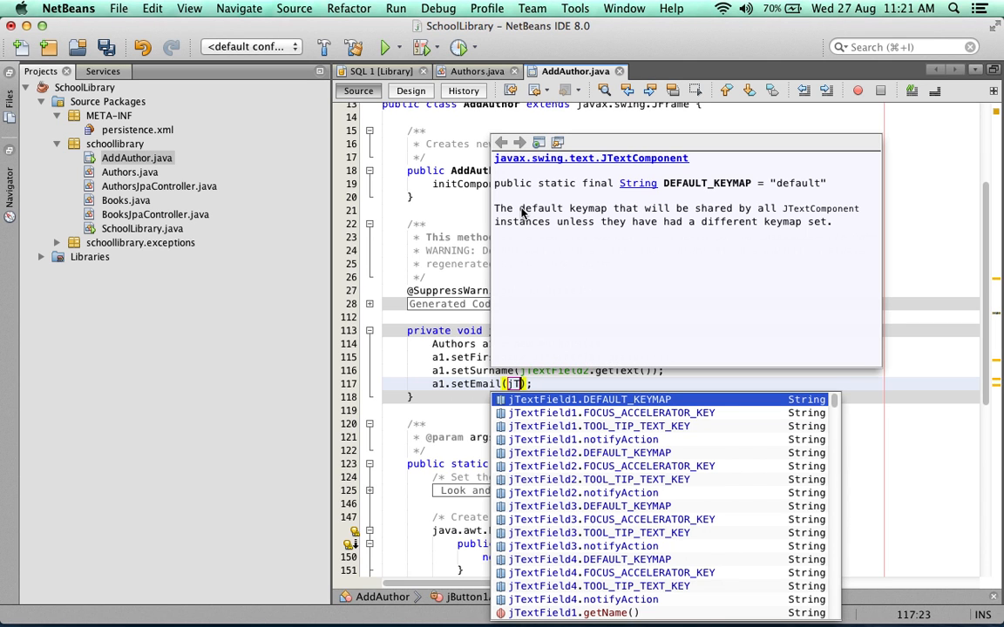
pyautogui.press('Backspace')
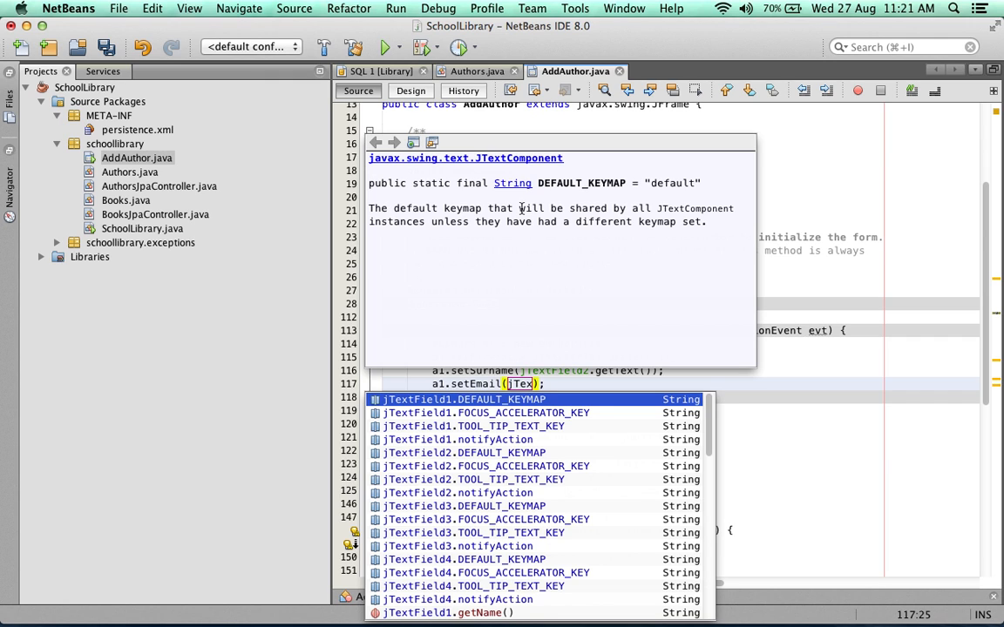
pyautogui.write('tField4.getText(')
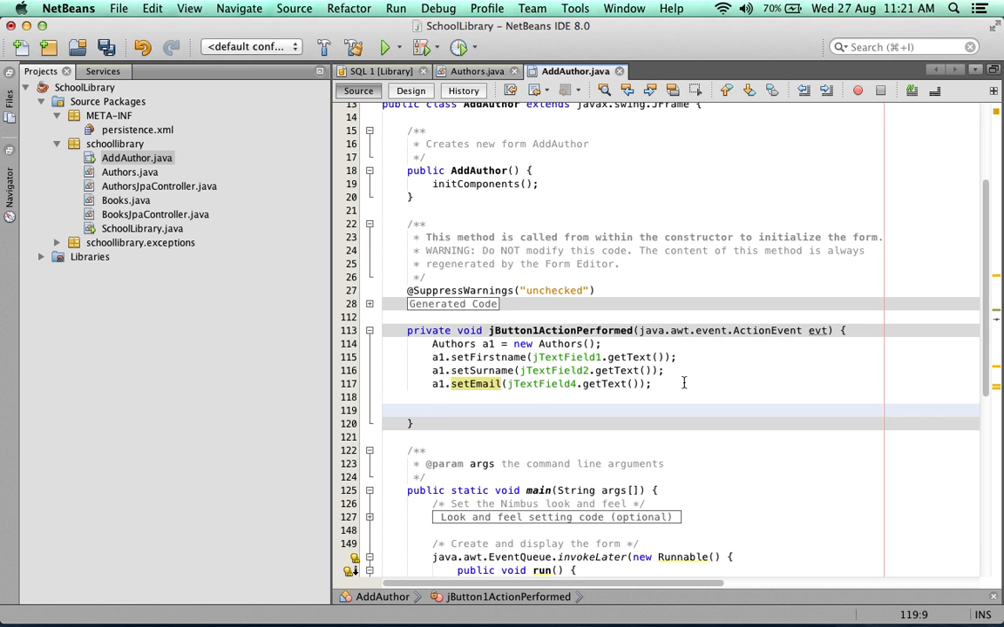
# Write EntityManagerFactory emf = Persistence.createEntityManagerFactory("") on the blank handler line
pyautogui.click(159, 186)
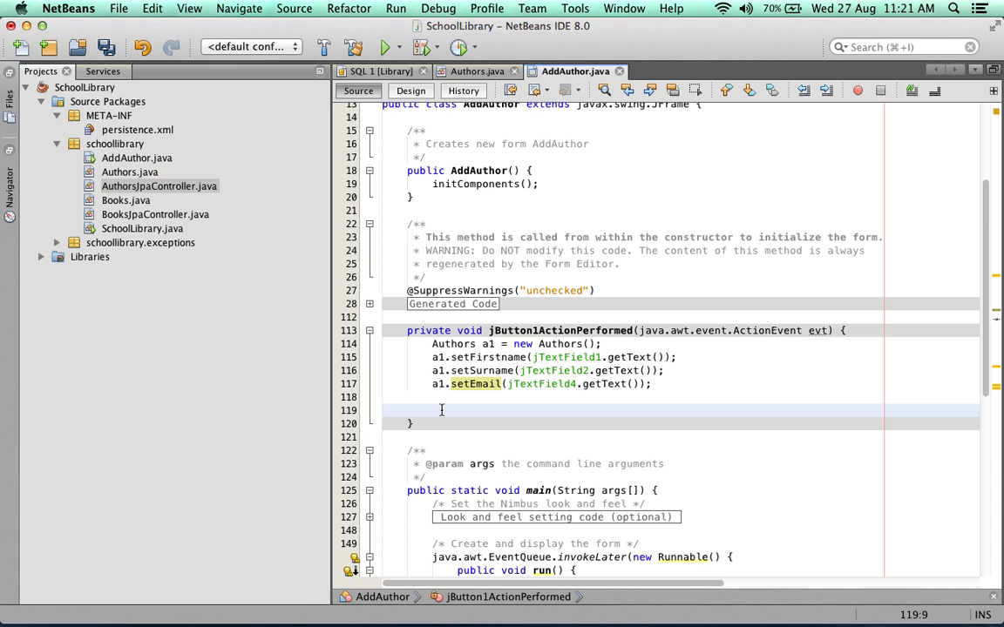
pyautogui.click(434, 409)
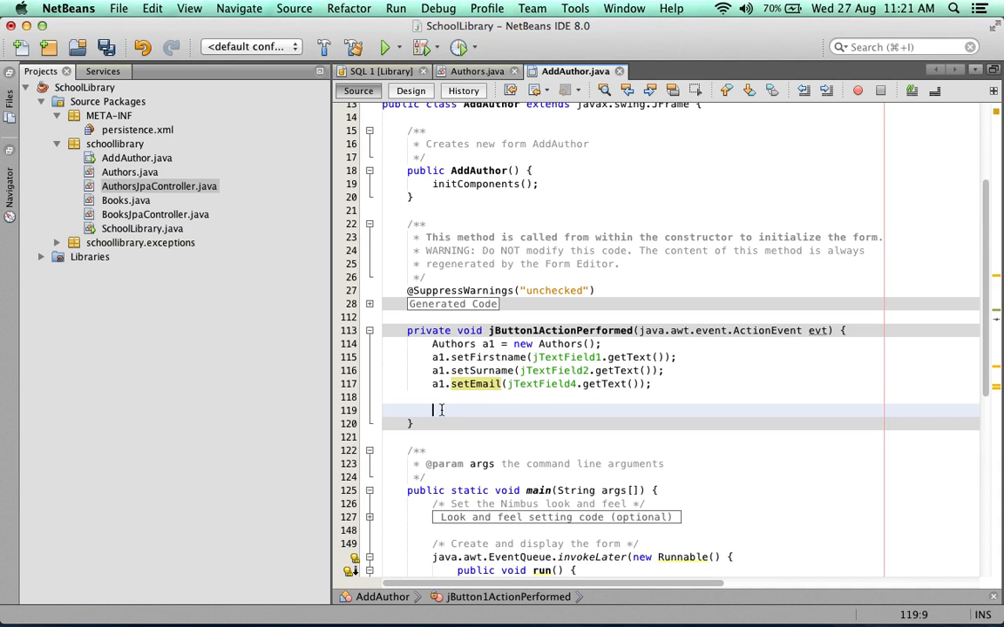
pyautogui.write('ENF')
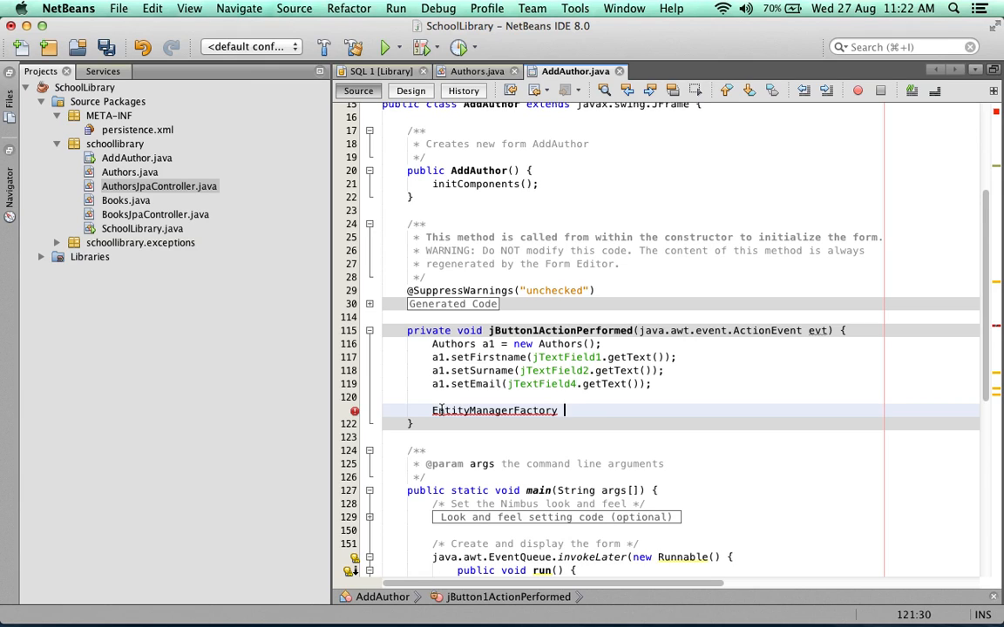
pyautogui.write('emf')
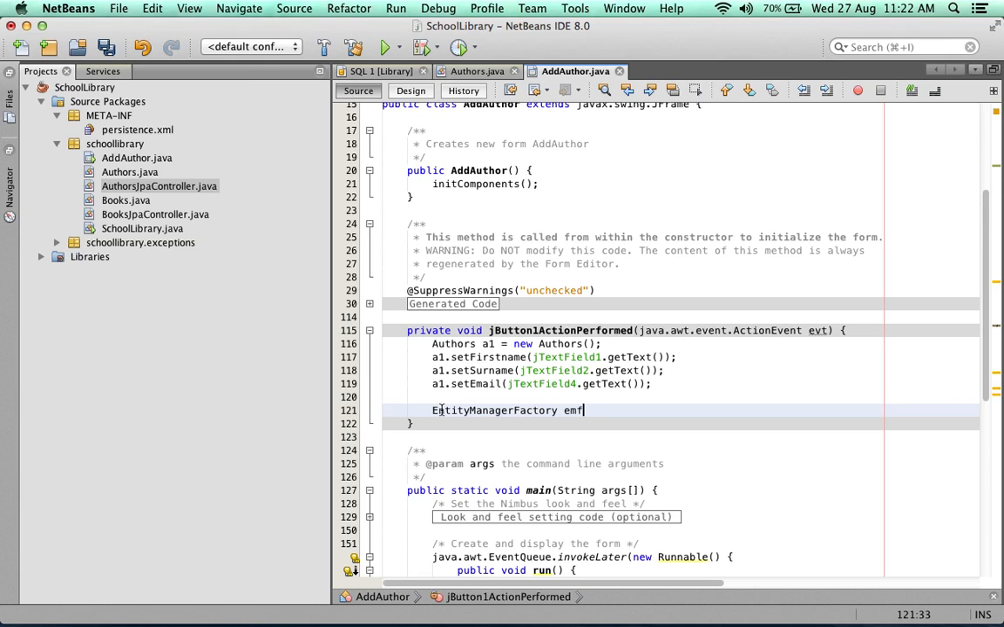
pyautogui.write('= P')
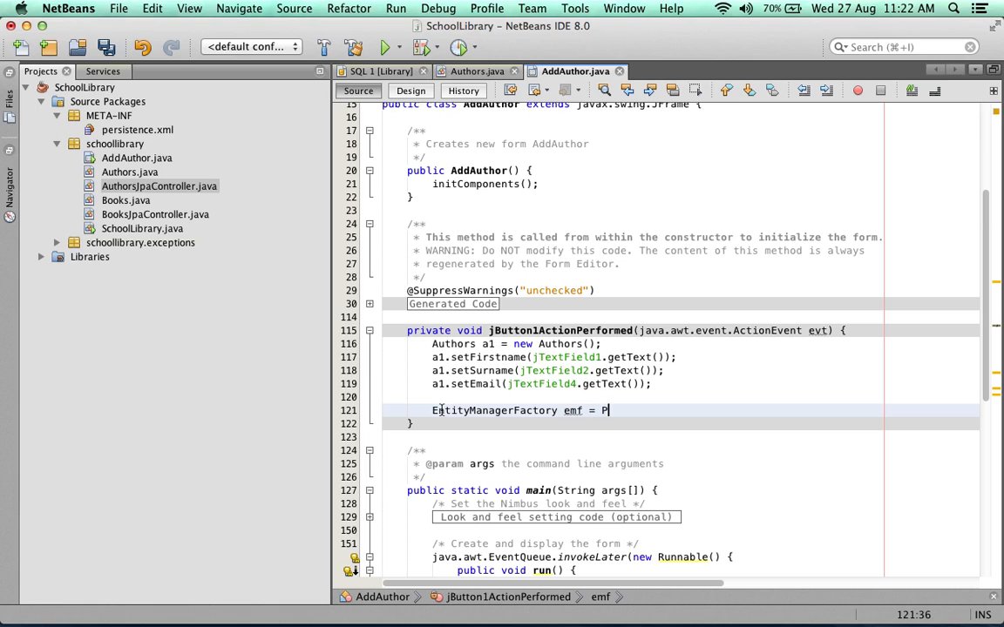
pyautogui.write('ersistence')
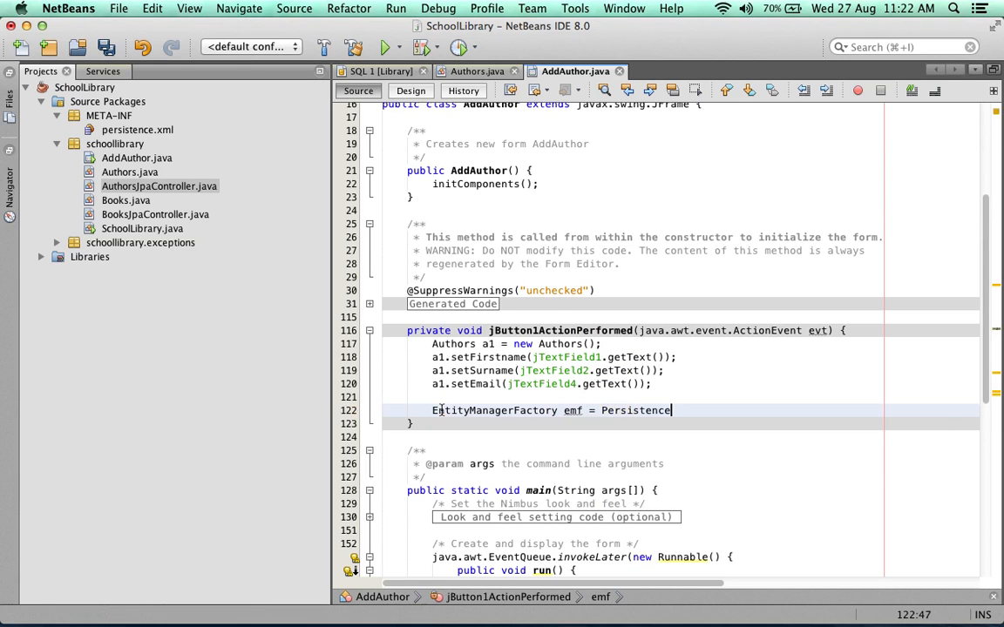
pyautogui.write('.createEntityManagerFactory(null')
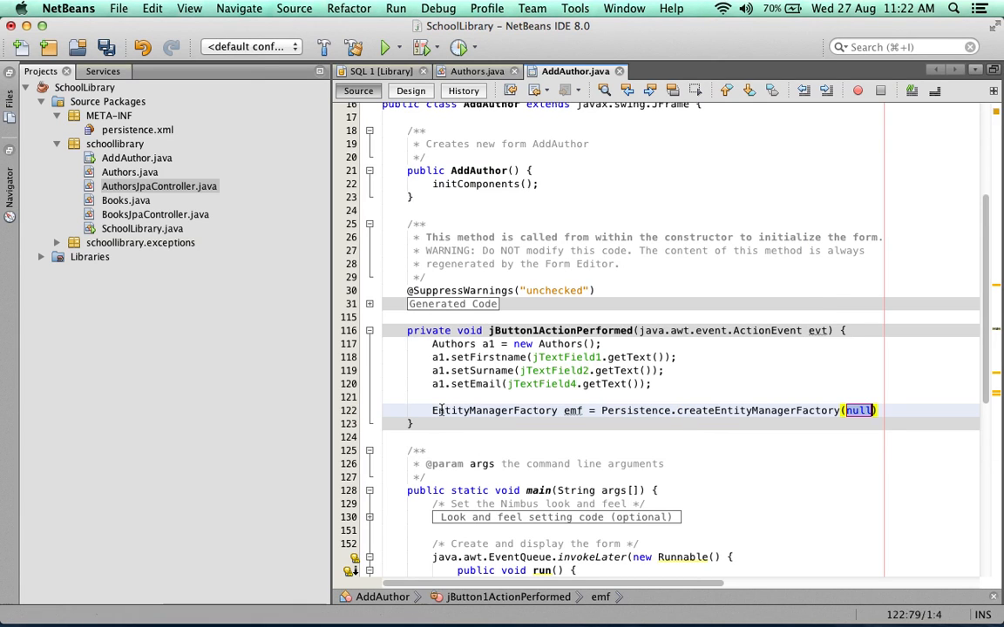
pyautogui.write('""')
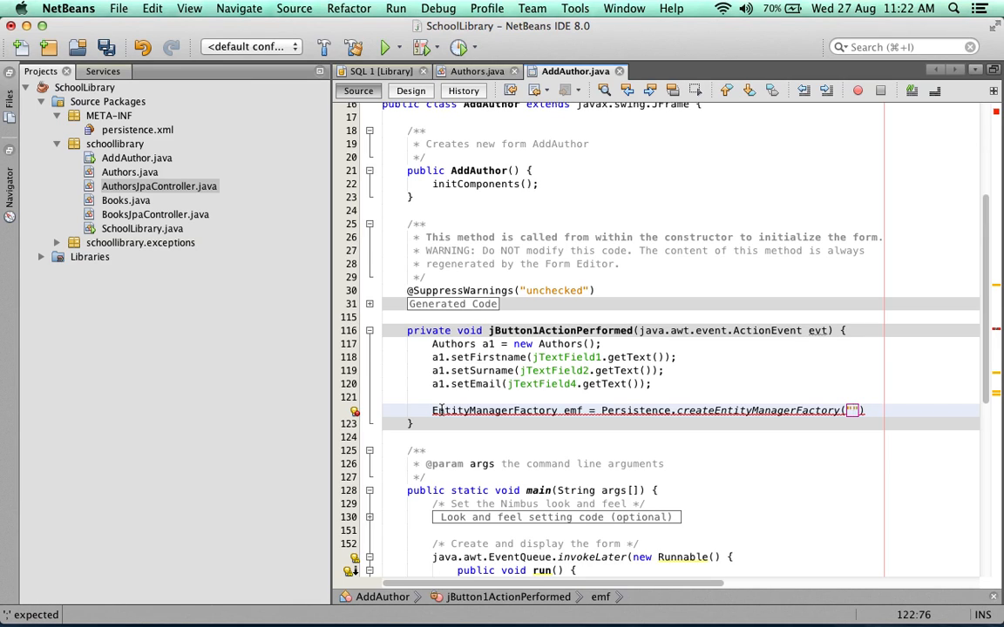
pyautogui.moveTo(127, 140)
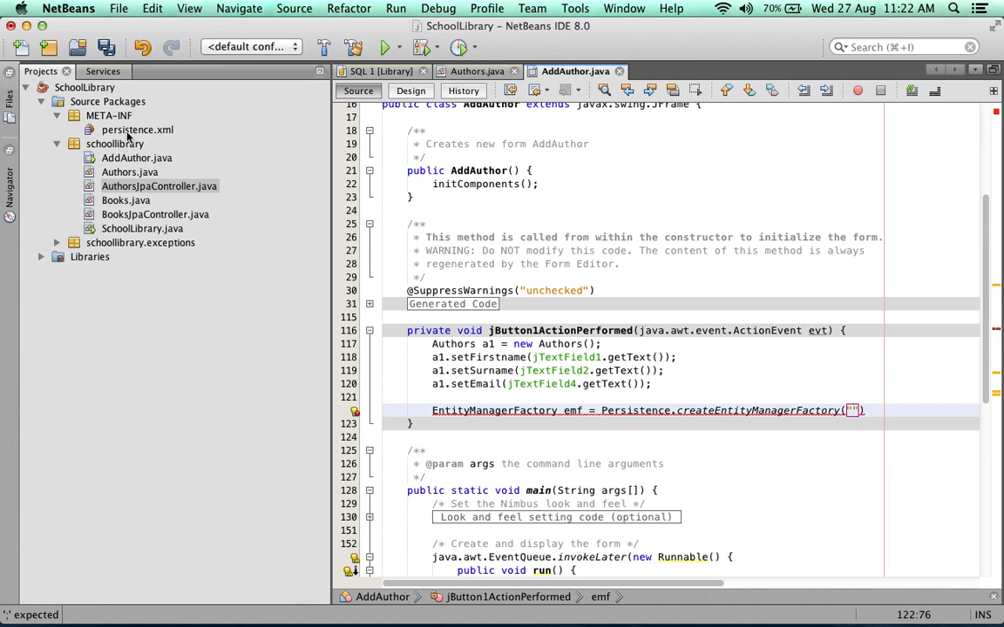
# Check persistence.xml, then pass "SchoolLibraryPU" to createEntityManagerFactory and end the statement
pyautogui.doubleClick(137, 129)
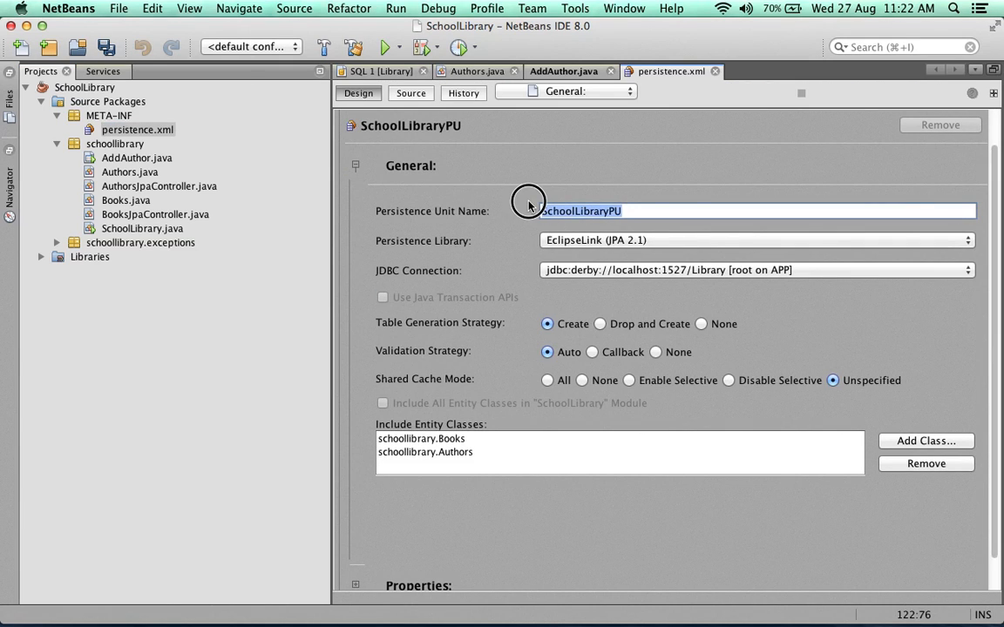
pyautogui.moveTo(471, 211)
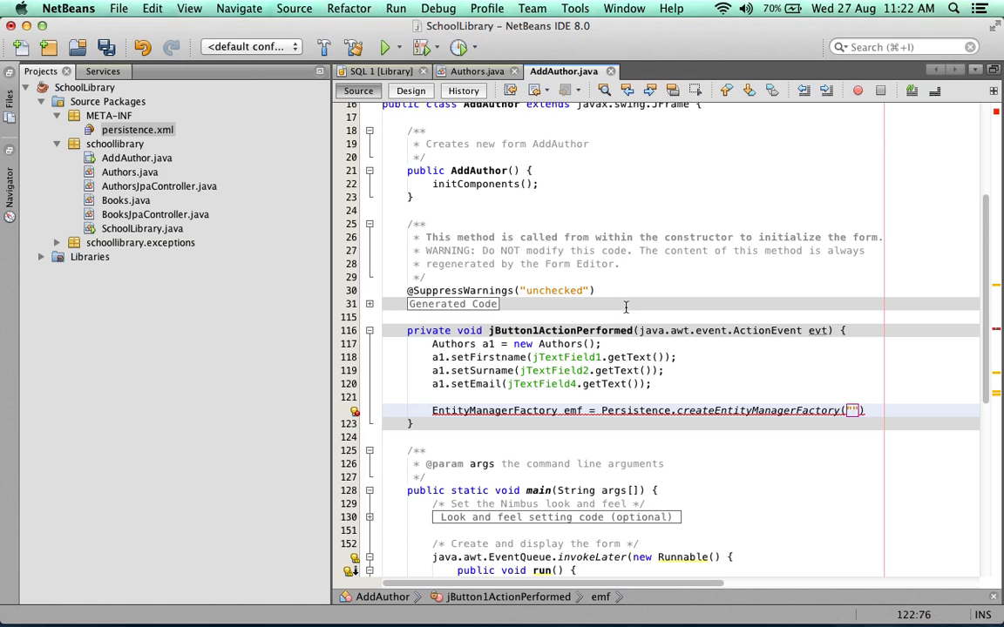
pyautogui.moveTo(898, 443)
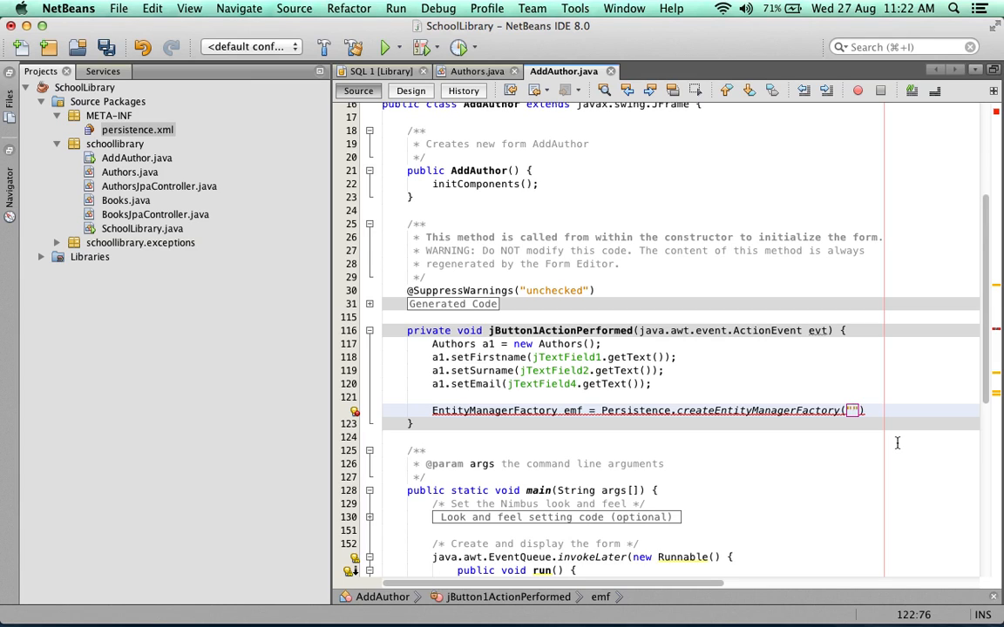
pyautogui.write('SchoolLibraryPU')
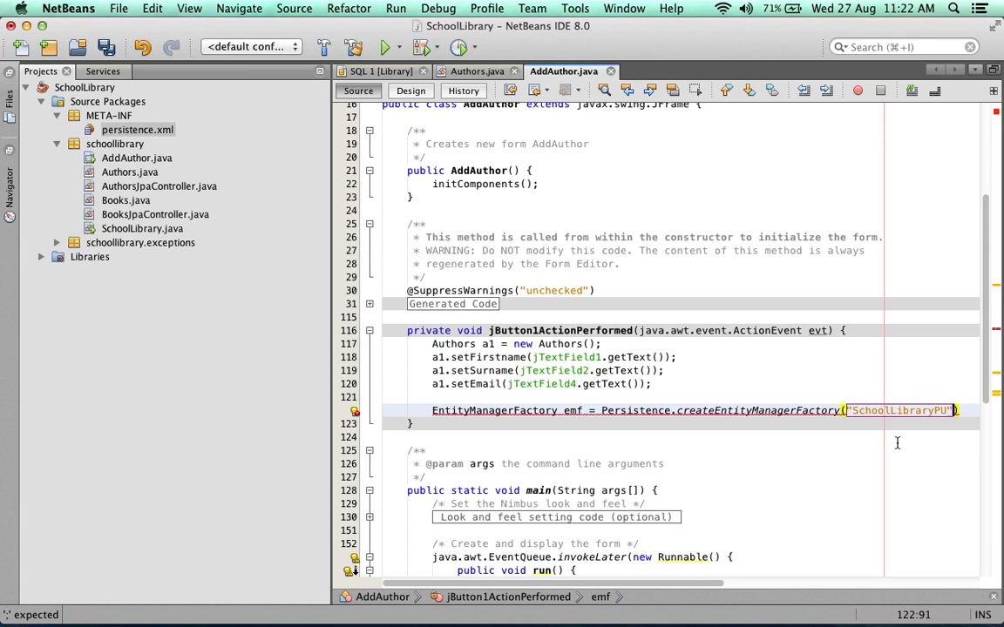
pyautogui.write(';')
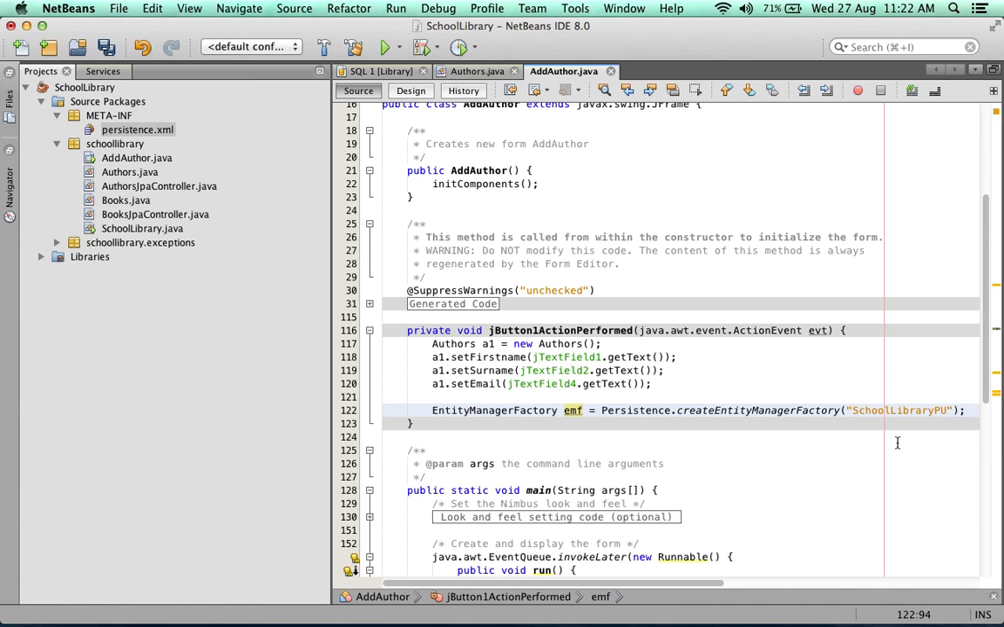
pyautogui.moveTo(618, 426)
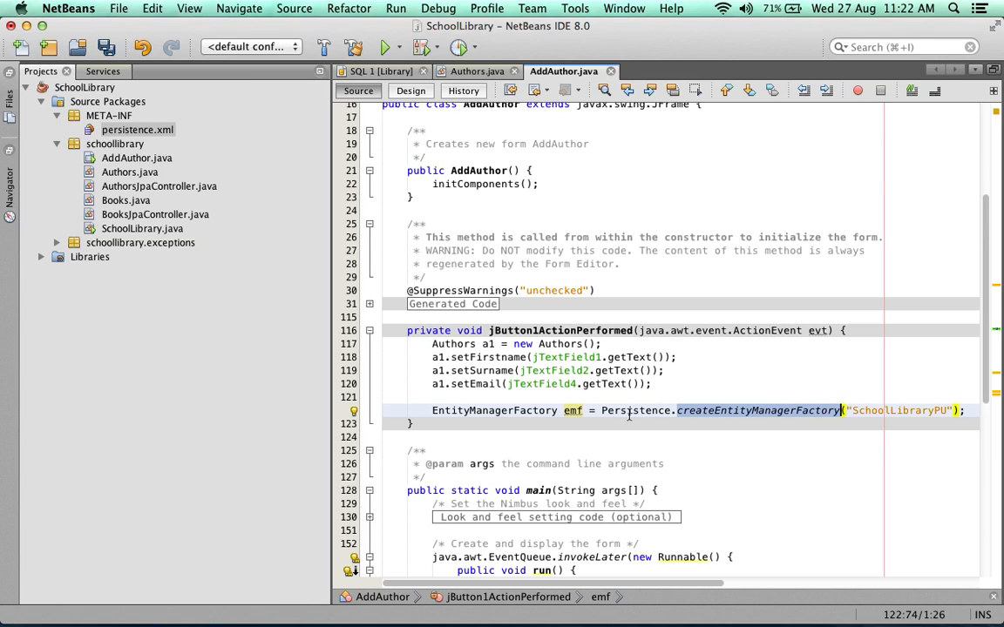
pyautogui.click(673, 410)
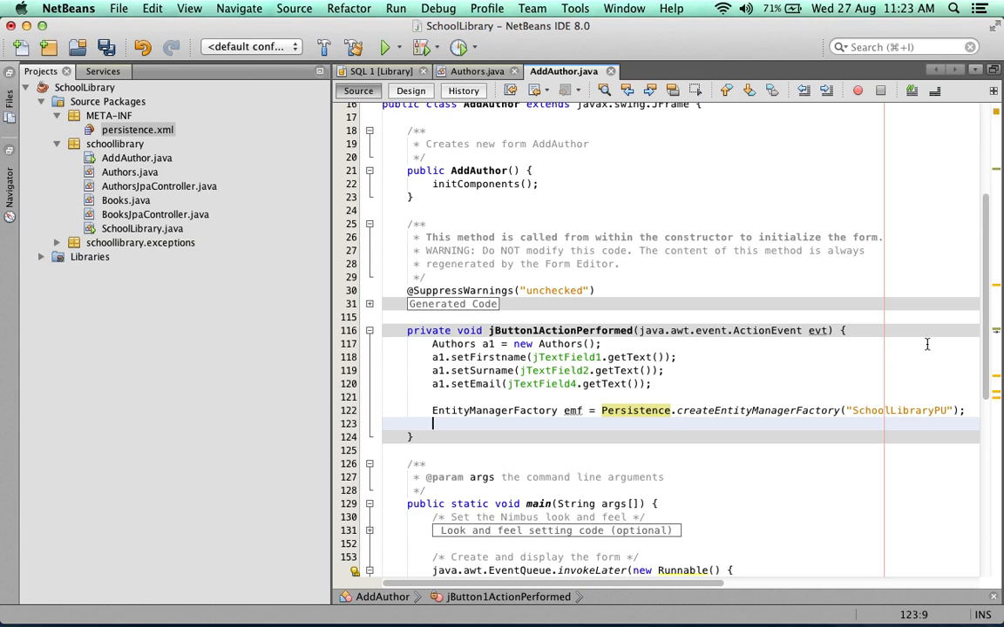
# Declare AuthorsJpaController ajc = new AuthorsJpaController(emf) in the handler
pyautogui.write('AJC')
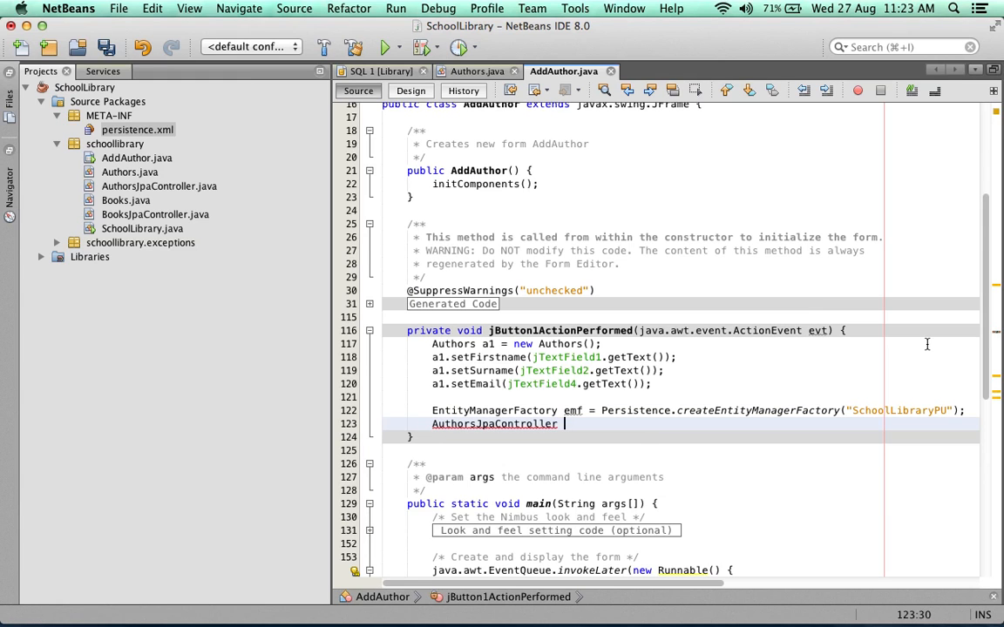
pyautogui.write('ajc =')
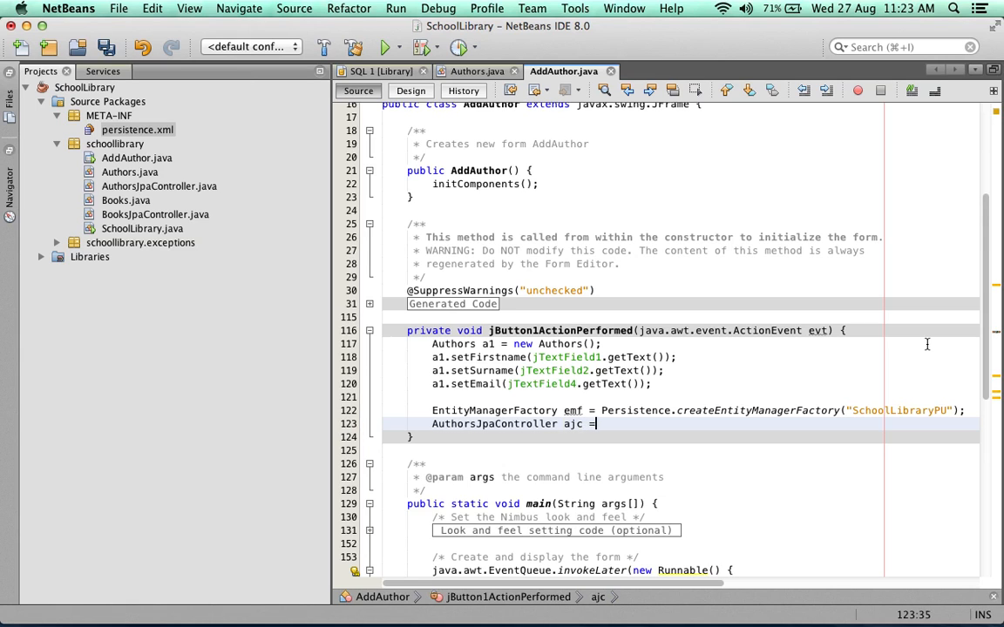
pyautogui.write('new')
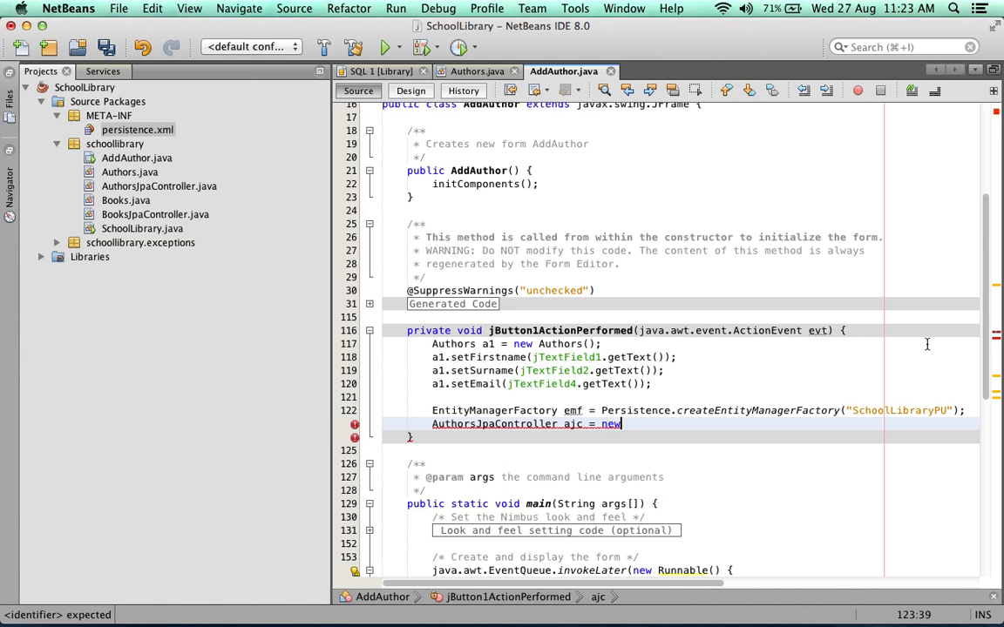
pyautogui.write('AuthorsJpaController')
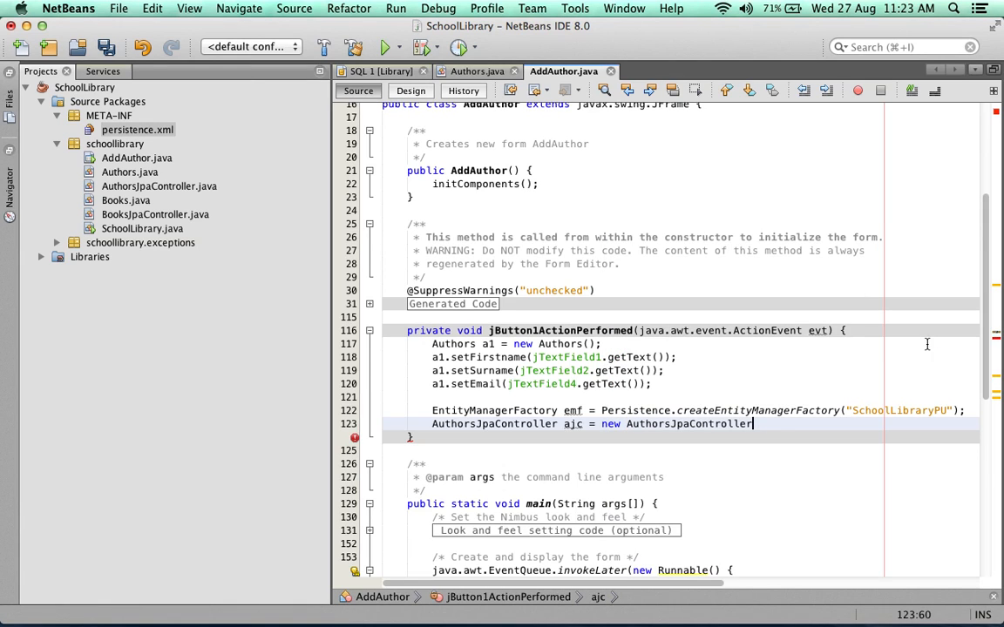
pyautogui.write('(emf);')
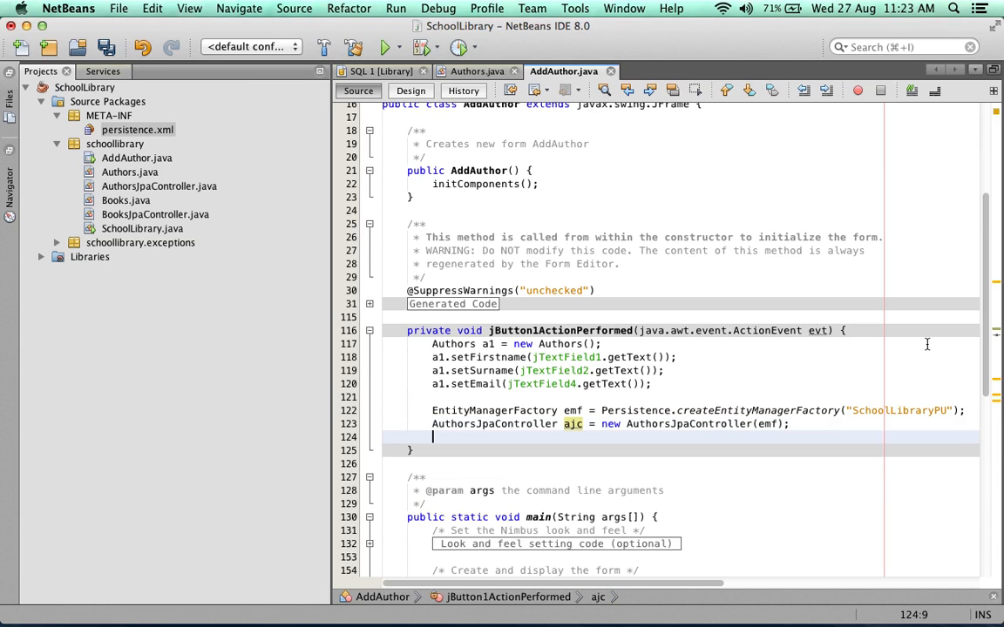
# Call ajc.create(a1) to save the author and start a new line
pyautogui.write('a')
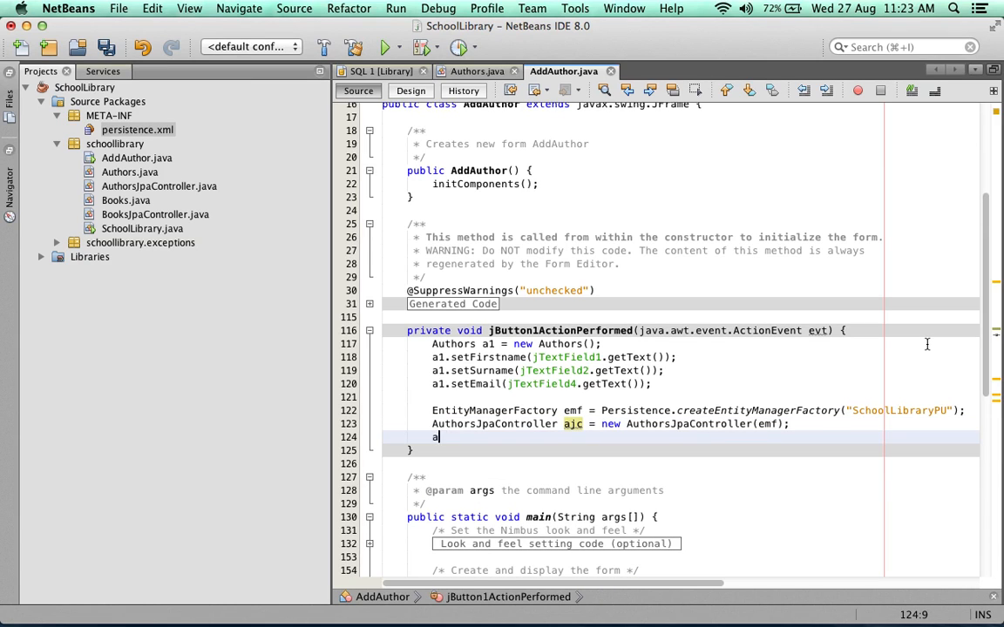
pyautogui.write('j')
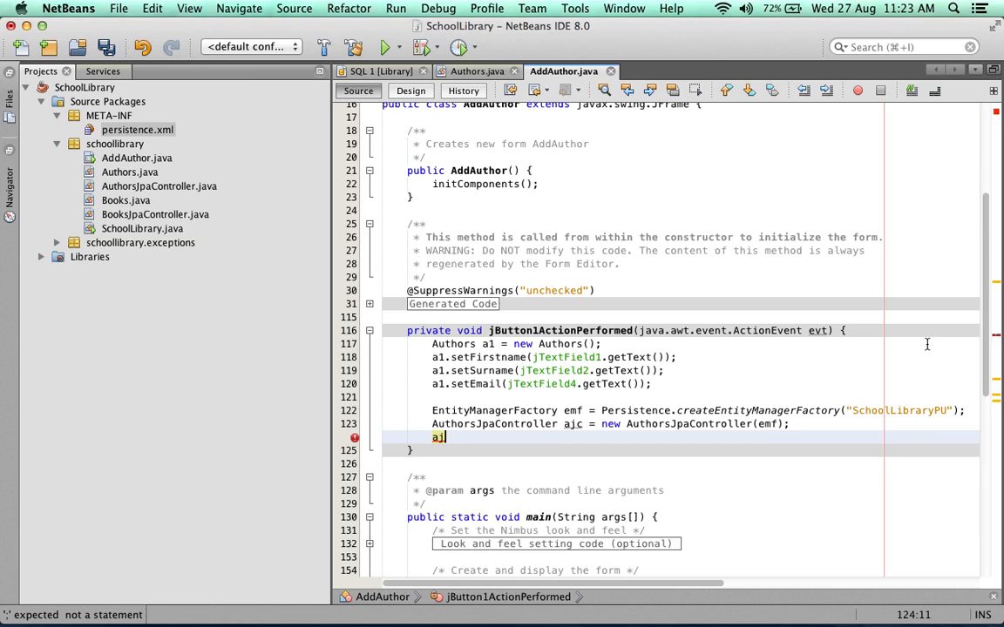
pyautogui.write('.create(a1);')
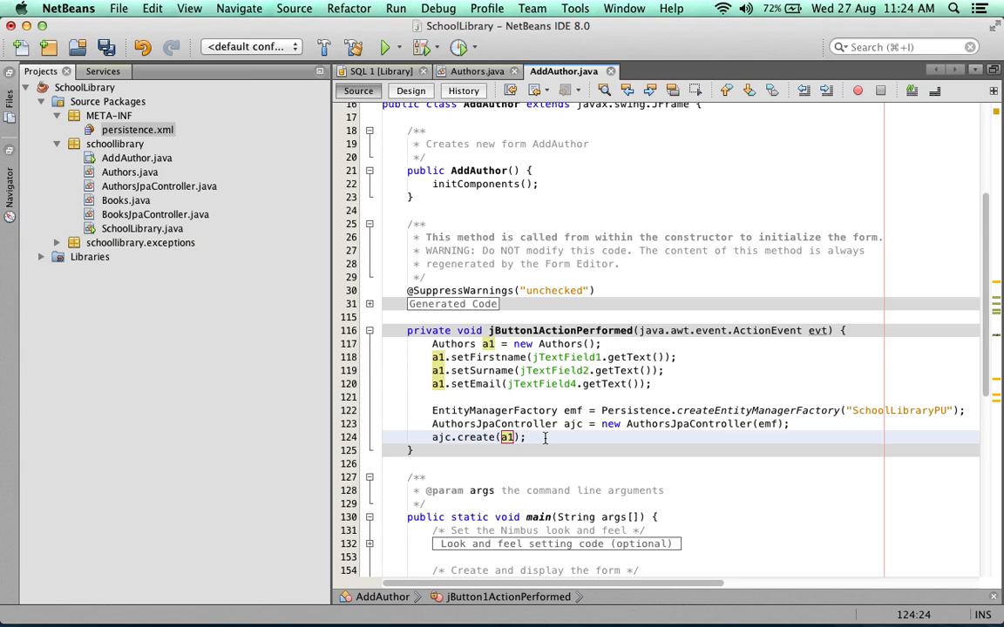
pyautogui.press('Return')
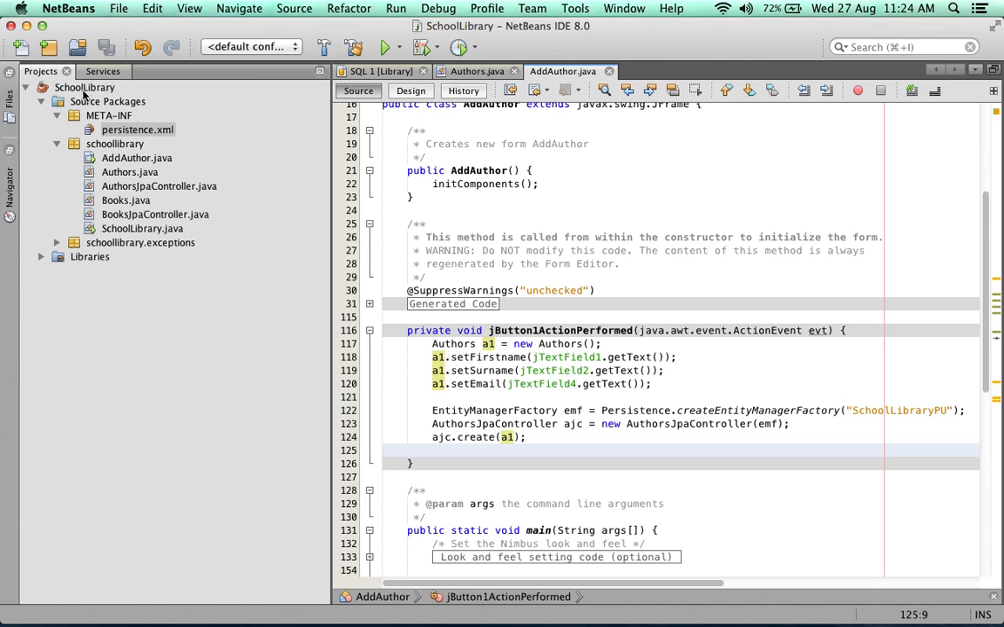
pyautogui.moveTo(84, 87)
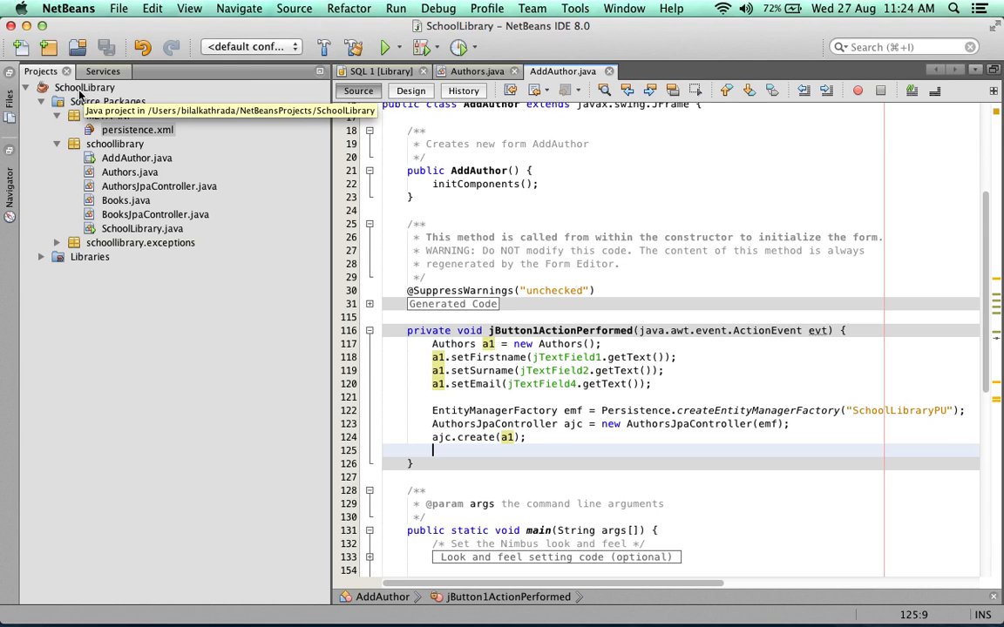
# Create a JFrame form named ShowAuthors from the SchoolLibrary project's context menu
pyautogui.rightClick(84, 87)
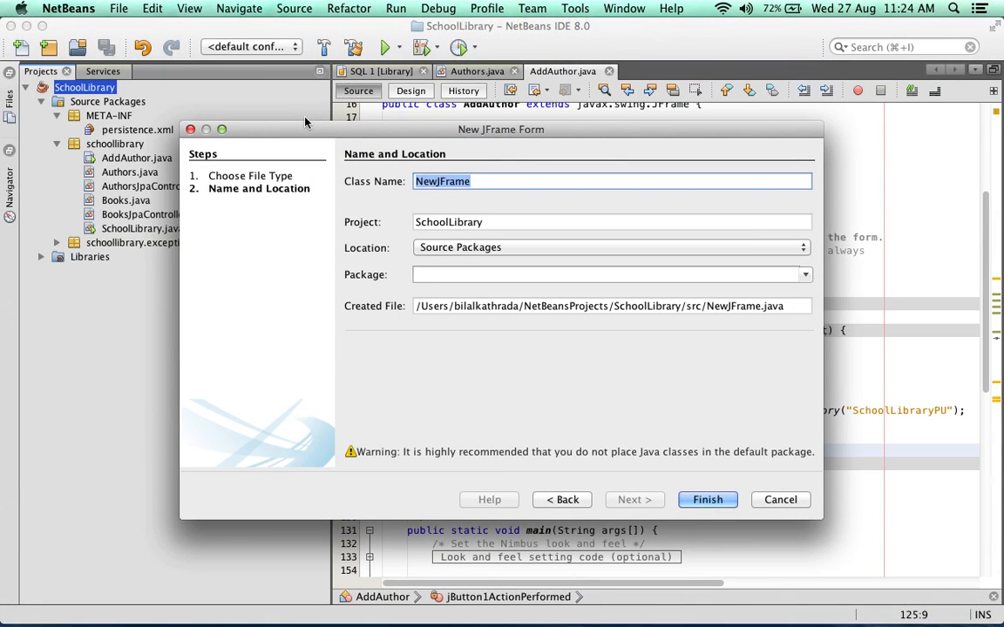
pyautogui.write('ShowAuthors')
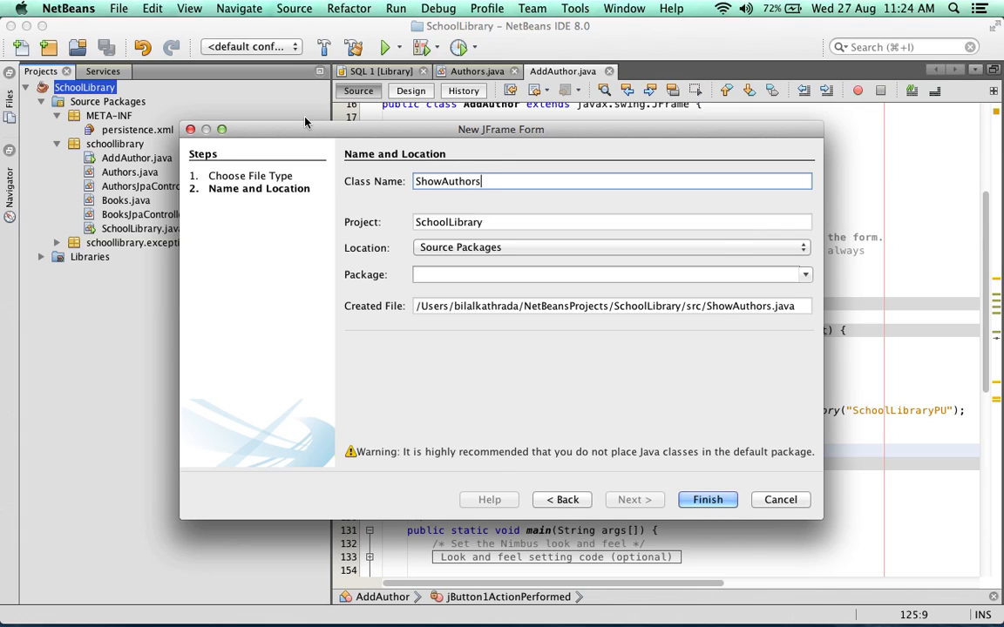
pyautogui.click(706, 499)
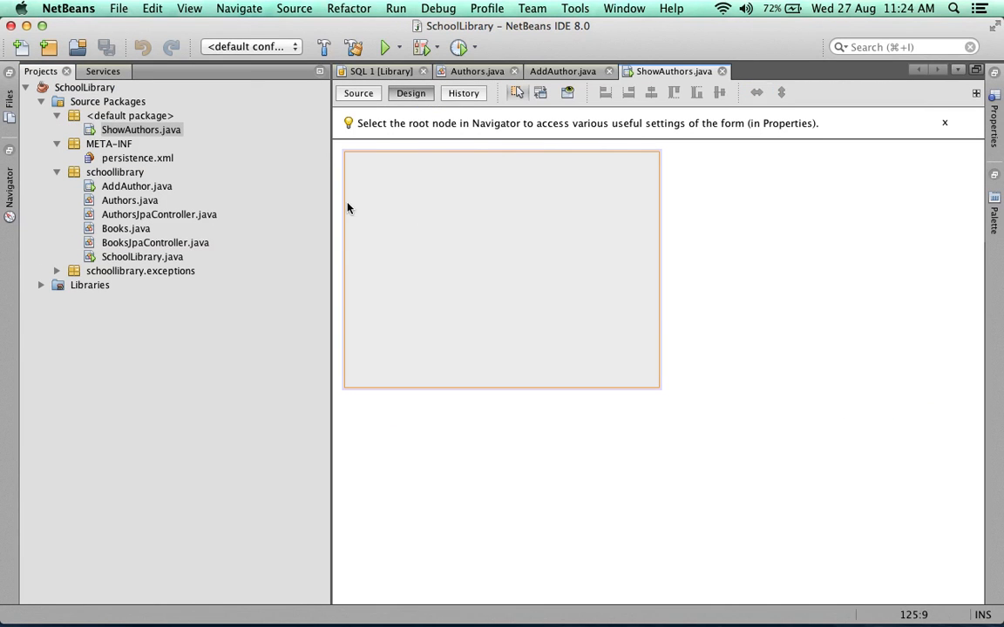
pyautogui.moveTo(101, 136)
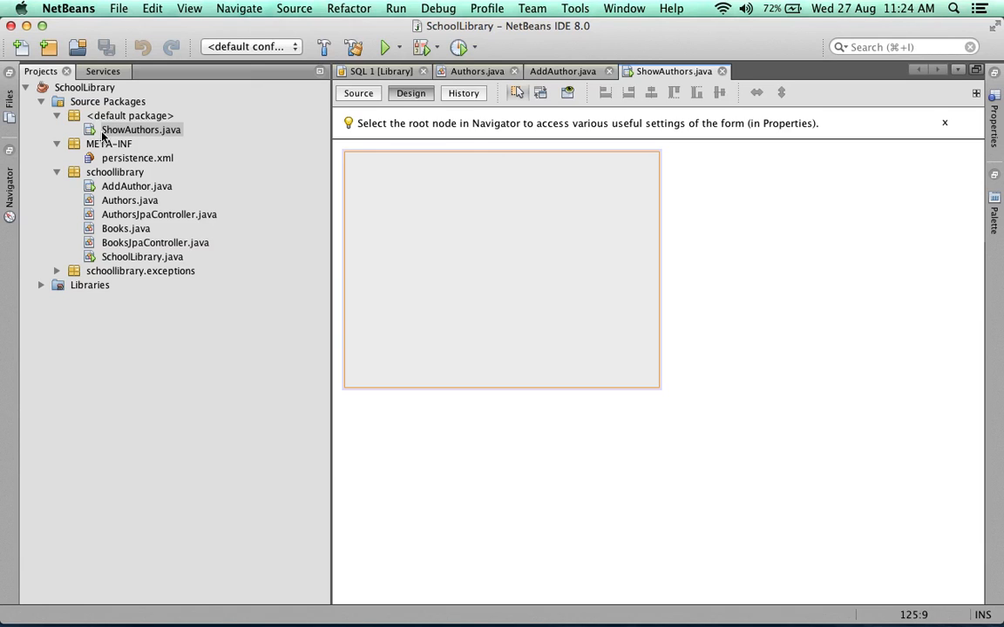
pyautogui.moveTo(141, 130)
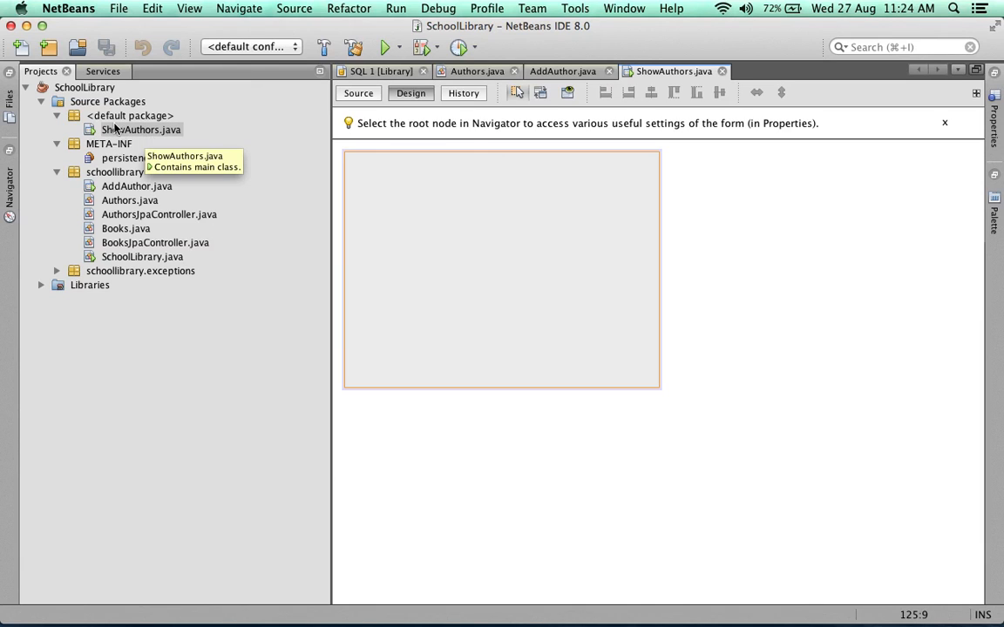
pyautogui.moveTo(98, 179)
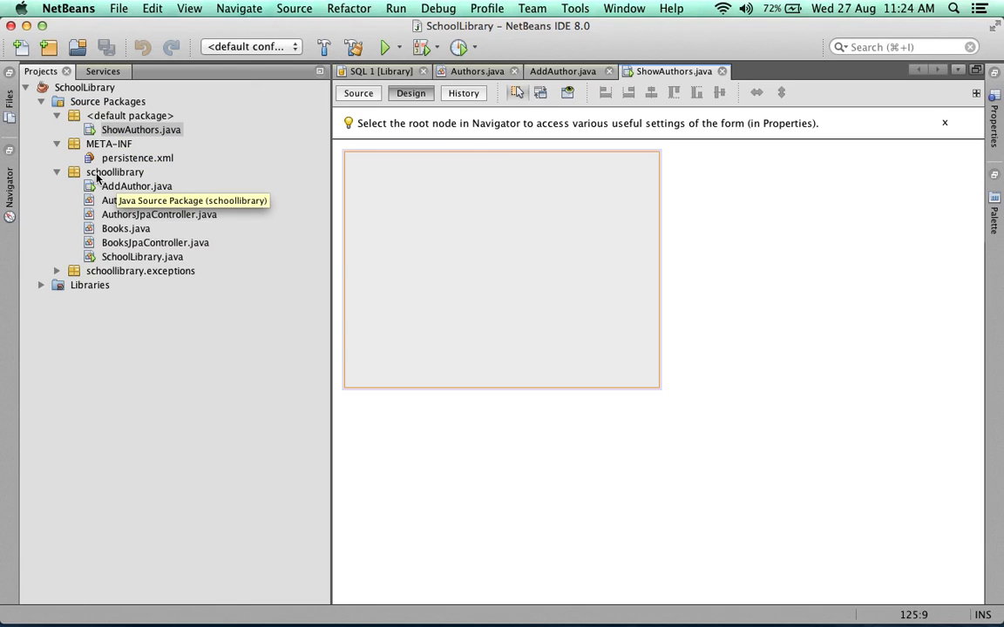
pyautogui.moveTo(140, 128)
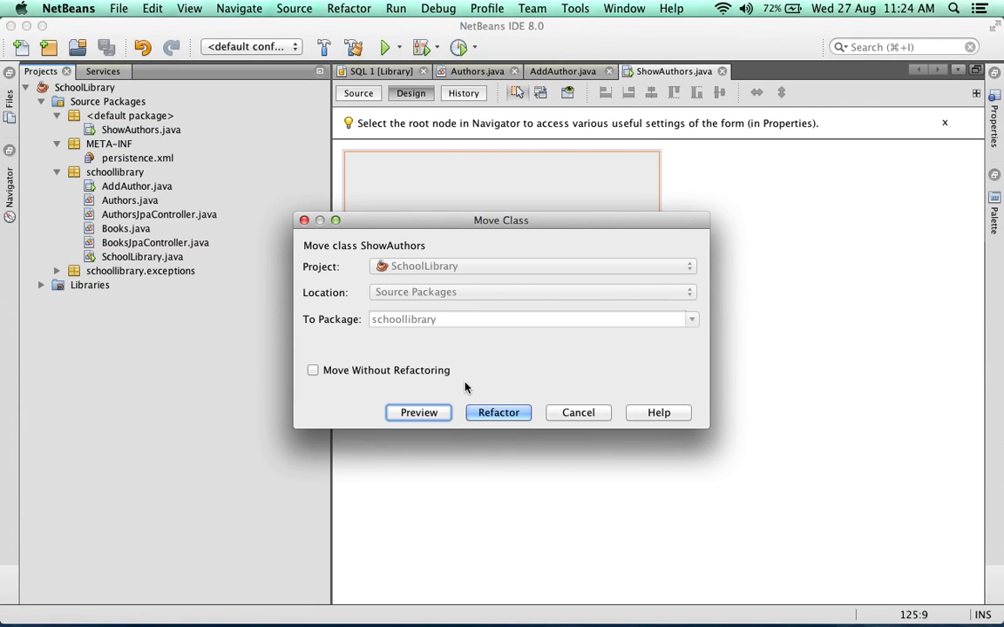
# Confirm the refactor moving ShowAuthors.java into the schoollibrary package
pyautogui.click(497, 412)
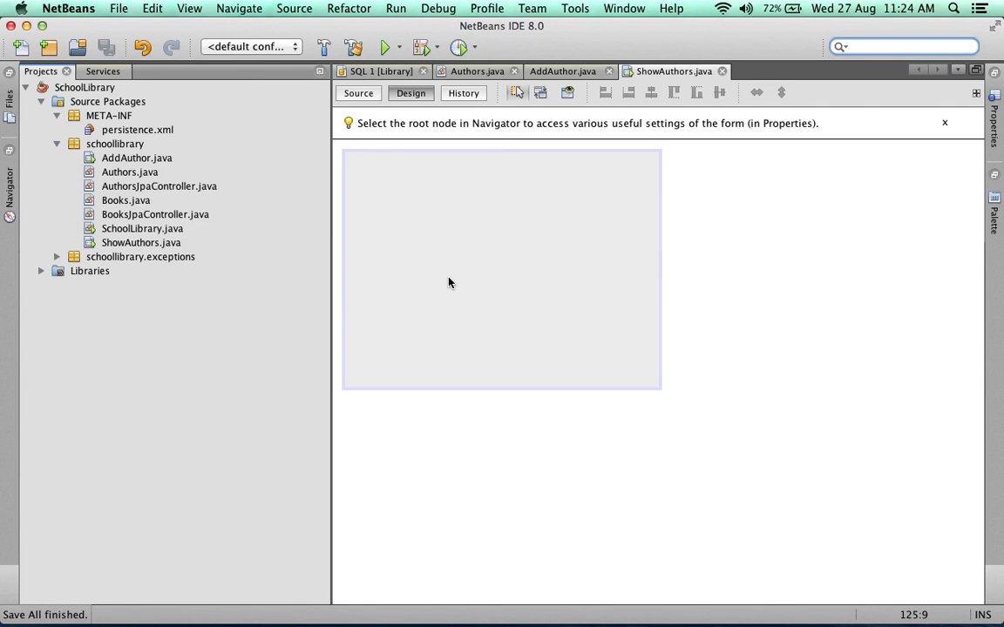
# Place a Table from the Palette onto the ShowAuthors form canvas
pyautogui.click(995, 202)
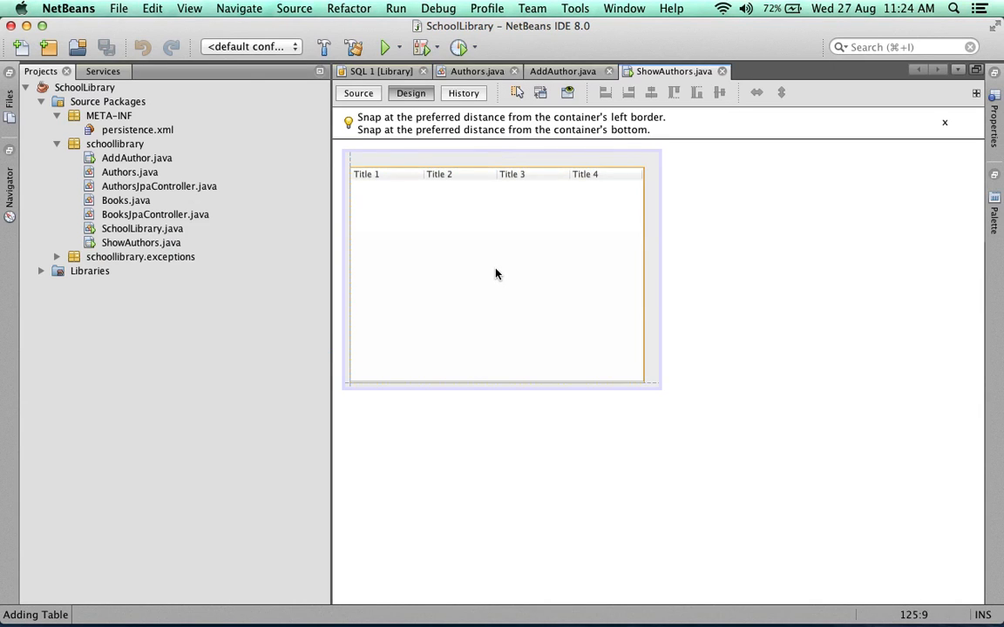
pyautogui.click(497, 270)
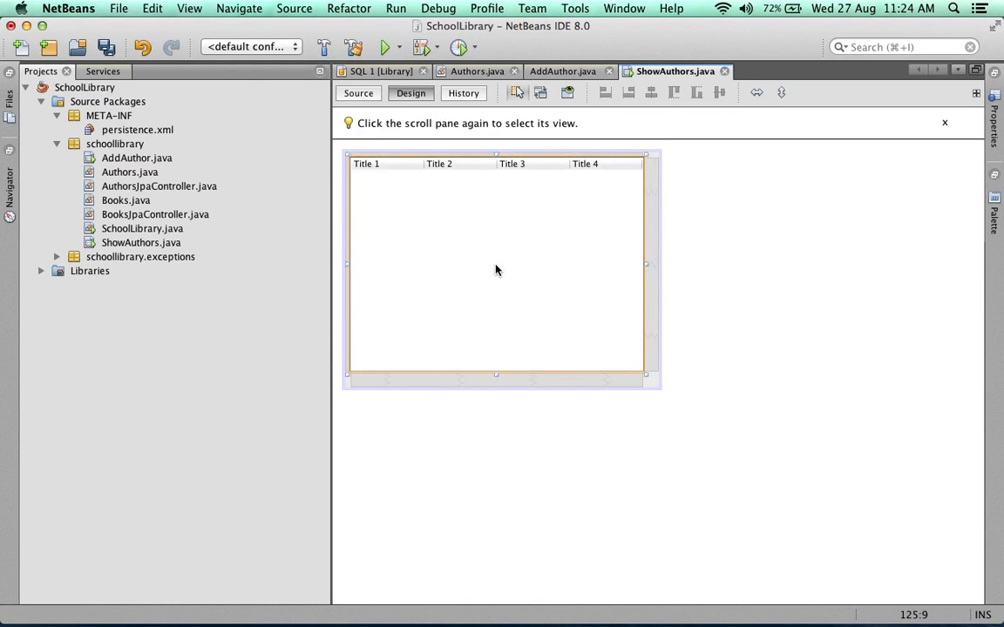
pyautogui.moveTo(590, 452)
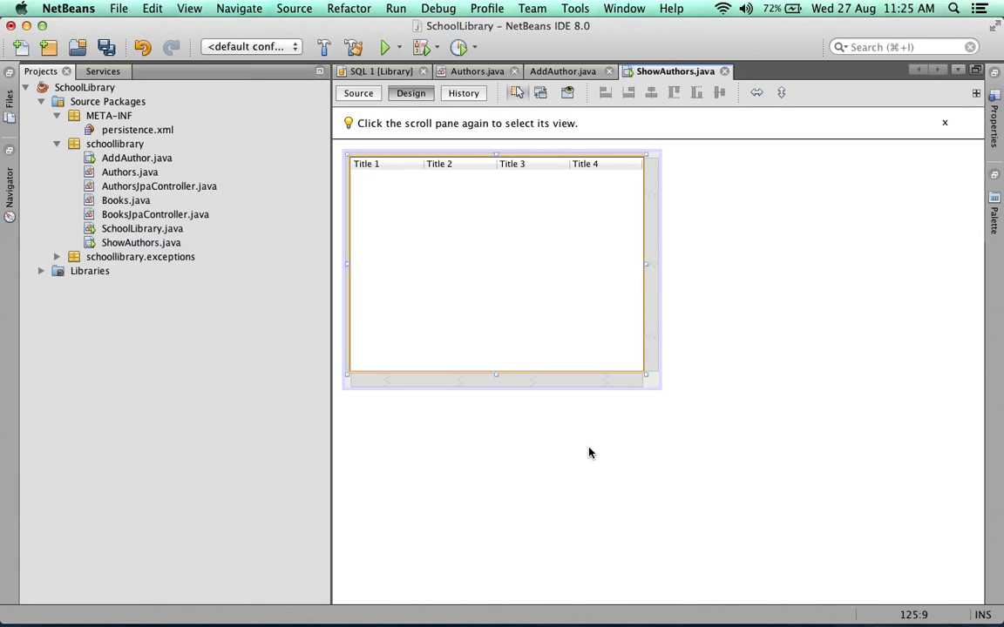
pyautogui.moveTo(479, 264)
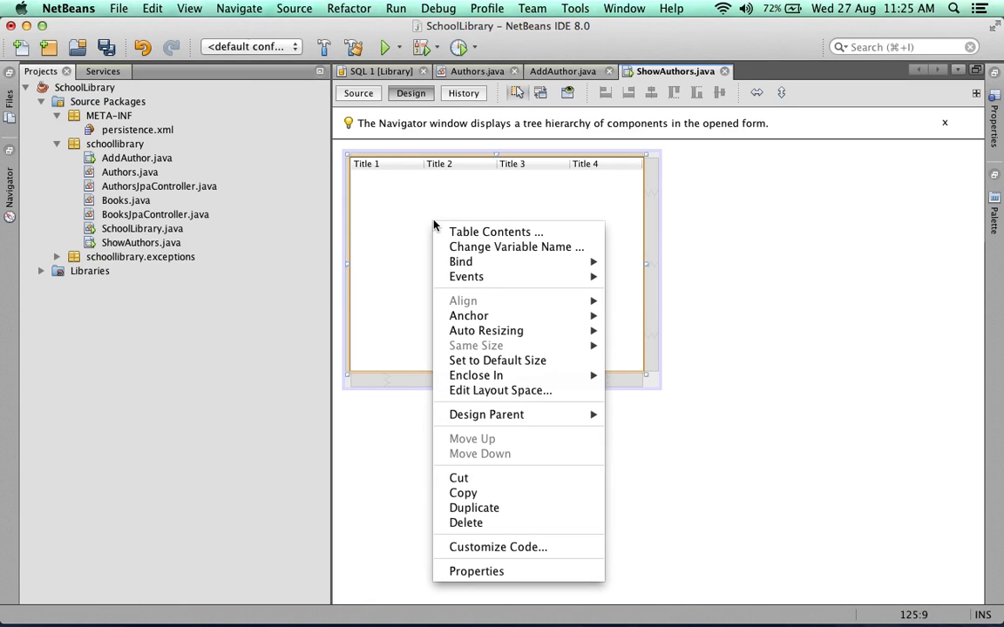
# Bind the table's elements by importing the AUTHORS table from the Library connection
pyautogui.click(467, 261)
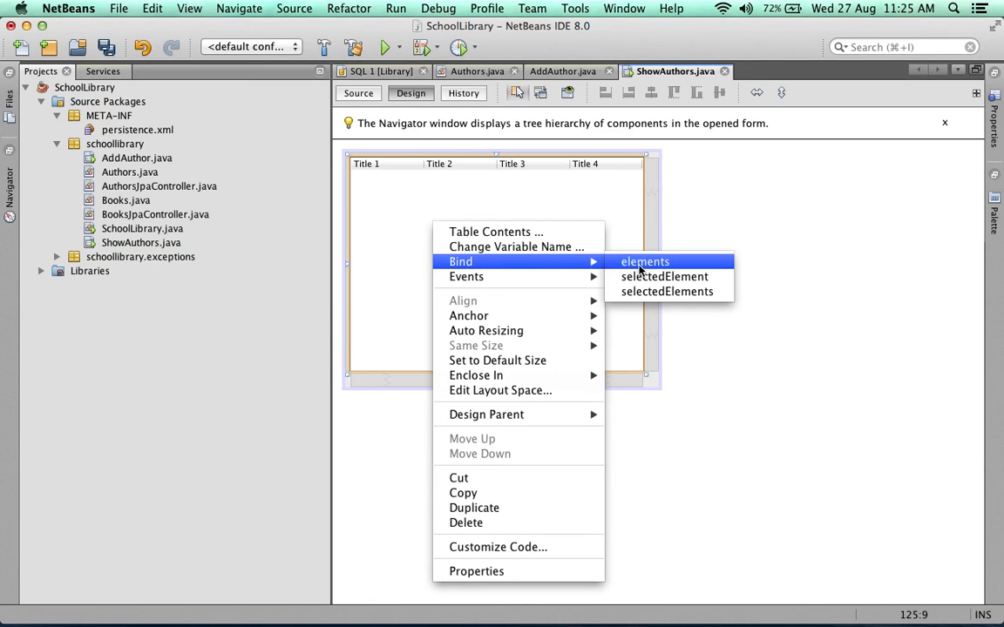
pyautogui.click(645, 261)
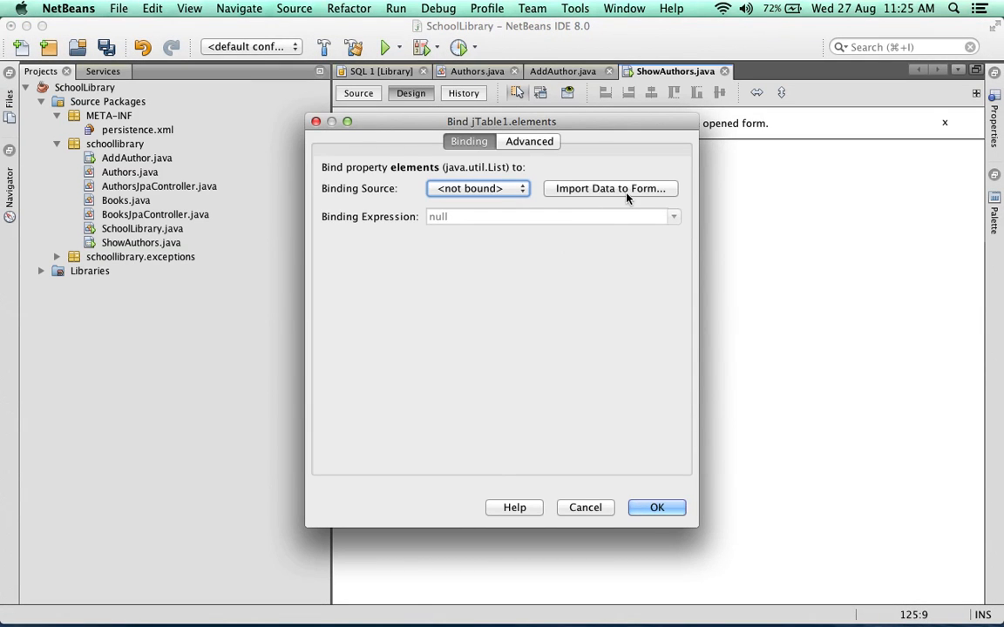
pyautogui.click(610, 188)
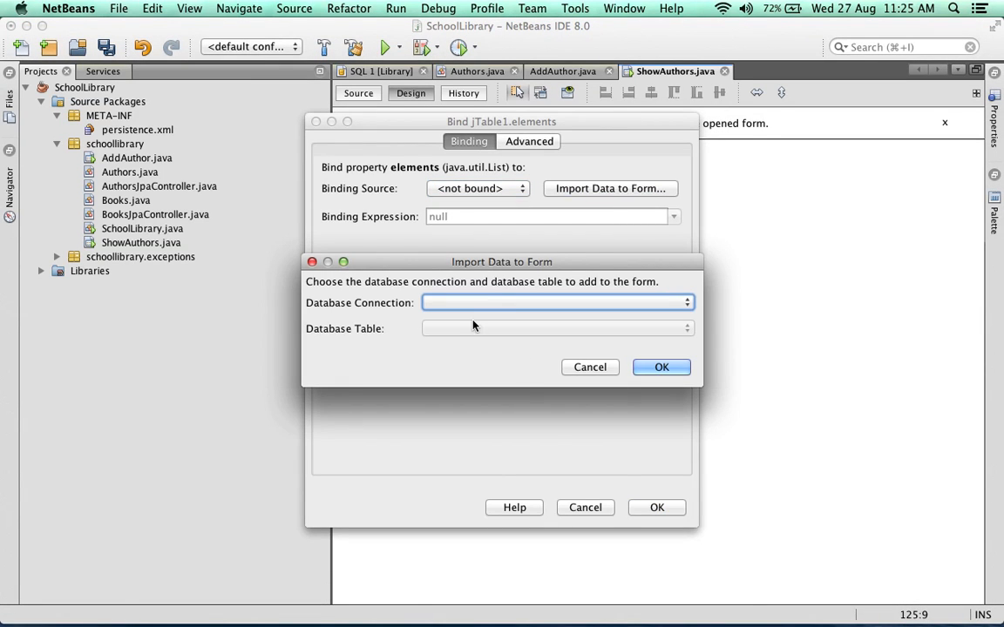
pyautogui.moveTo(412, 308)
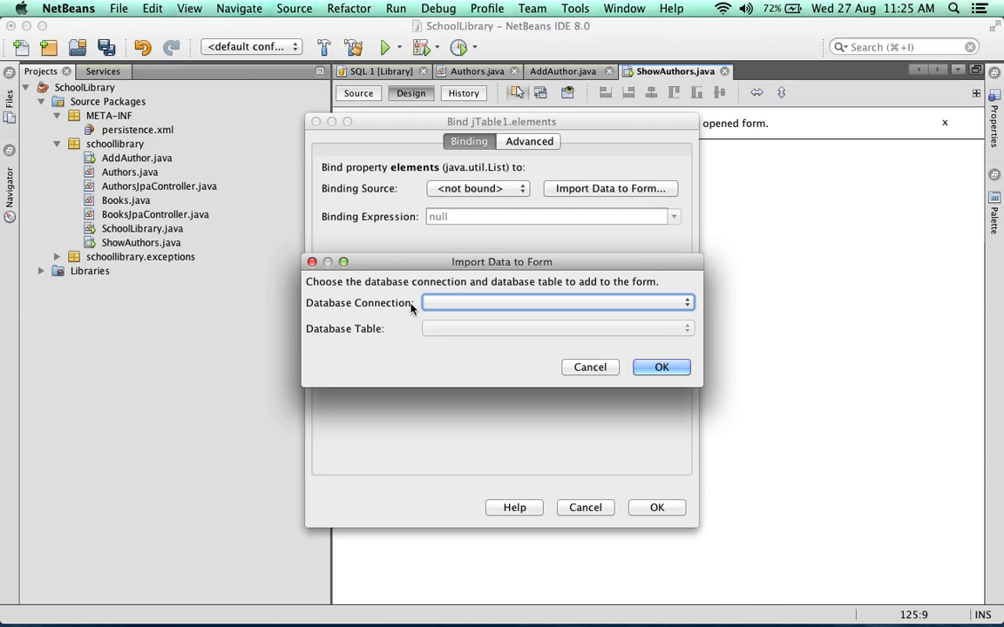
pyautogui.click(686, 302)
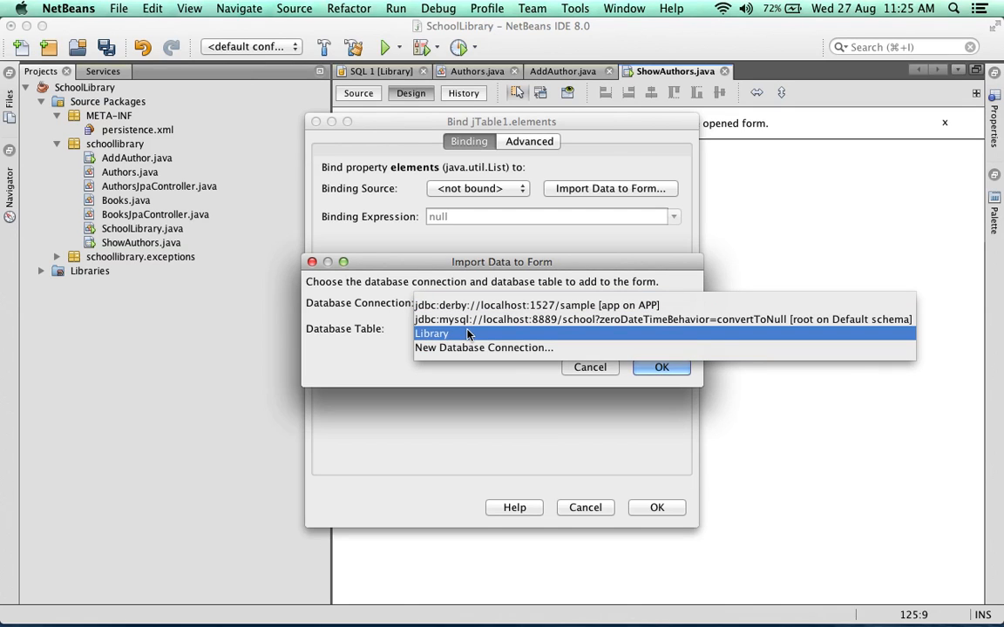
pyautogui.click(430, 334)
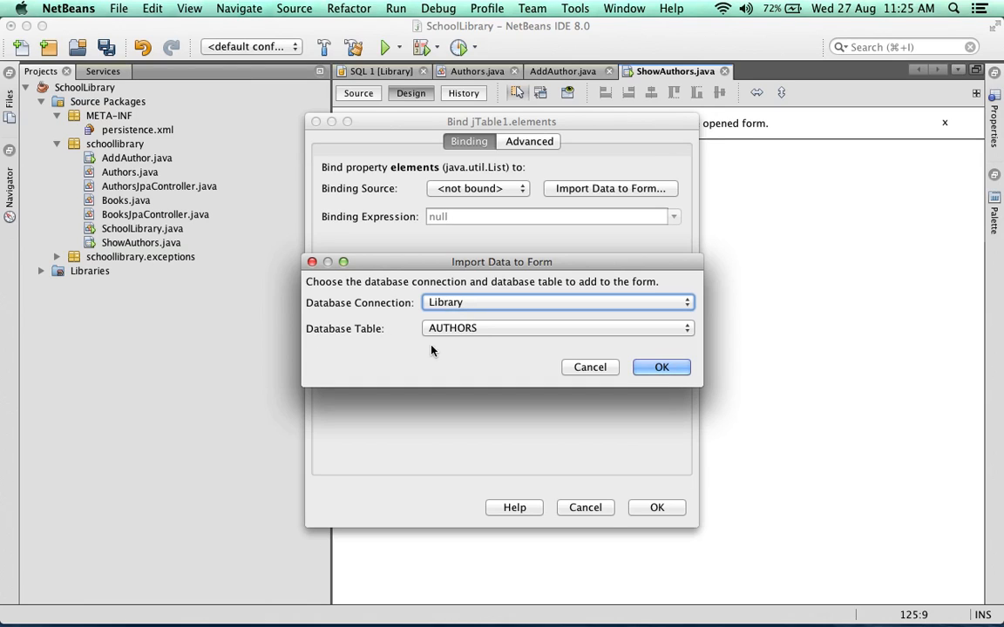
pyautogui.click(558, 327)
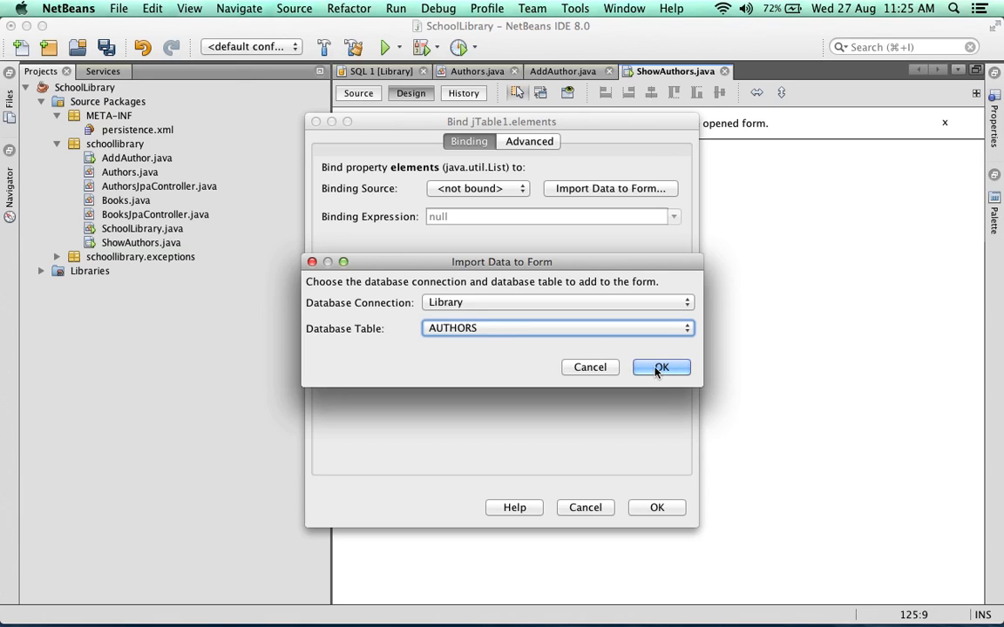
pyautogui.click(660, 367)
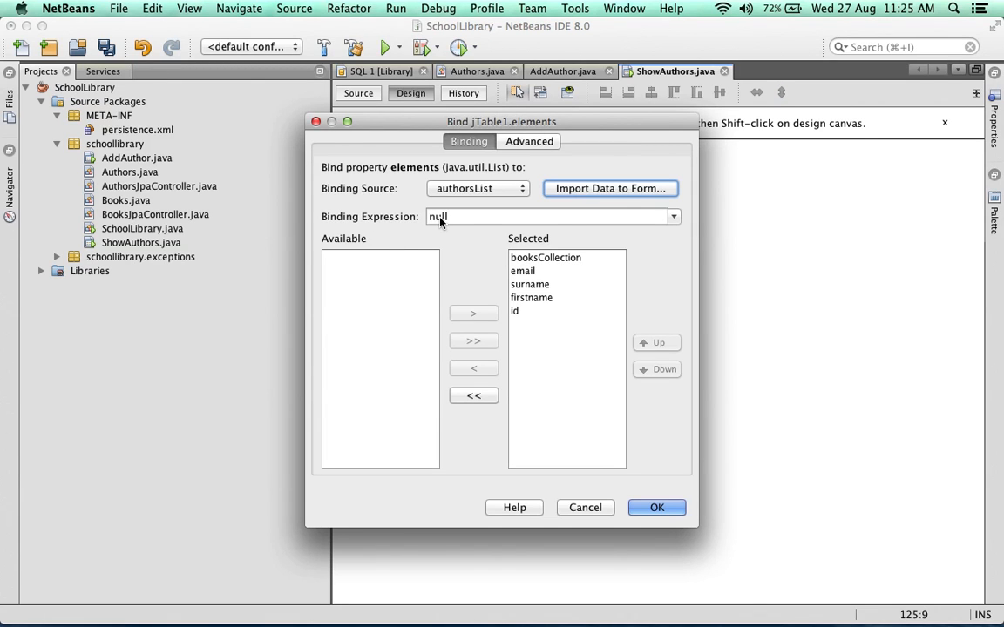
pyautogui.moveTo(459, 256)
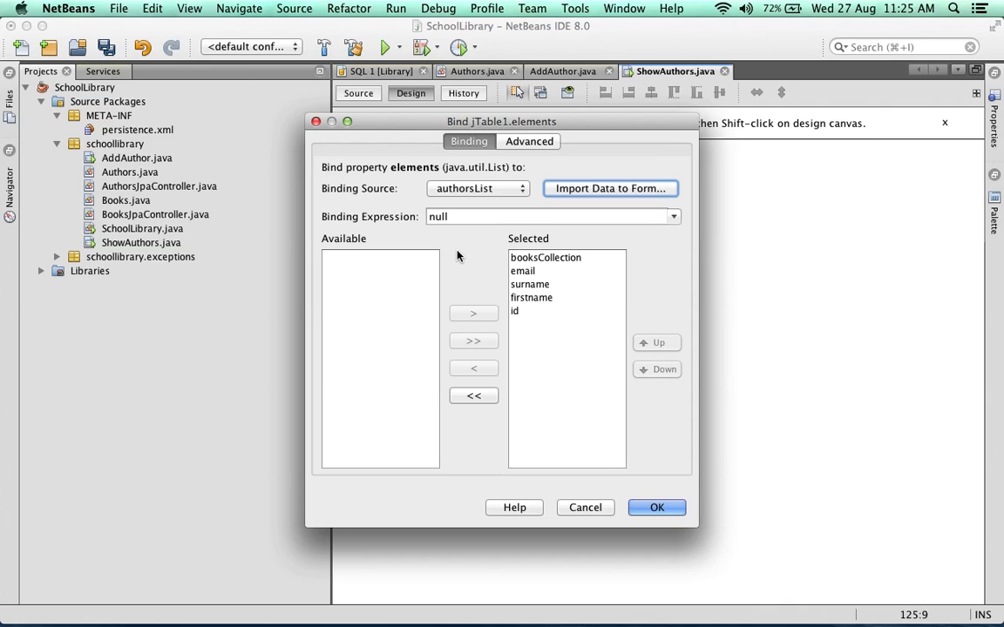
pyautogui.moveTo(533, 328)
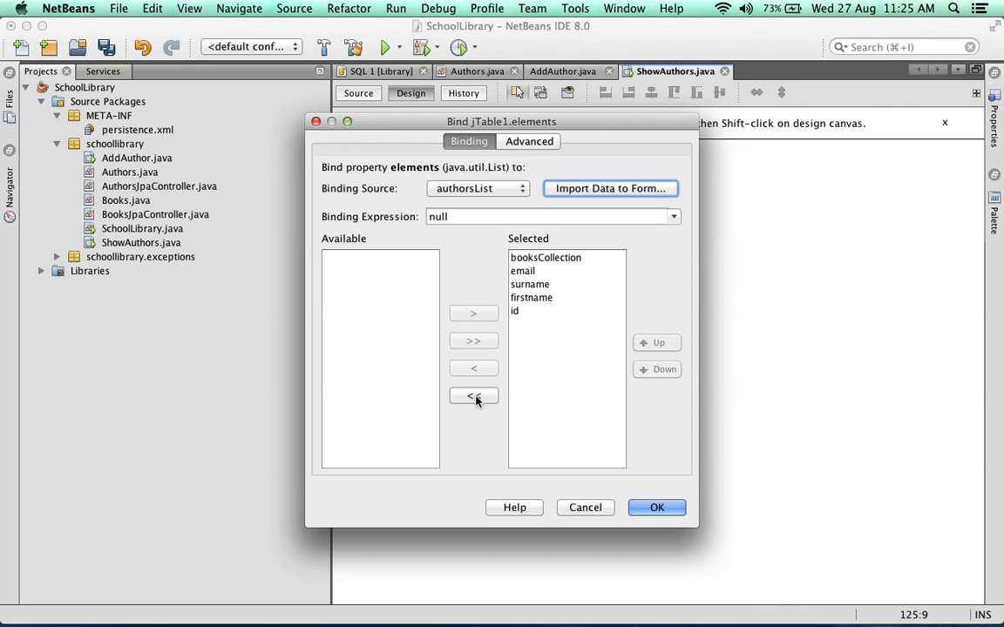
# Keep only the firstname, surname and email columns selected in the binding dialog
pyautogui.click(473, 395)
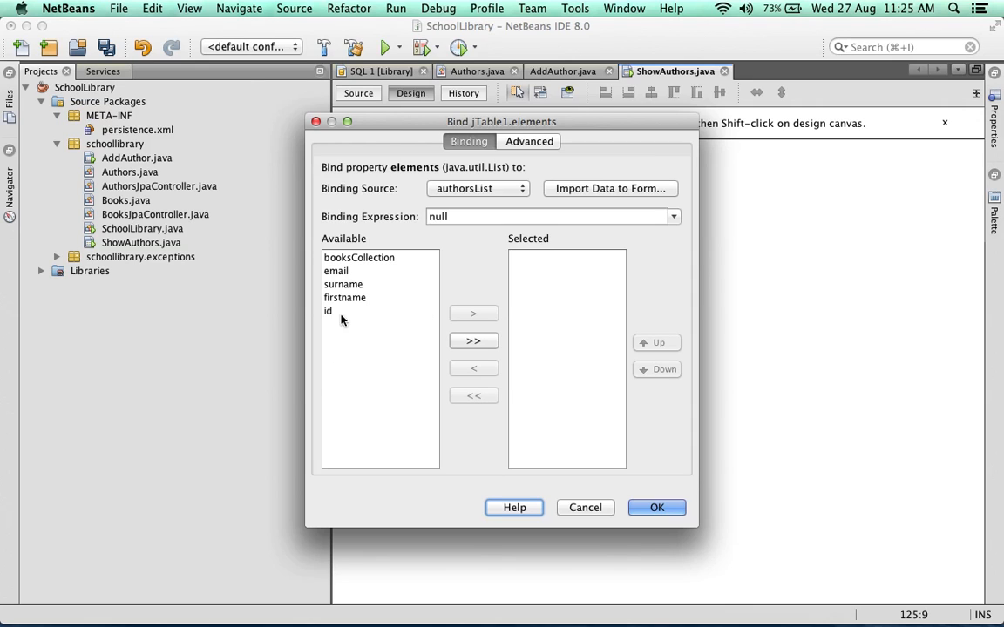
pyautogui.moveTo(474, 341)
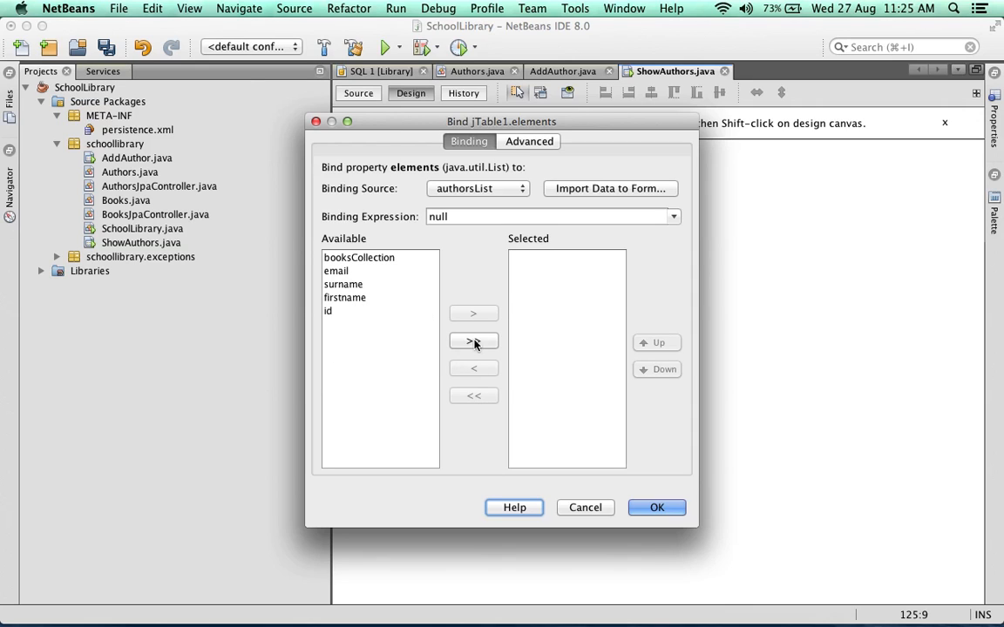
pyautogui.click(474, 341)
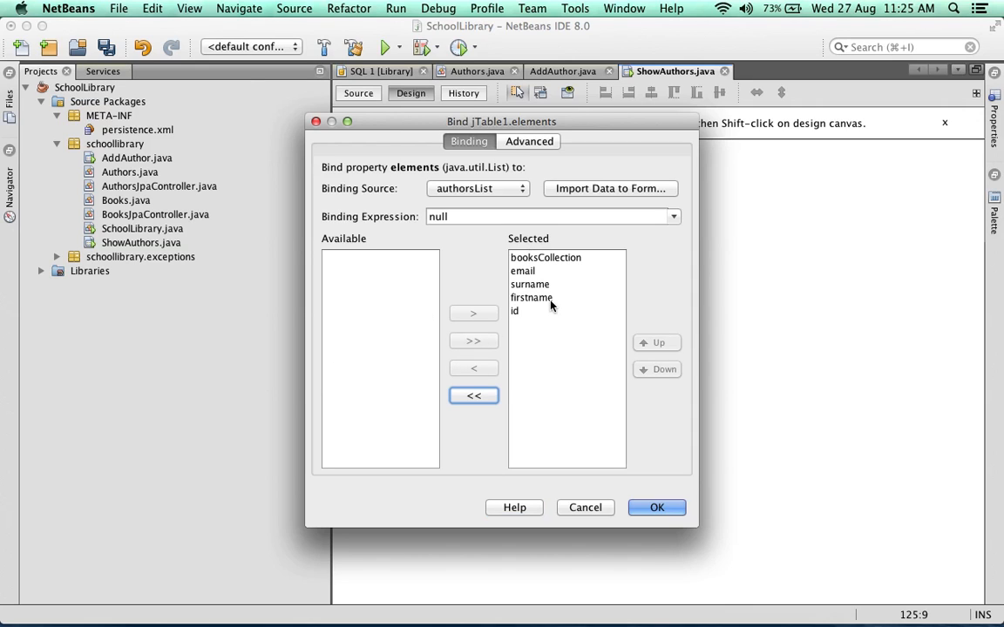
pyautogui.click(545, 257)
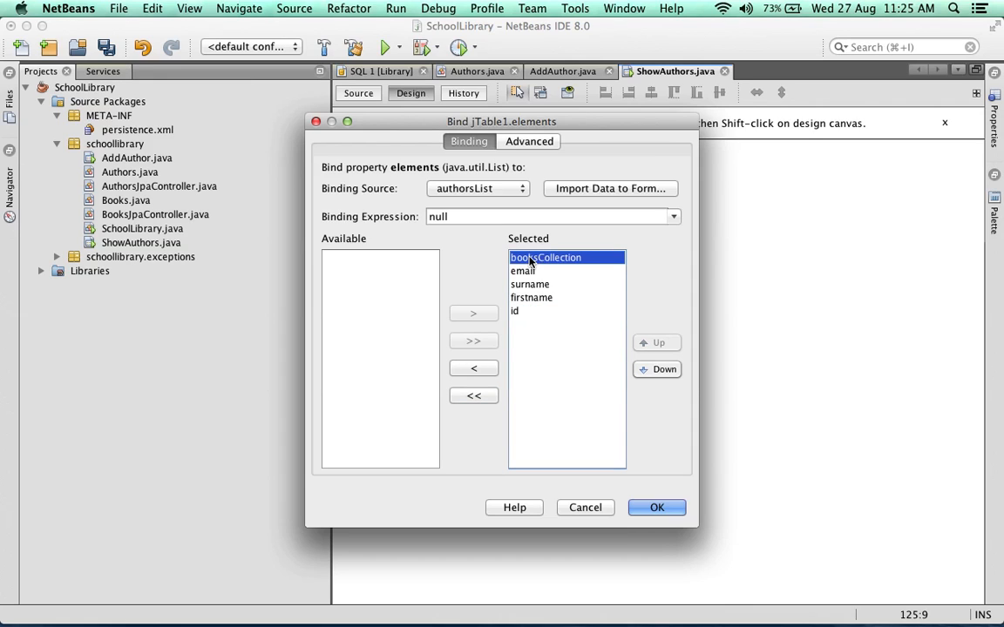
pyautogui.moveTo(474, 396)
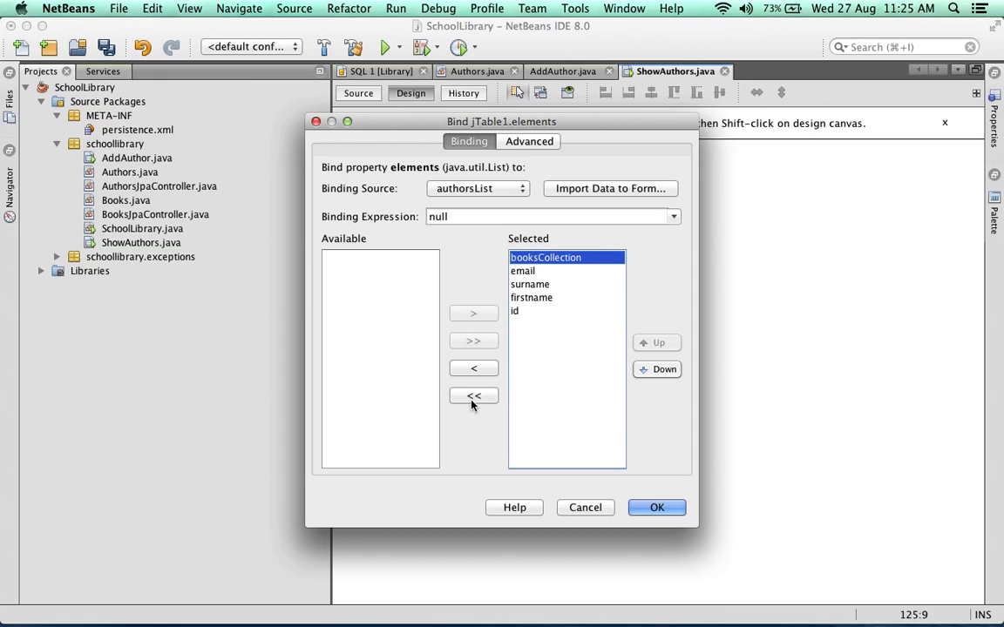
pyautogui.click(473, 396)
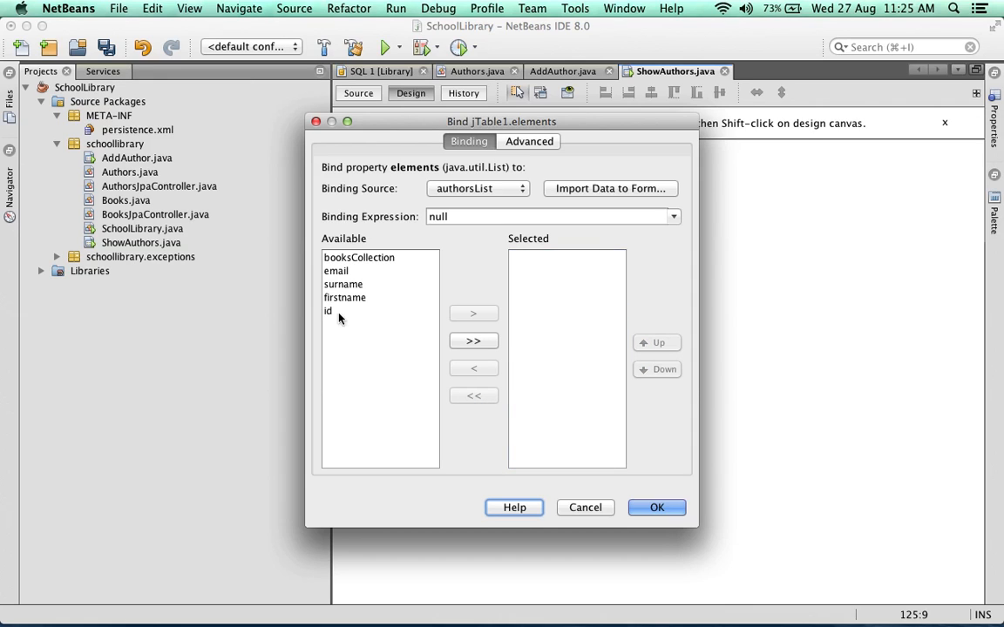
pyautogui.click(344, 298)
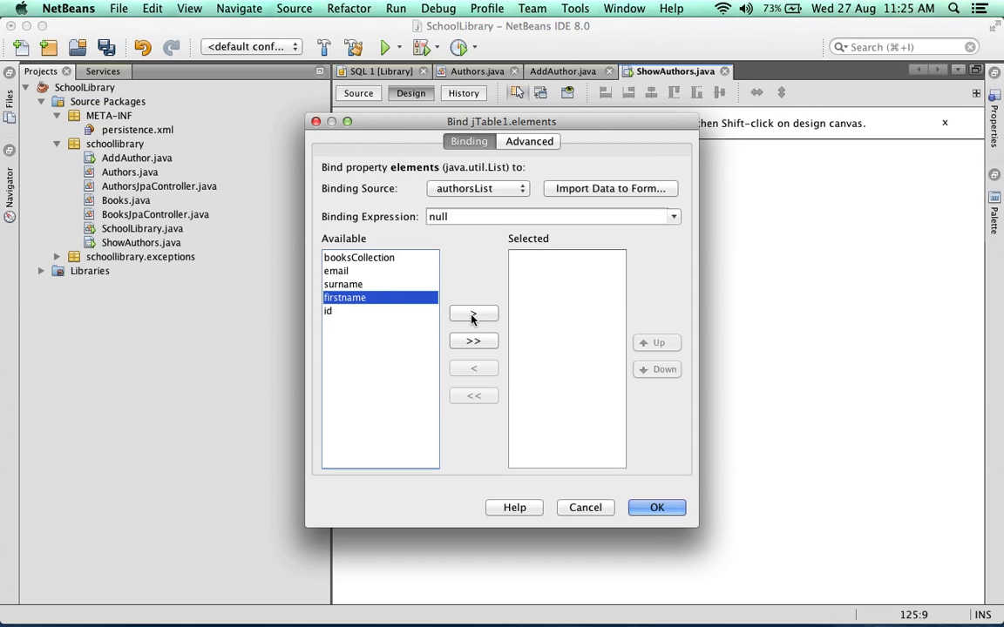
pyautogui.click(473, 314)
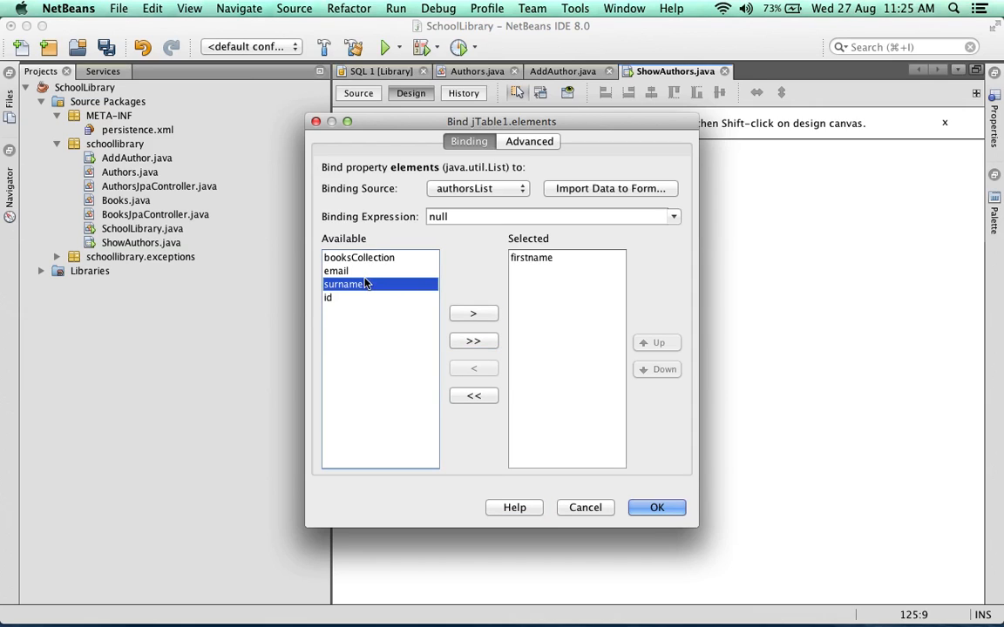
pyautogui.click(474, 313)
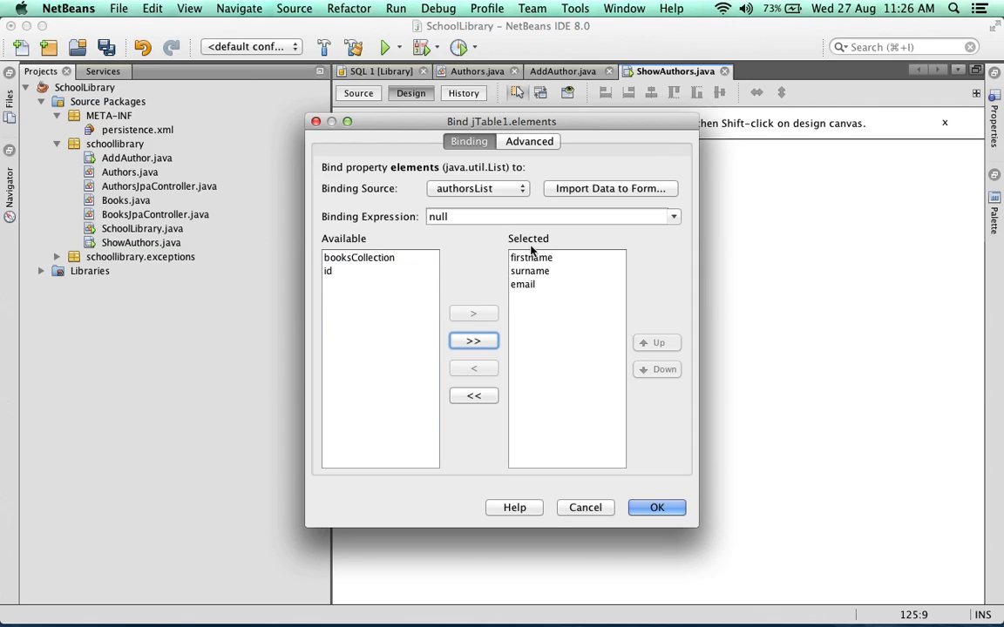
pyautogui.moveTo(318, 287)
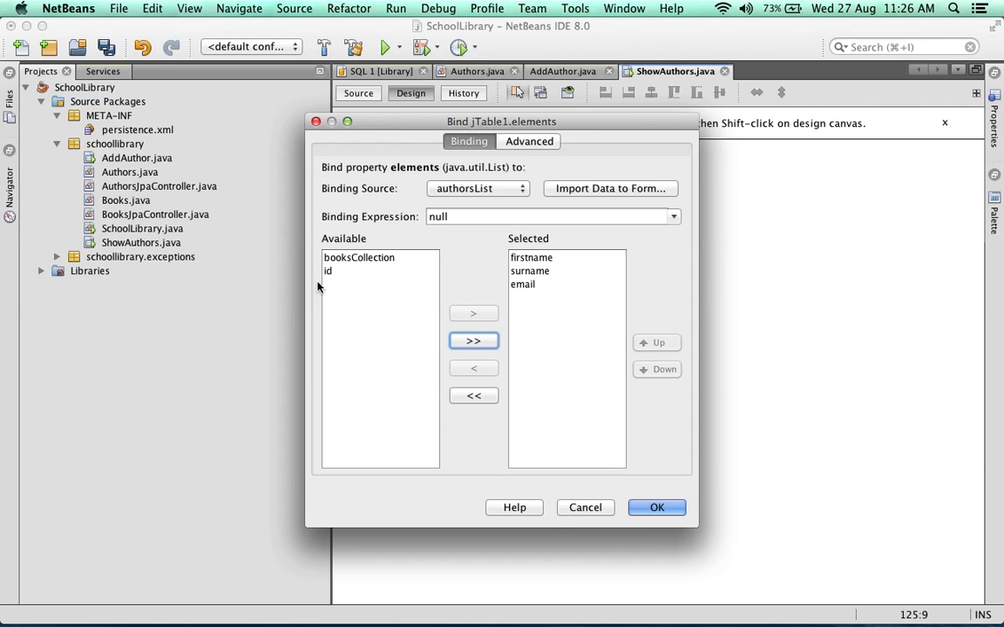
pyautogui.moveTo(329, 281)
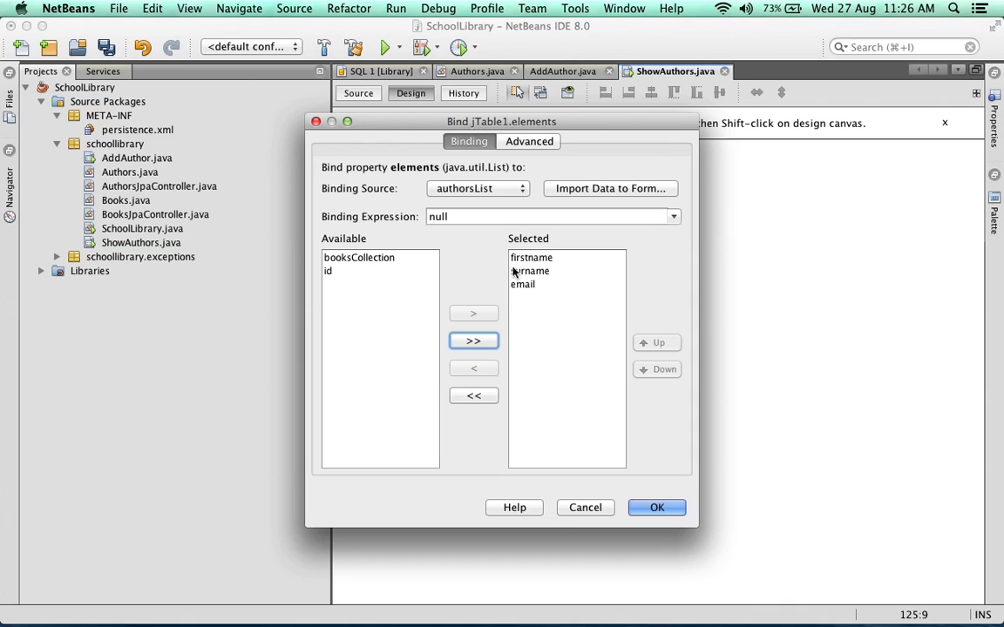
pyautogui.moveTo(459, 419)
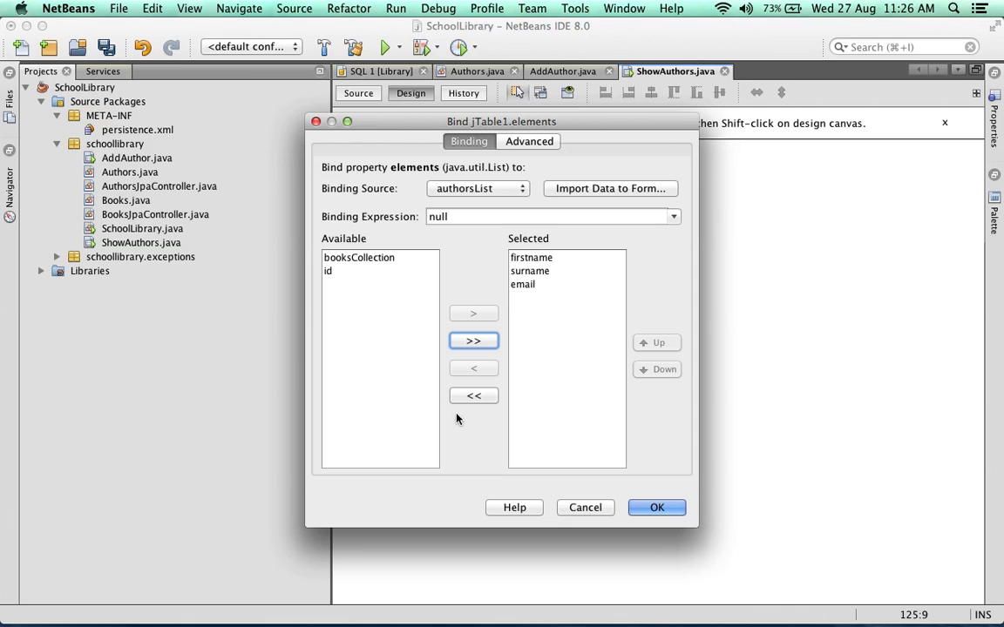
pyautogui.moveTo(534, 271)
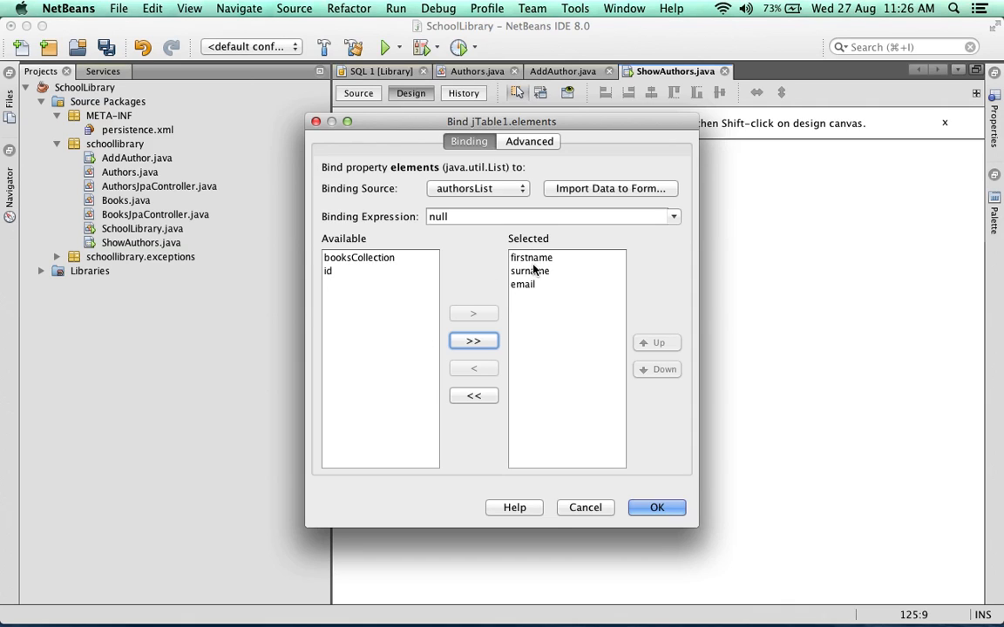
pyautogui.click(656, 507)
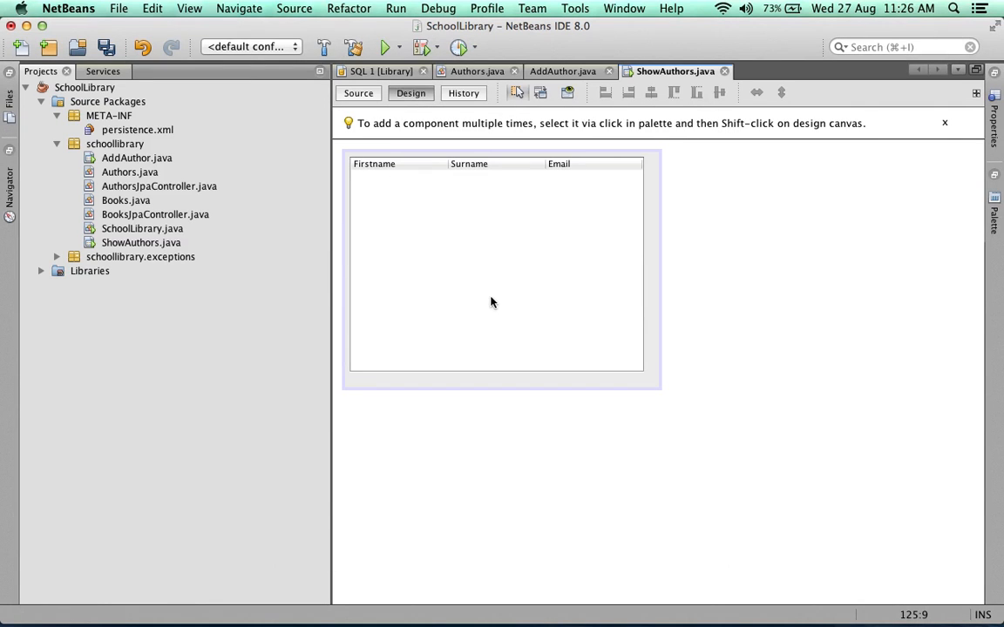
pyautogui.moveTo(479, 335)
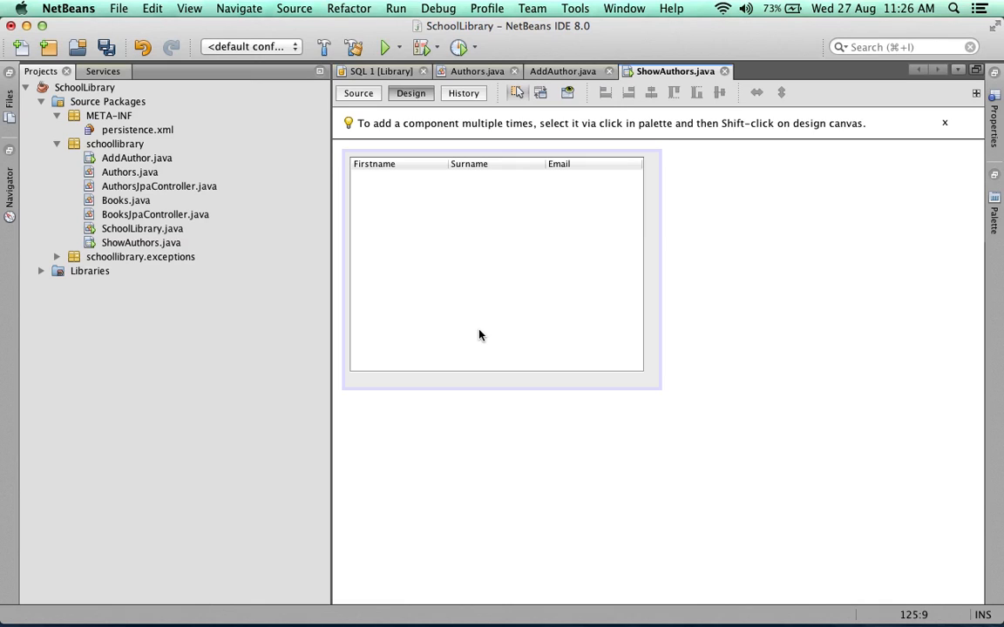
pyautogui.moveTo(140, 242)
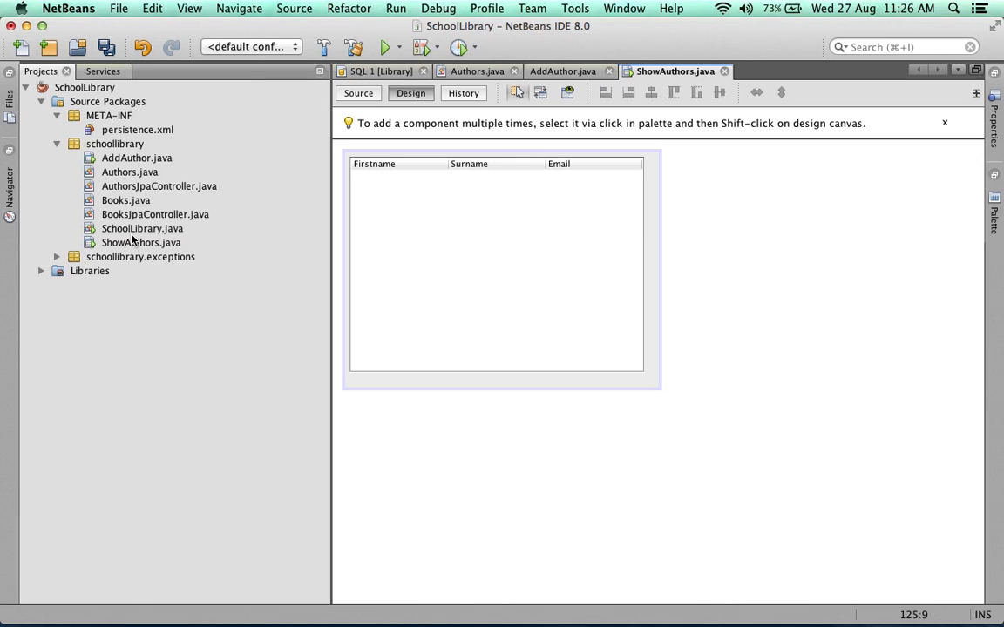
pyautogui.moveTo(131, 214)
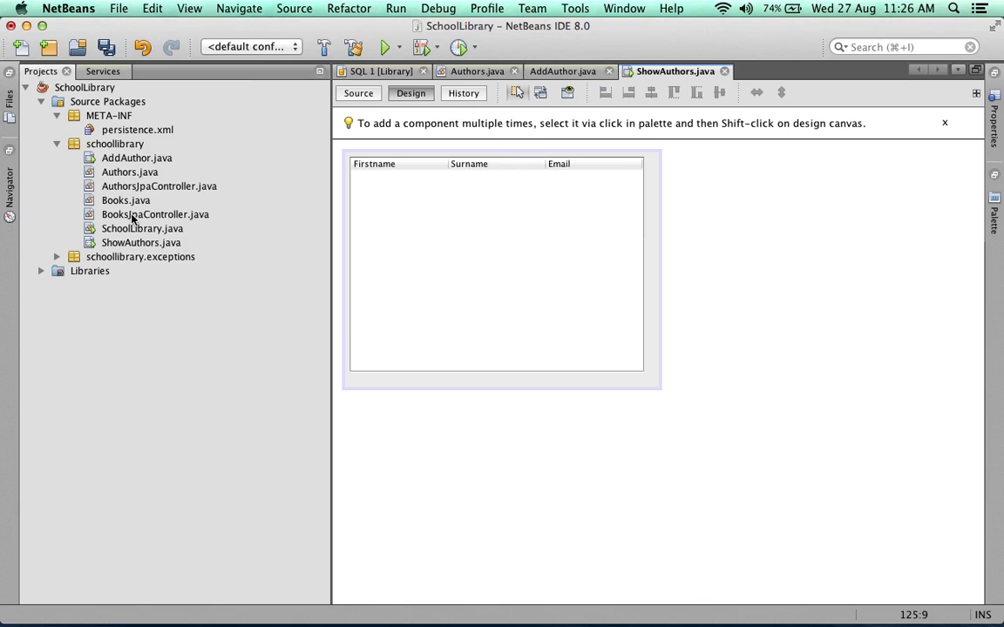
pyautogui.moveTo(148, 158)
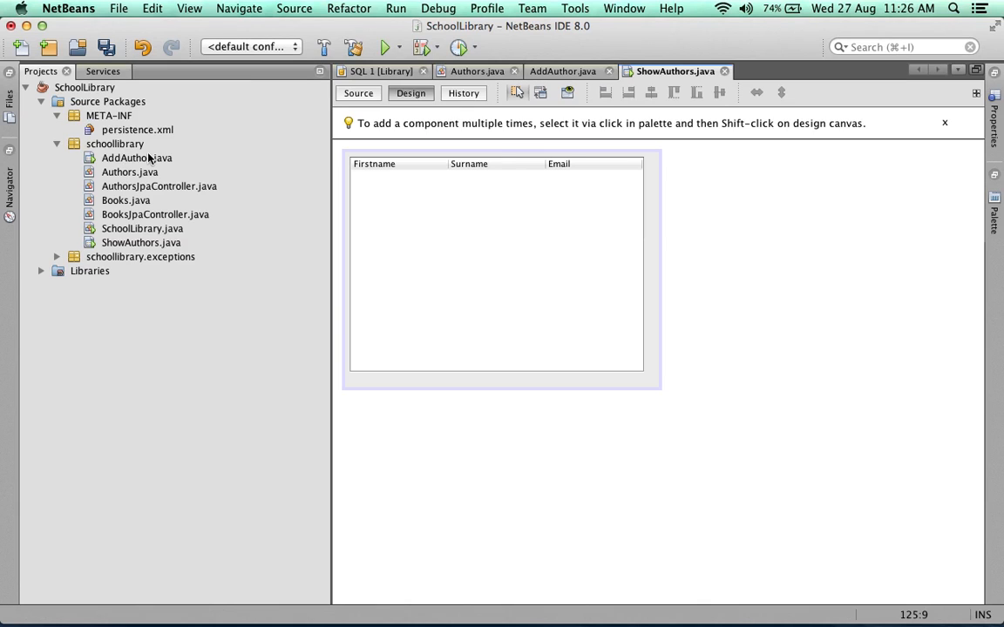
pyautogui.click(137, 158)
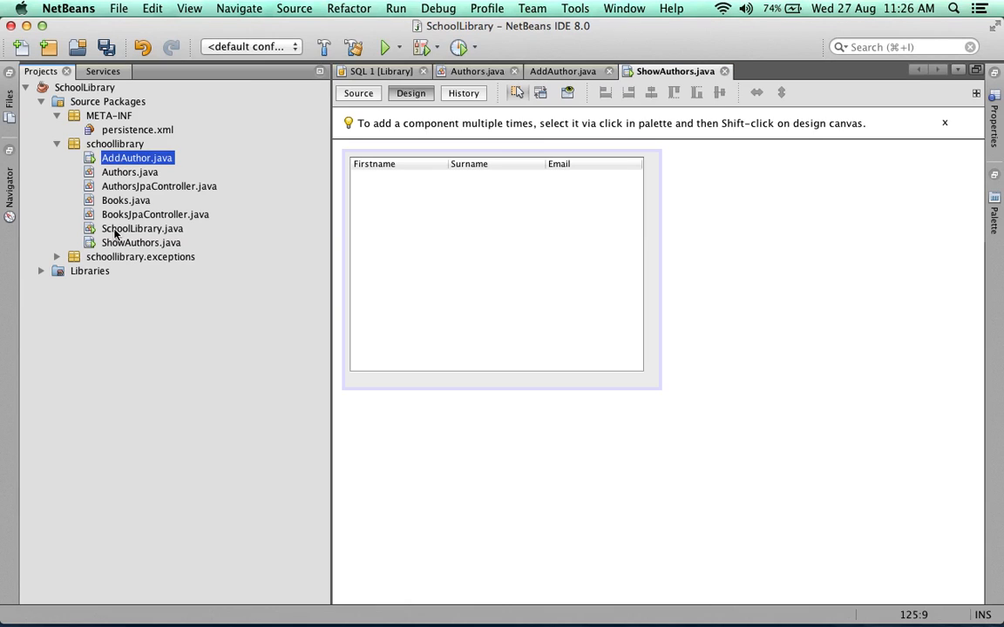
pyautogui.moveTo(142, 229)
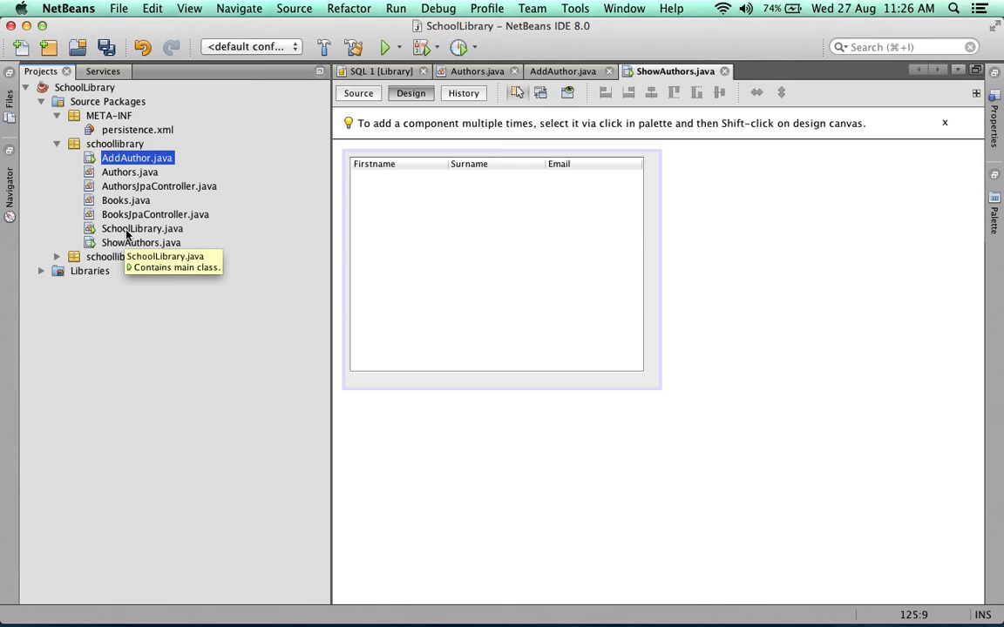
# Open SchoolLibrary.java and remove the TODO comment in main
pyautogui.doubleClick(142, 229)
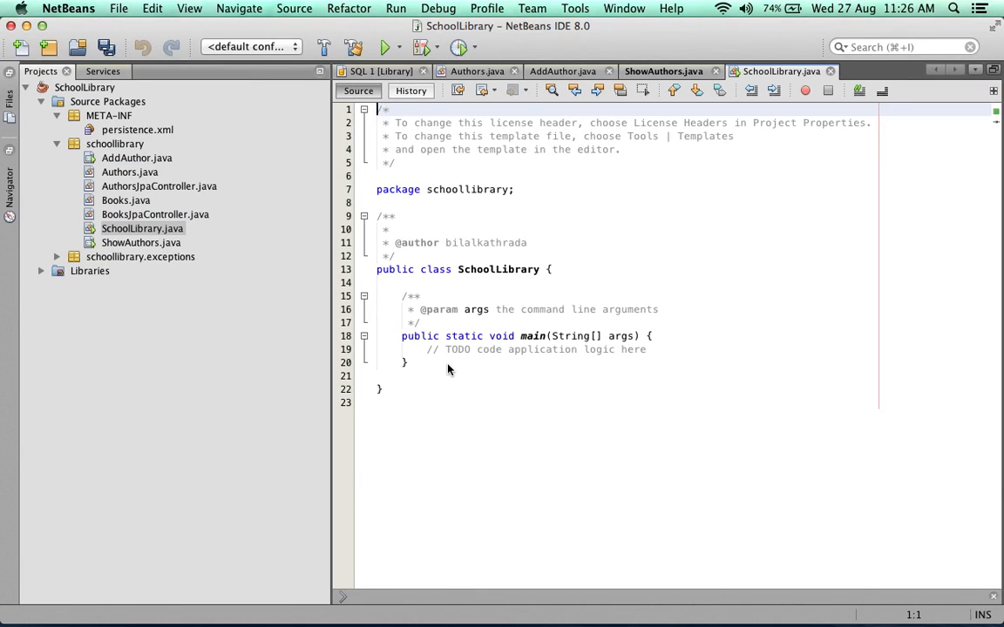
pyautogui.moveTo(535, 342)
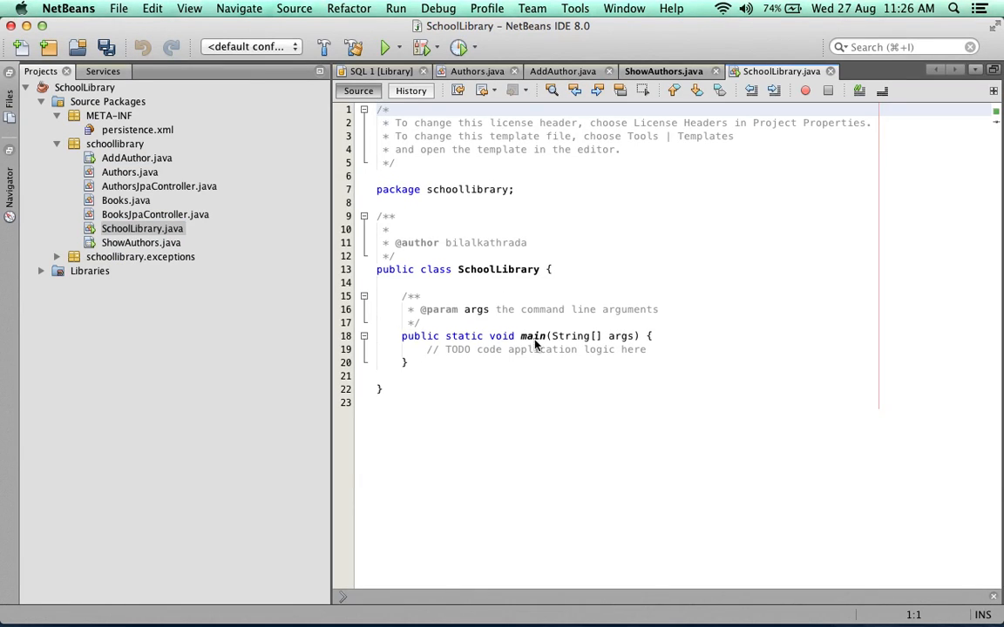
pyautogui.click(429, 349)
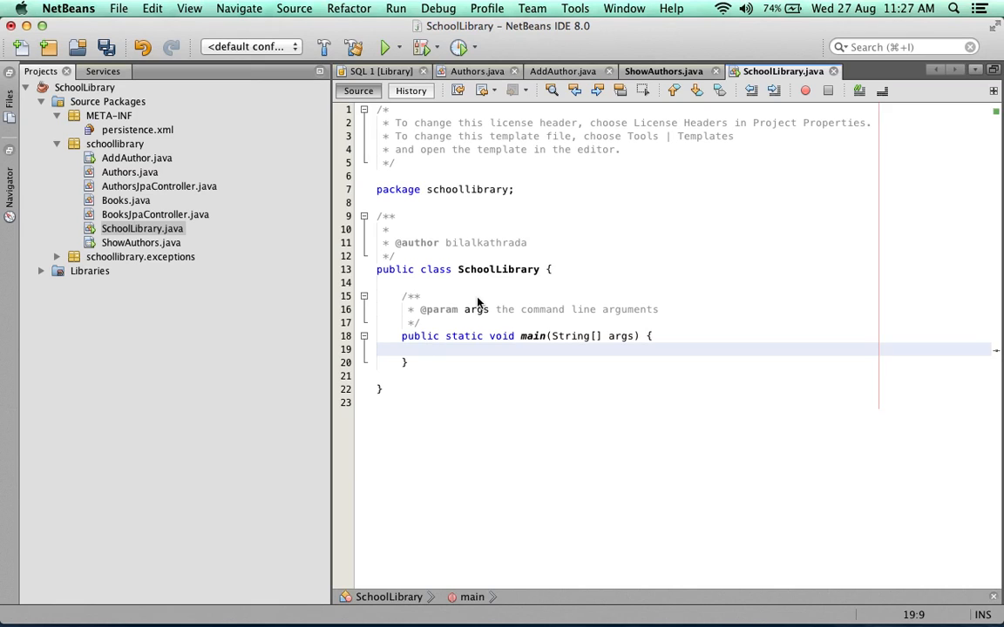
pyautogui.click(427, 350)
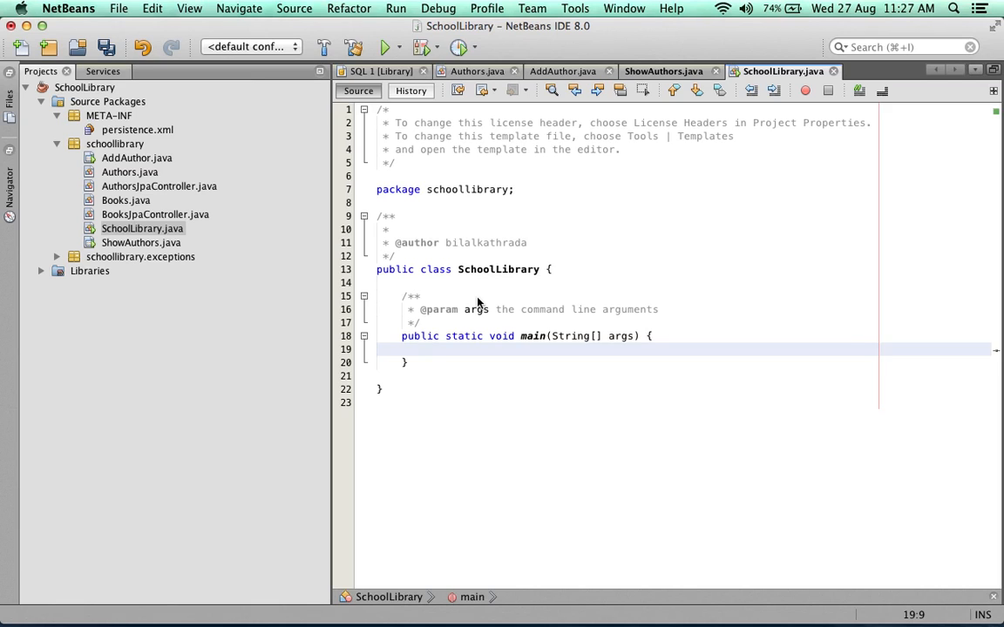
pyautogui.click(427, 348)
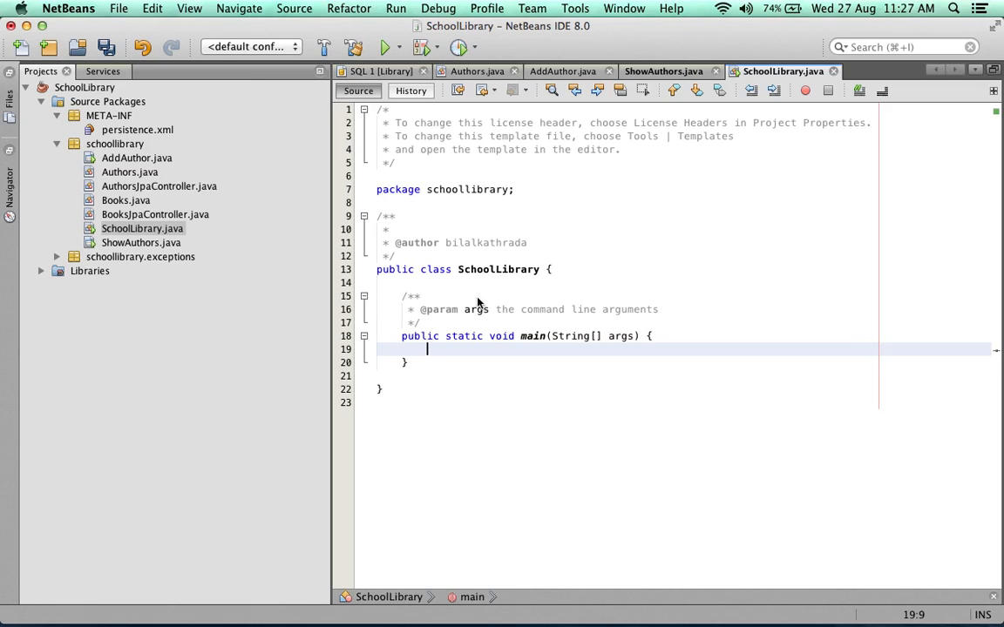
# Write AddAuthor aa = new AddAuthor(); and aa.setVisible(true) in main
pyautogui.write('AddA')
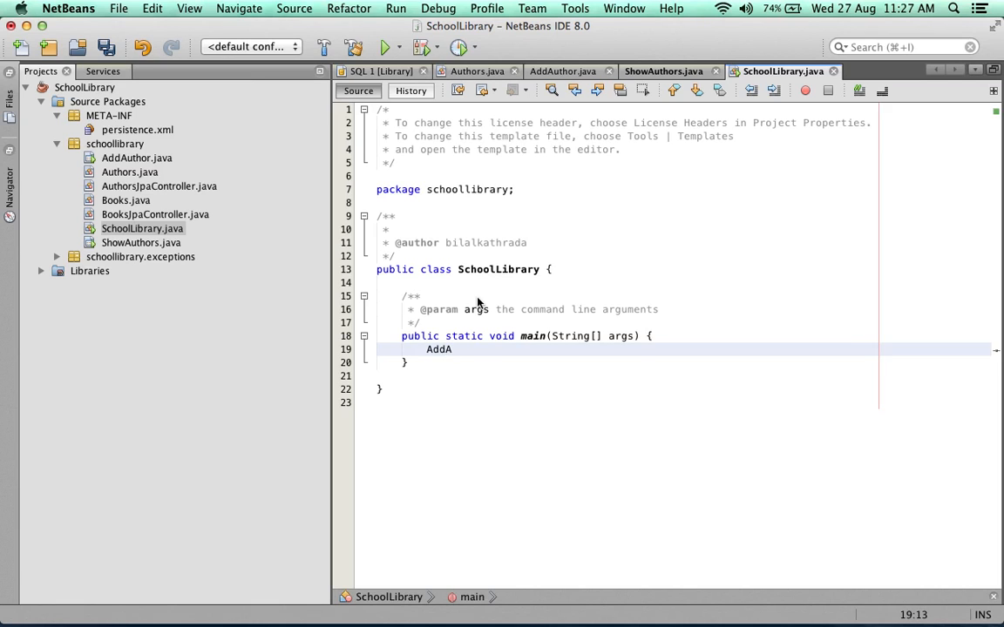
pyautogui.write('uthor')
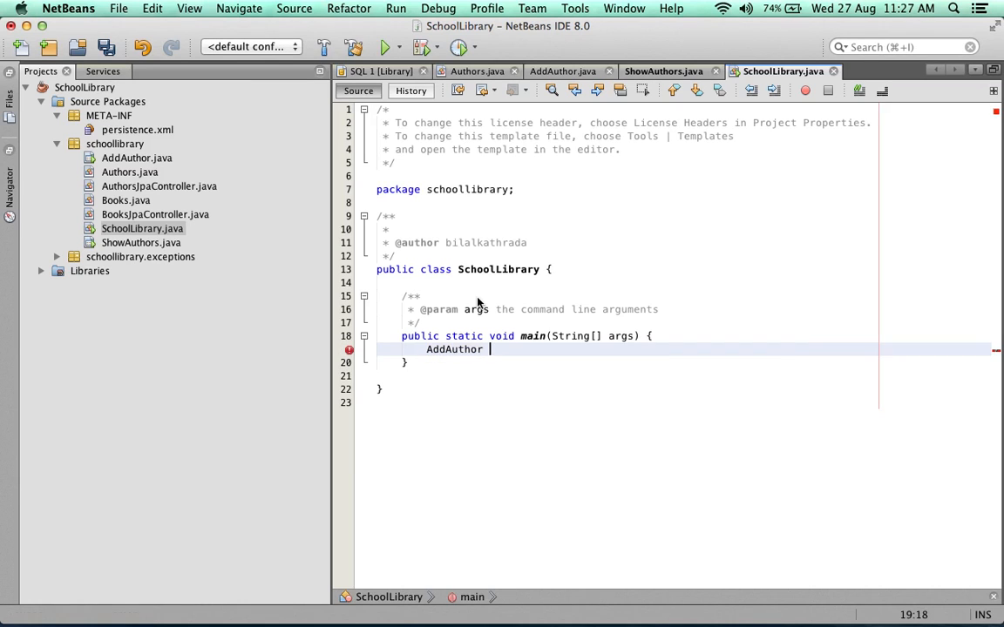
pyautogui.write('aa =')
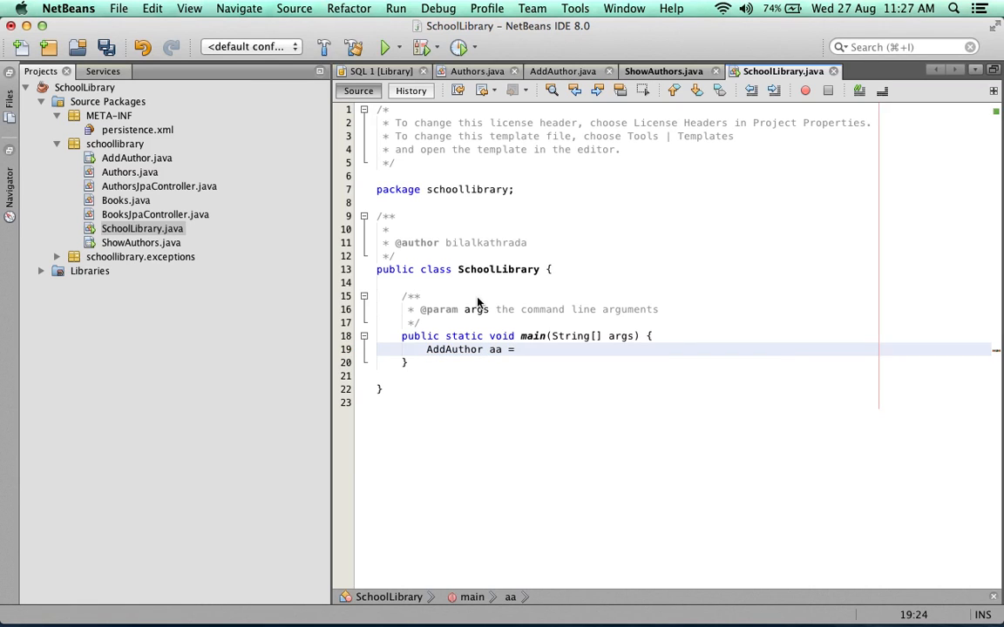
pyautogui.write('new A')
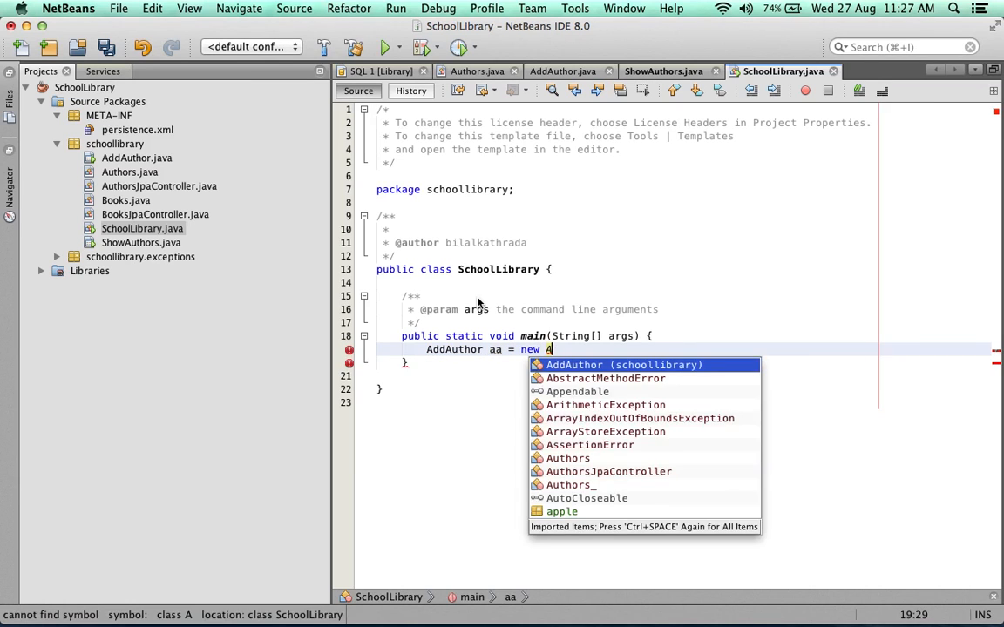
pyautogui.click(624, 364)
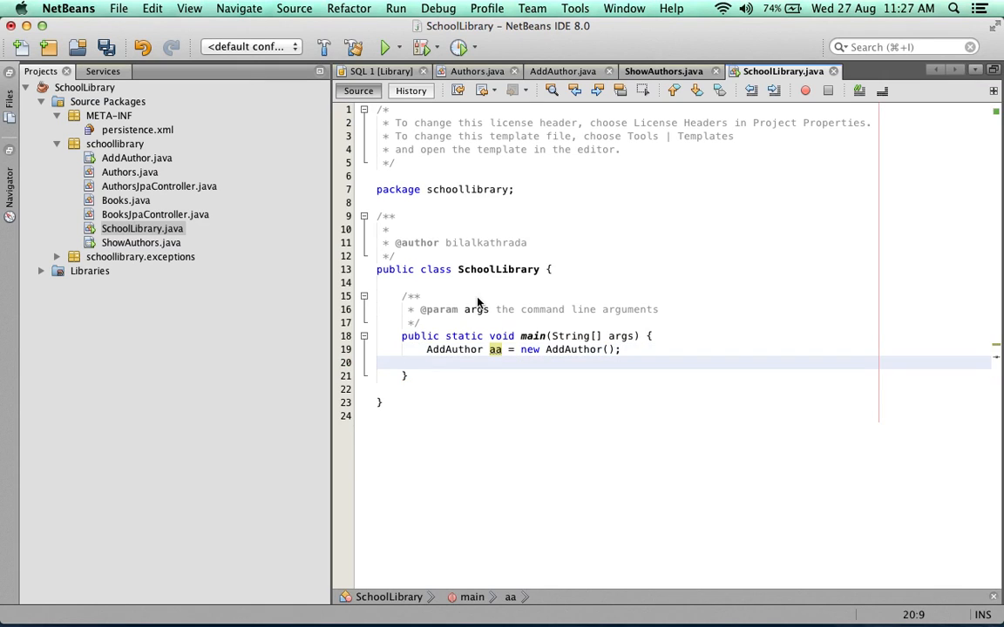
pyautogui.write('set')
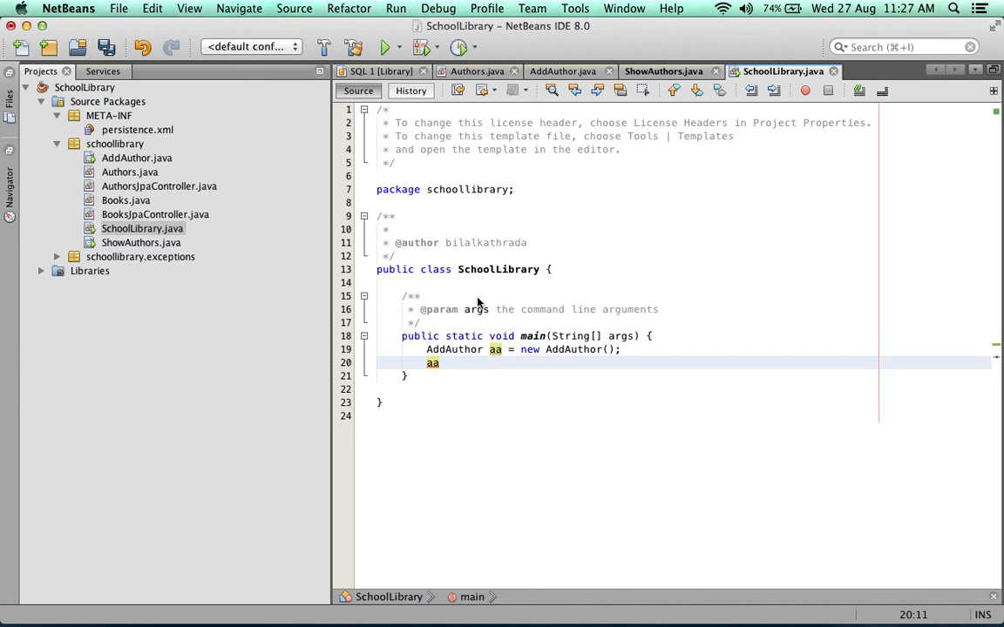
pyautogui.write('.setV')
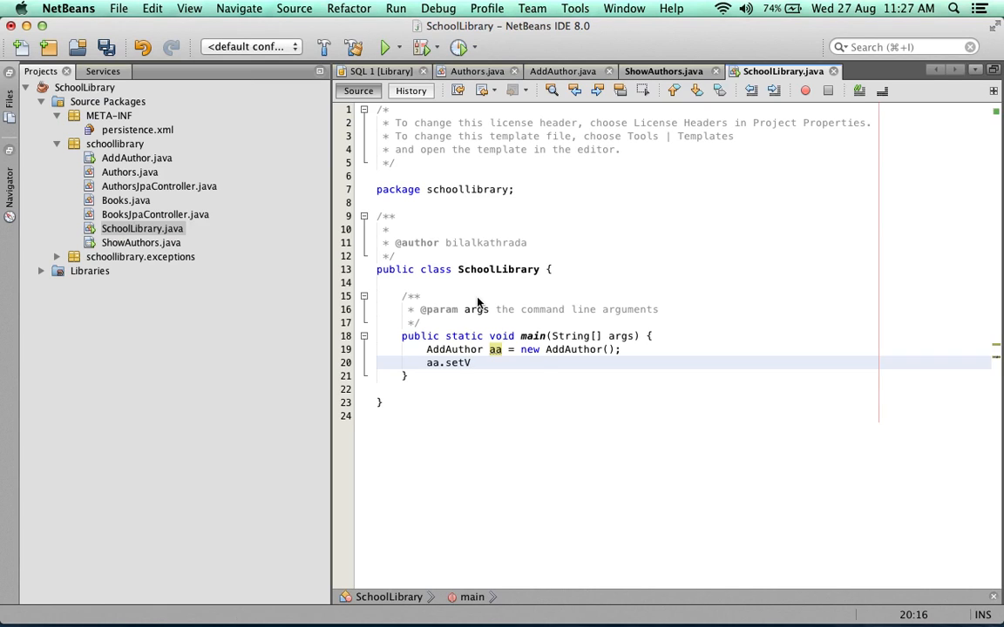
pyautogui.write('isible(true);')
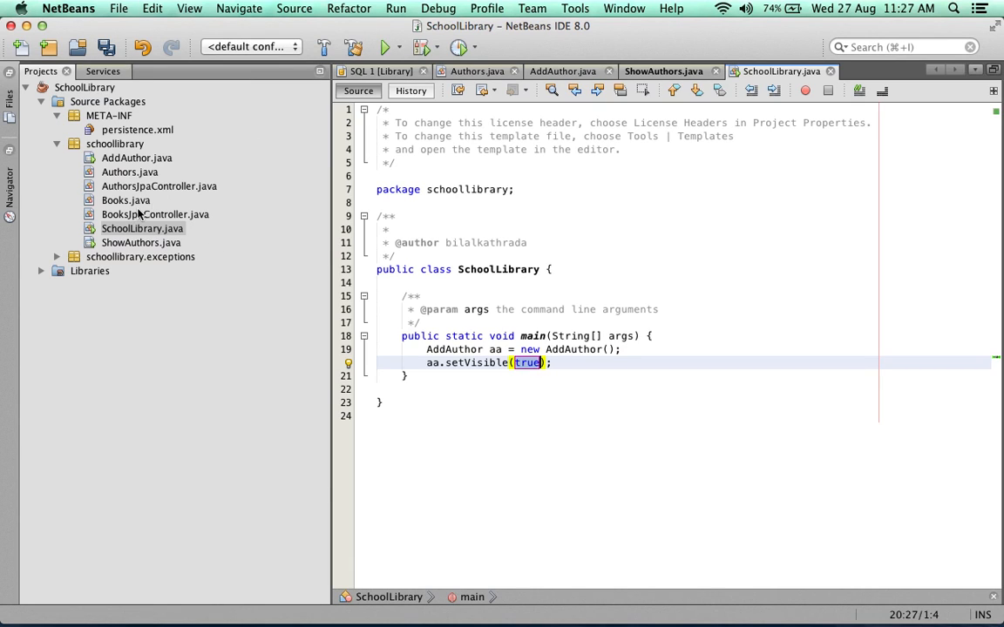
pyautogui.moveTo(534, 129)
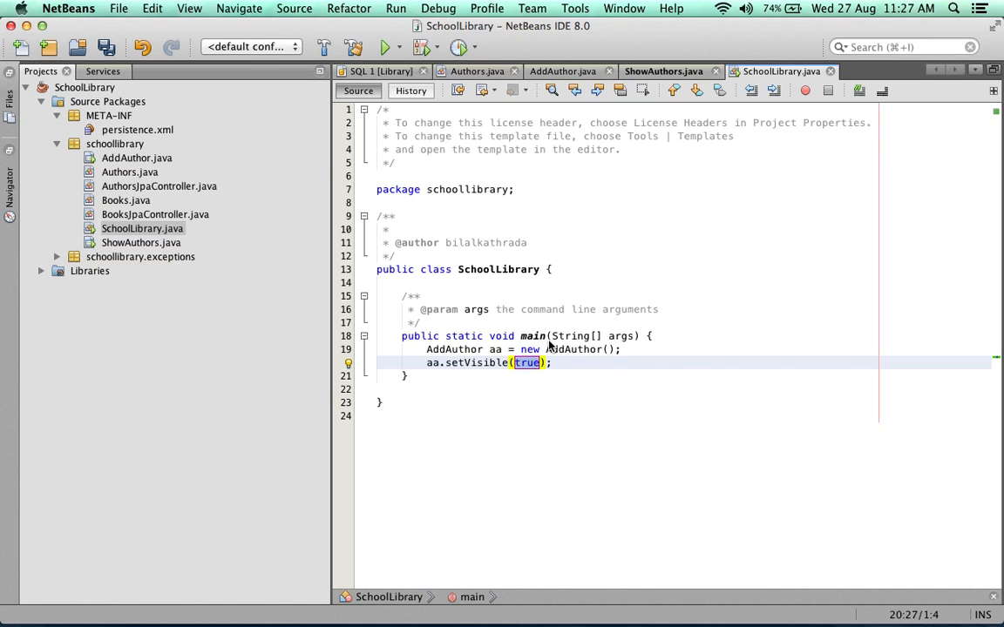
pyautogui.moveTo(451, 401)
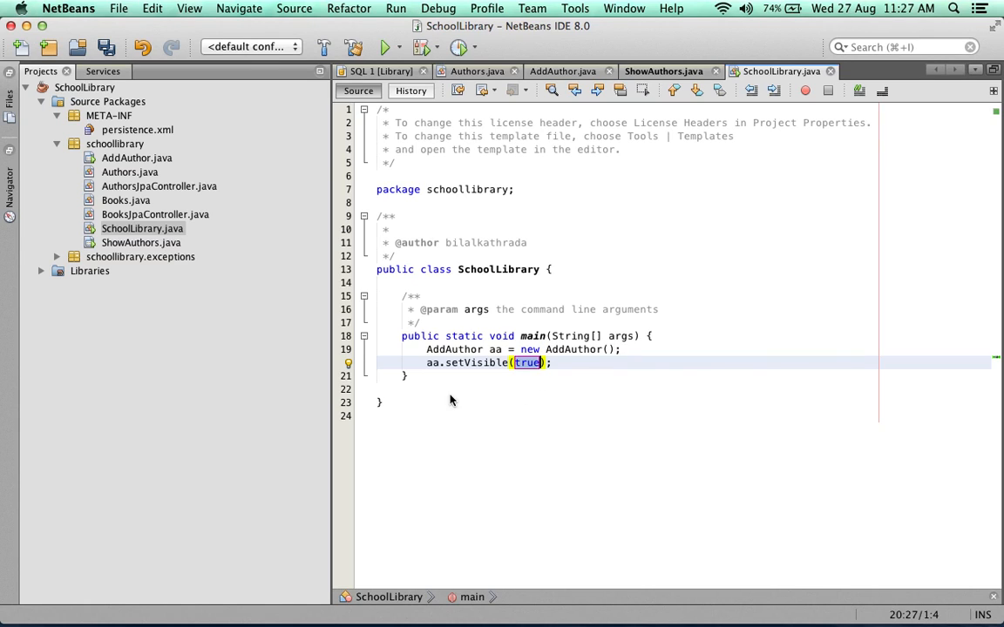
pyautogui.moveTo(565, 356)
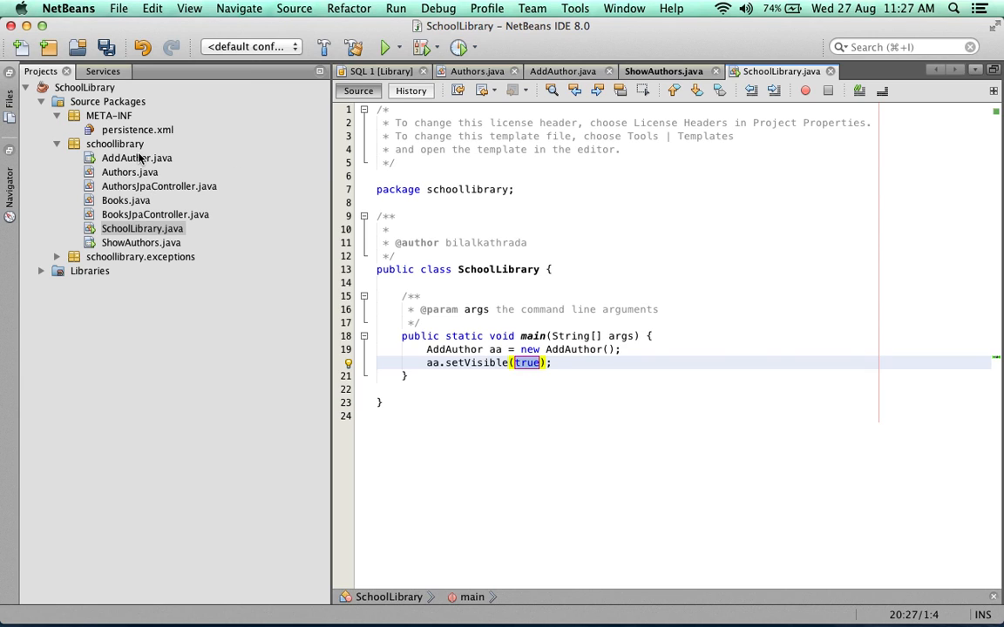
# Show AddAuthor.java's source and place the cursor on the blank line after ajc.create(a1)
pyautogui.click(563, 70)
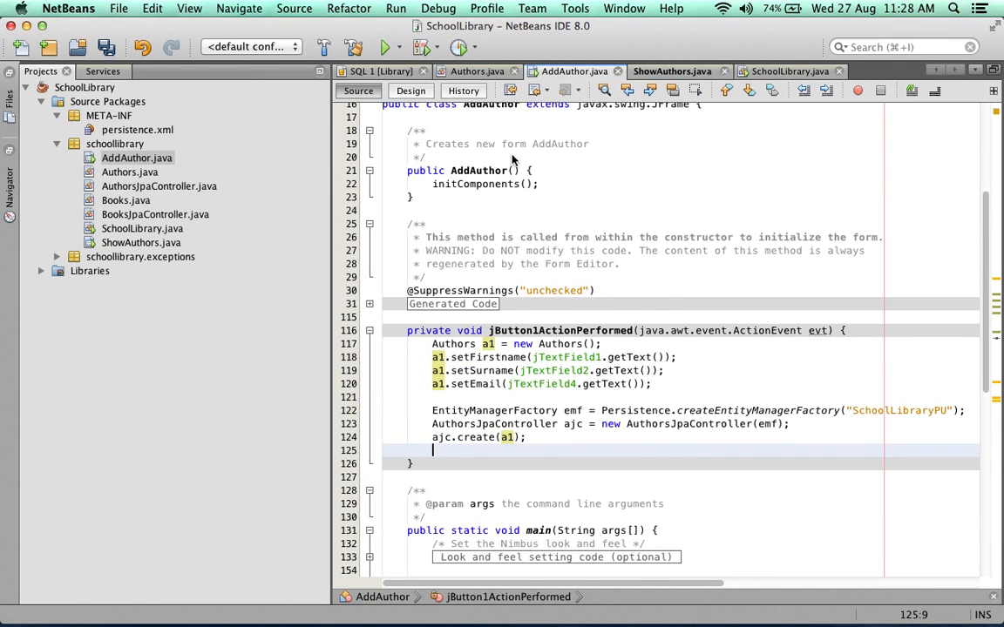
pyautogui.click(410, 93)
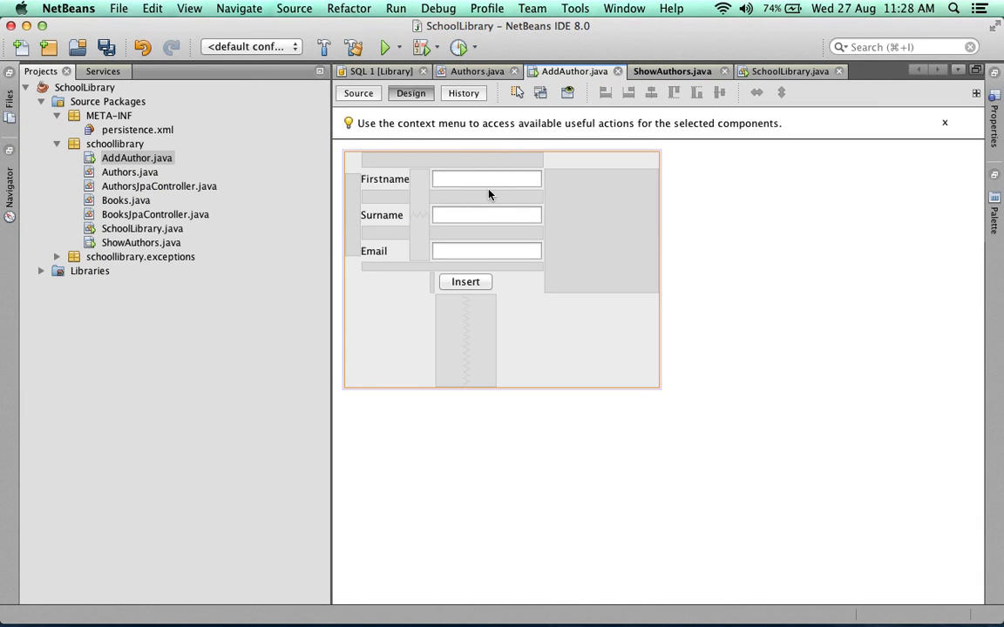
pyautogui.moveTo(454, 287)
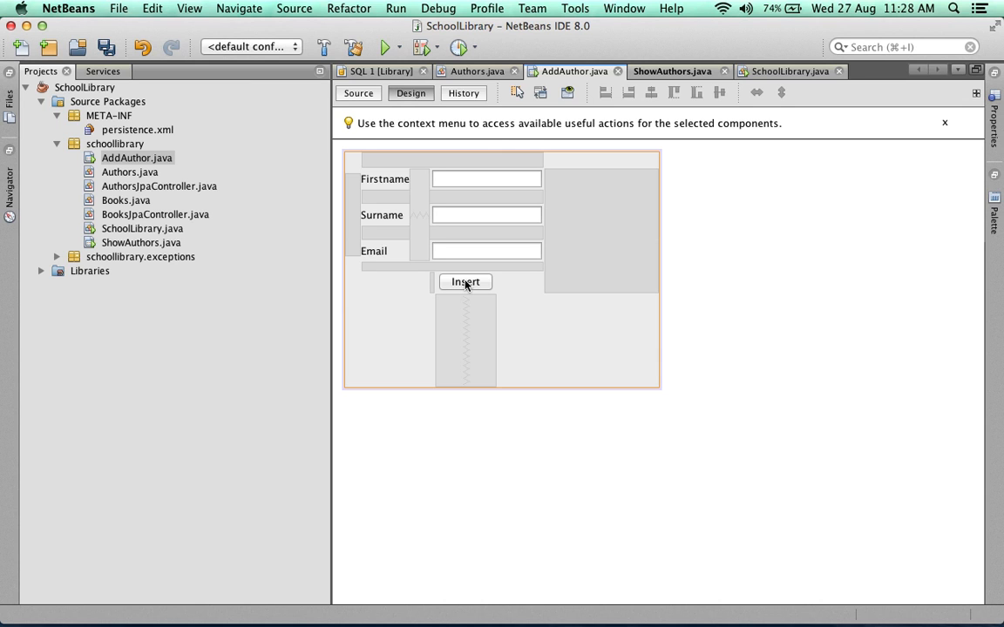
pyautogui.click(358, 90)
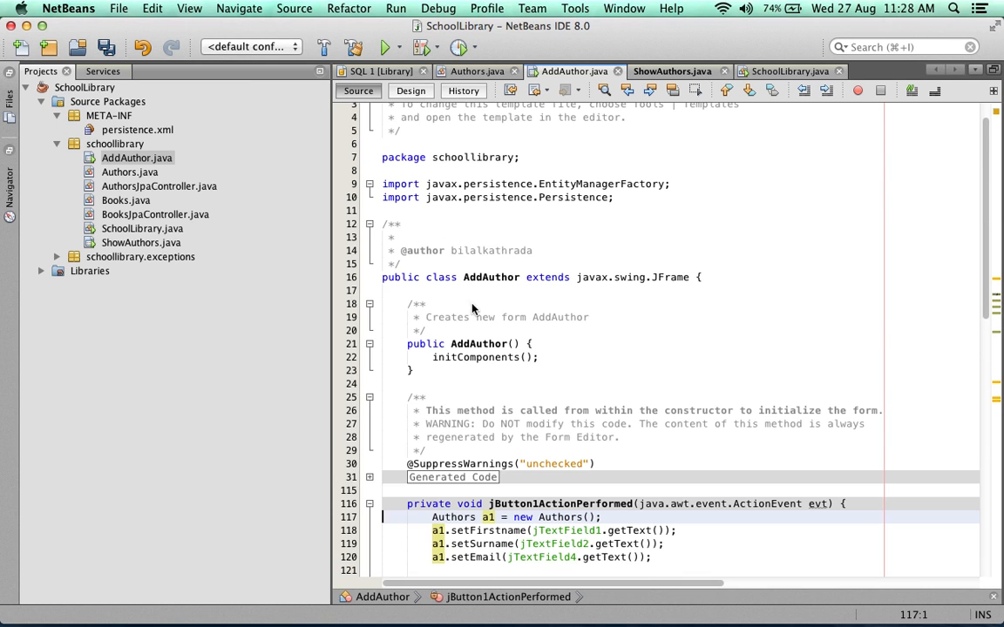
pyautogui.scroll(-3)
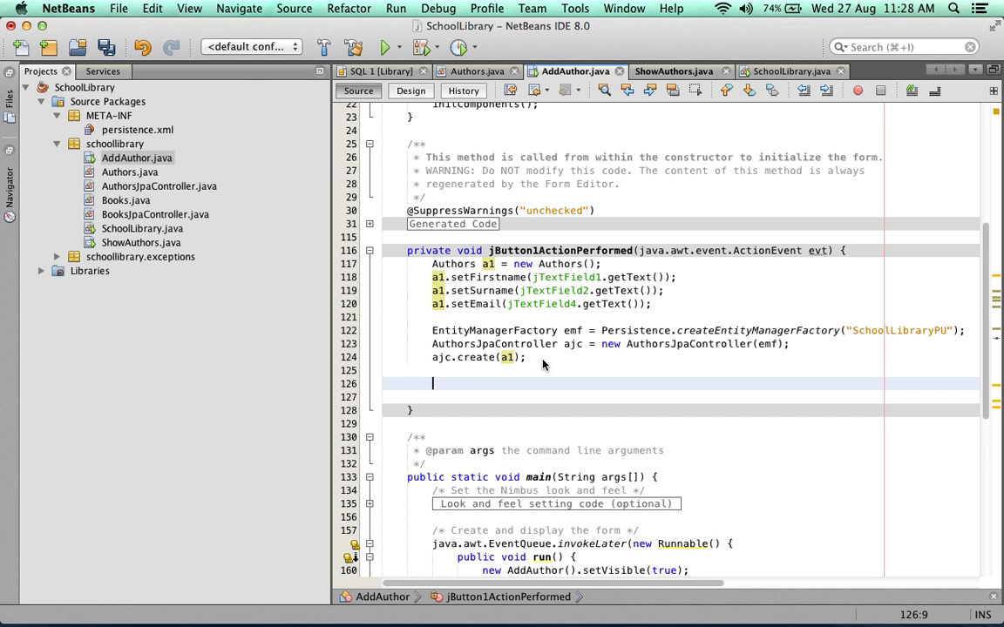
pyautogui.moveTo(486, 271)
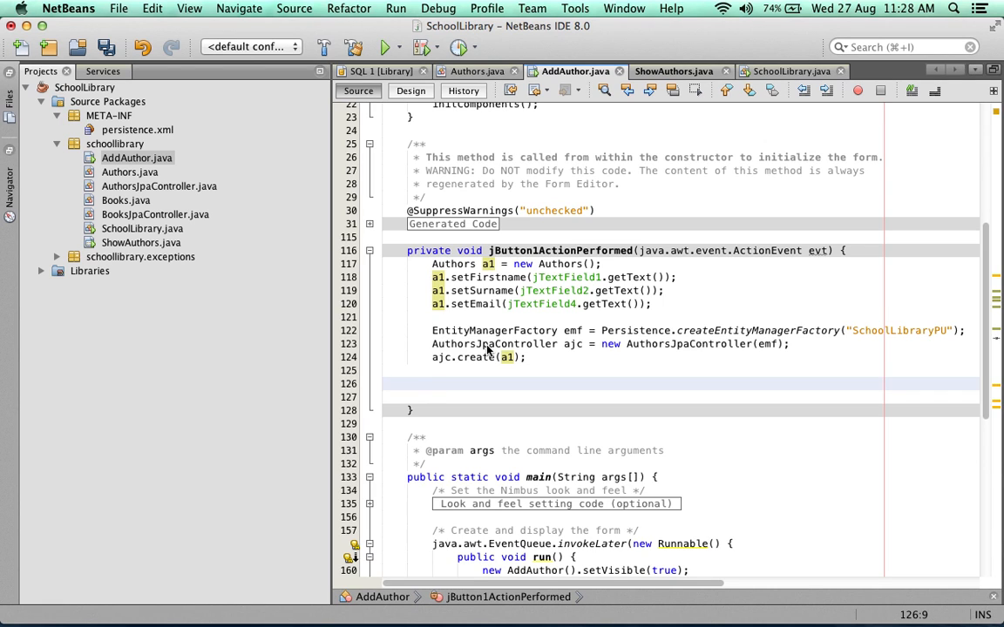
pyautogui.click(433, 383)
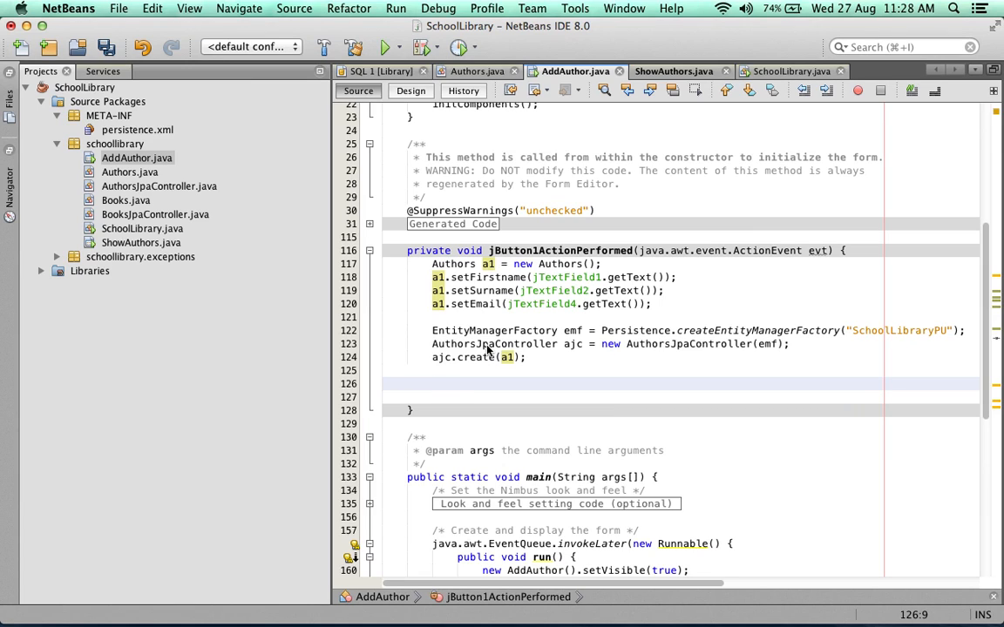
# Add 'ShowAuthors sa = new ShowAuthors();' and 'sa.setVisible(true);' to the Insert handler, then save
pyautogui.write('Sh')
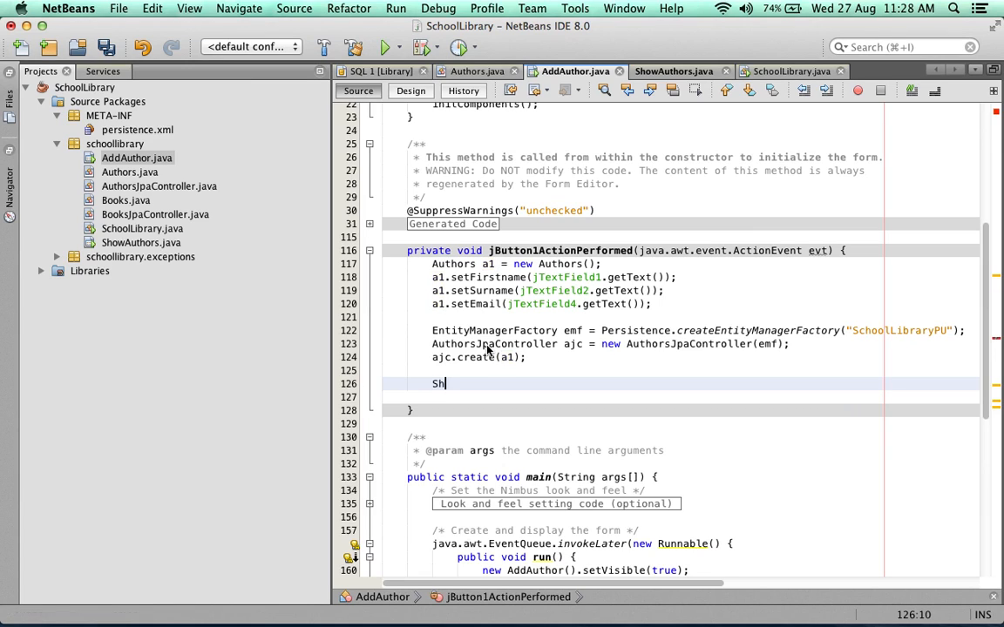
pyautogui.write('owAuthors sa')
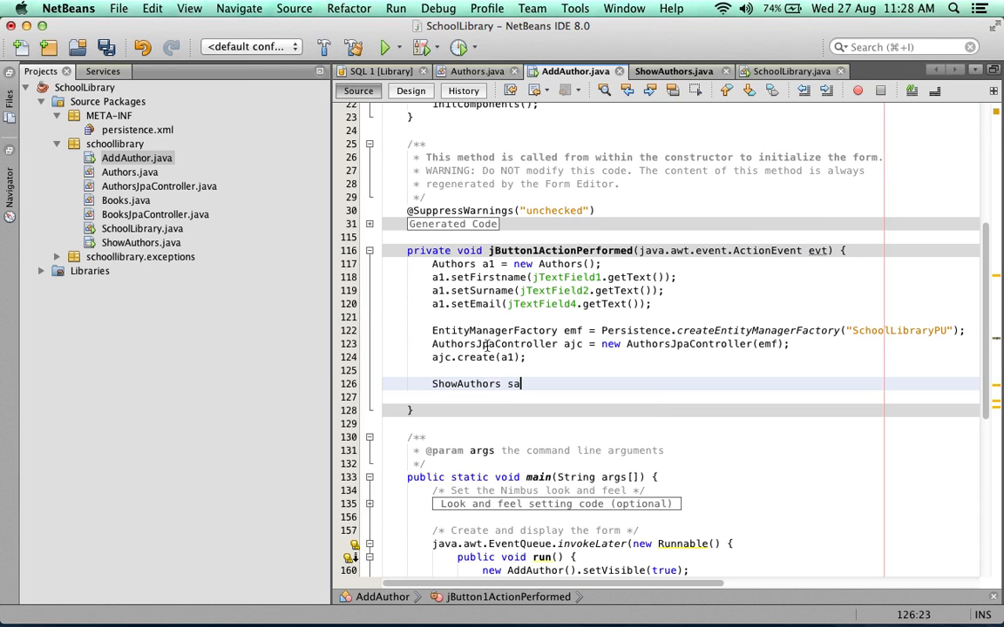
pyautogui.write('= S')
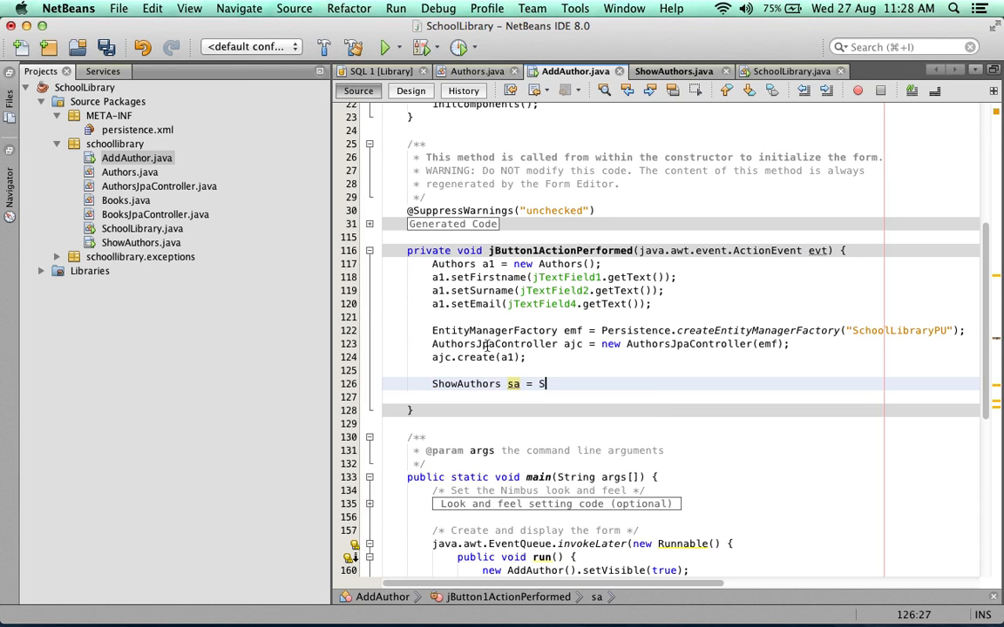
pyautogui.write('S')
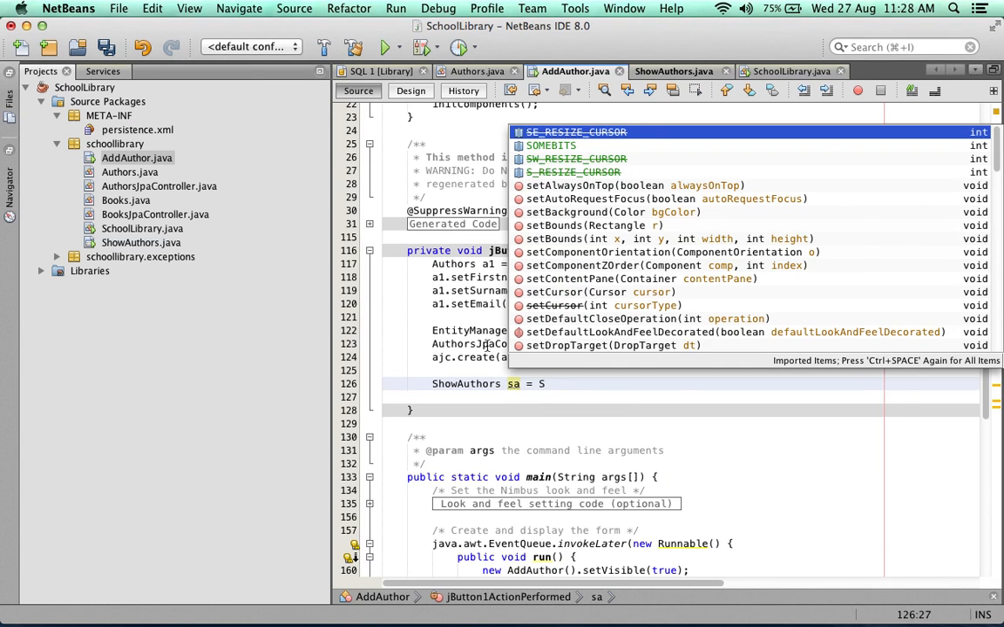
pyautogui.moveTo(576, 131)
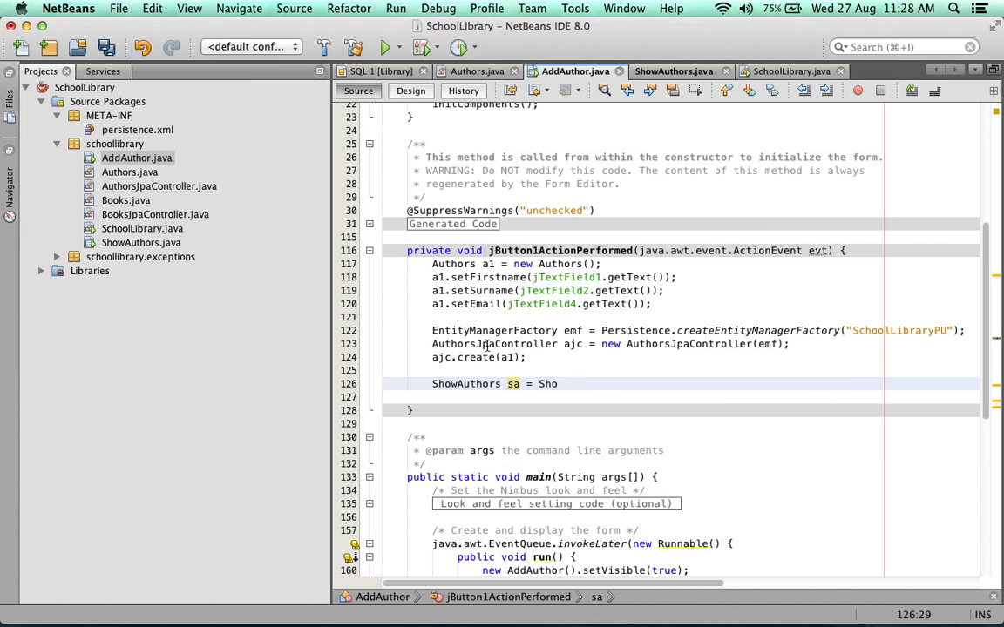
pyautogui.write('wAuthors')
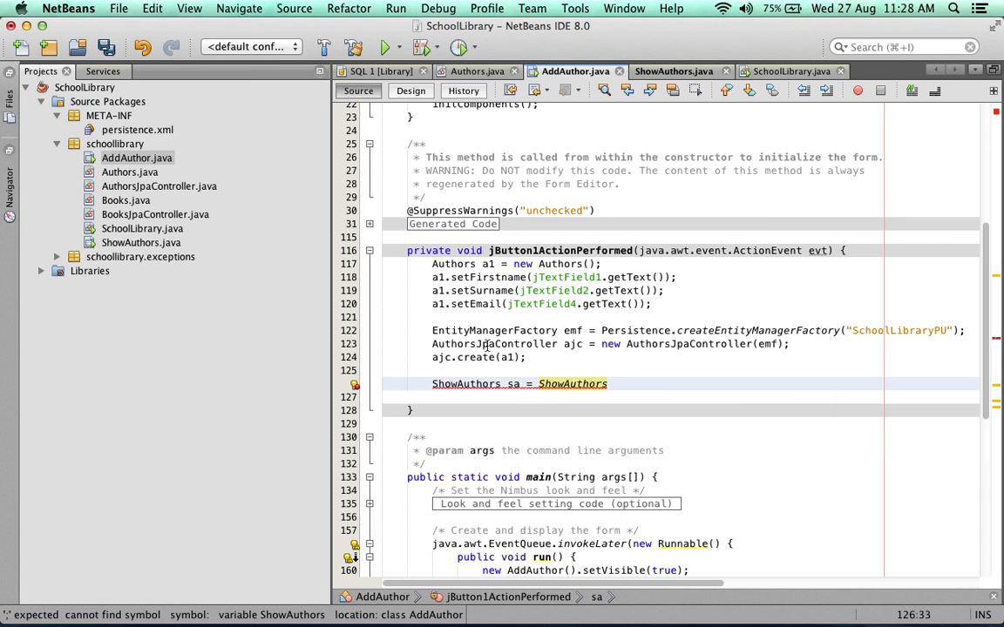
pyautogui.write('new')
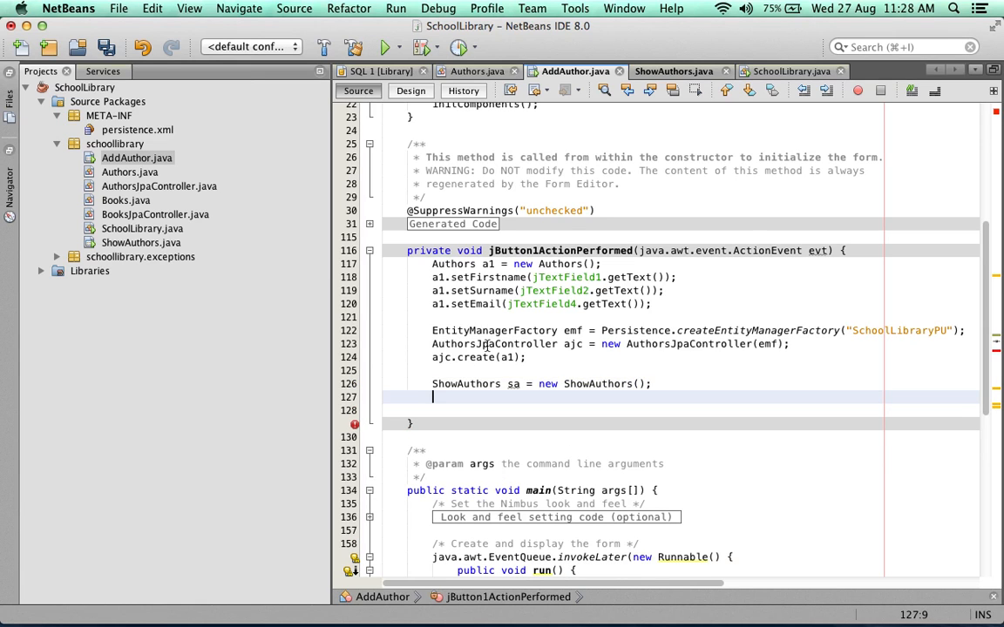
pyautogui.write('sa.setVisible(rootPaneCheckingEnabled);')
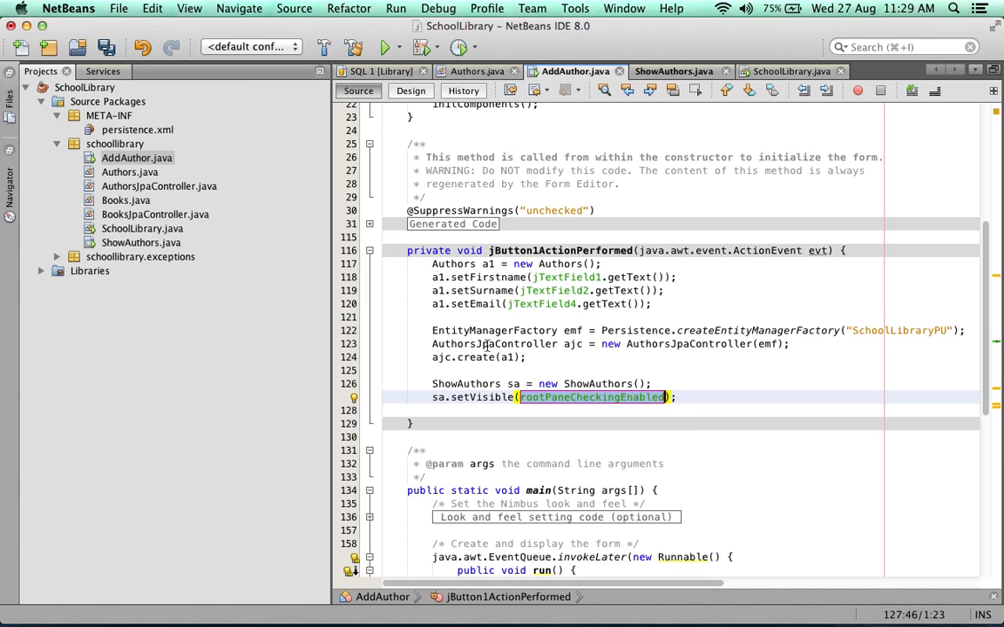
pyautogui.write('true);')
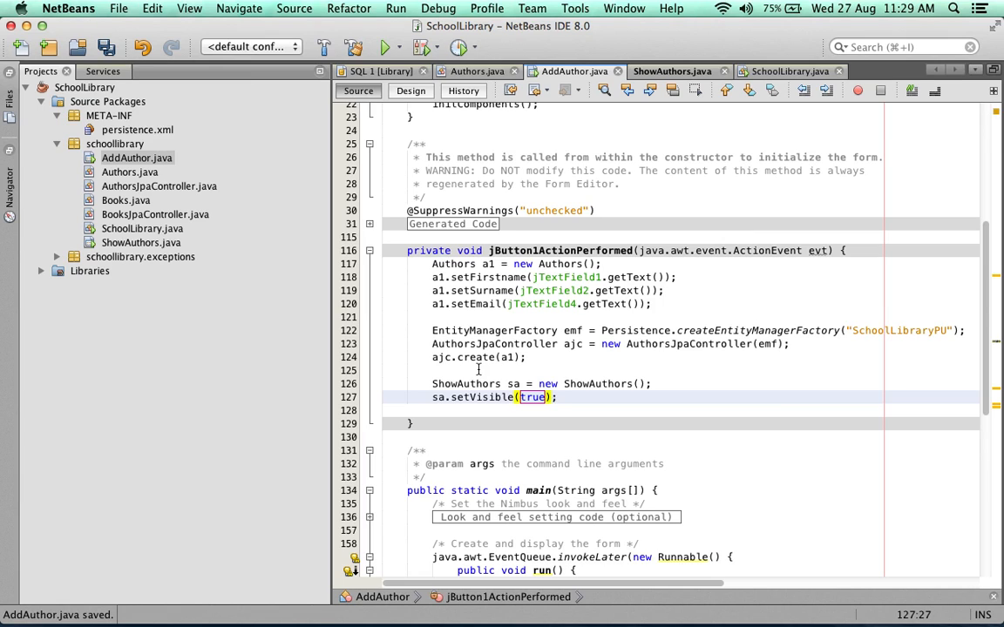
pyautogui.moveTo(314, 117)
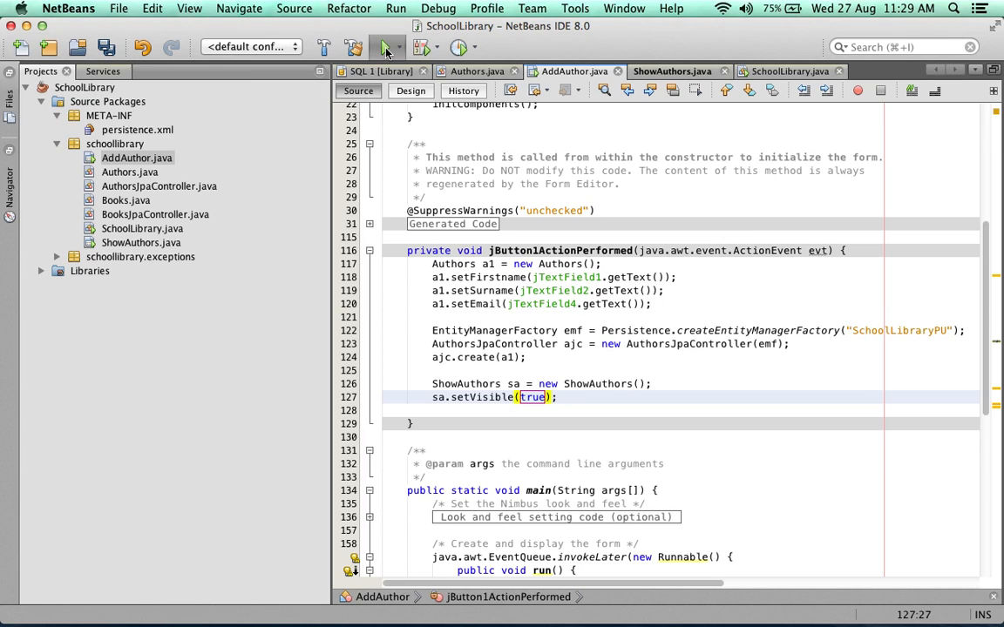
pyautogui.click(387, 47)
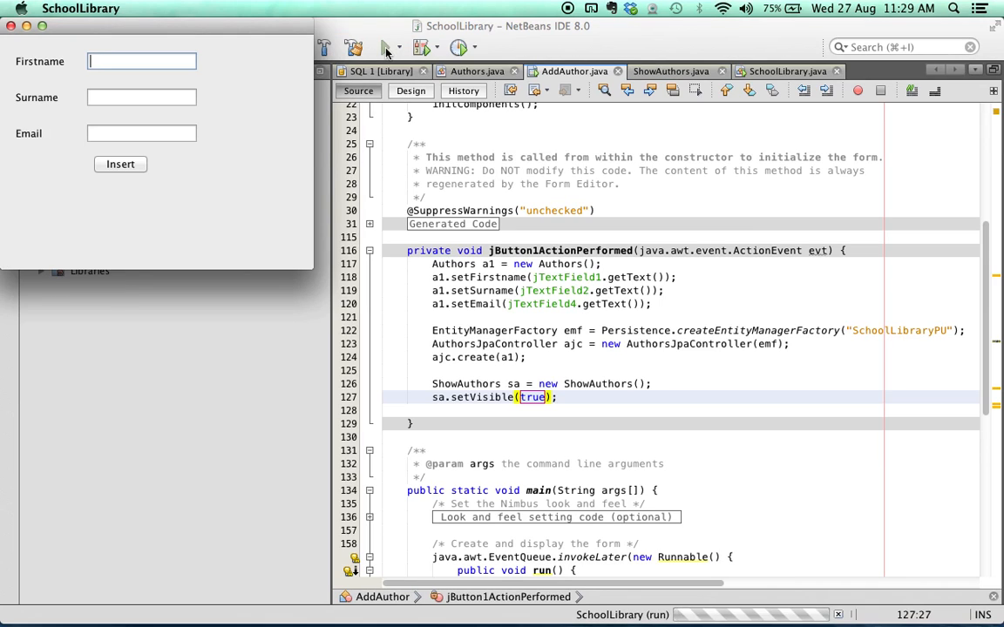
pyautogui.write('Tom')
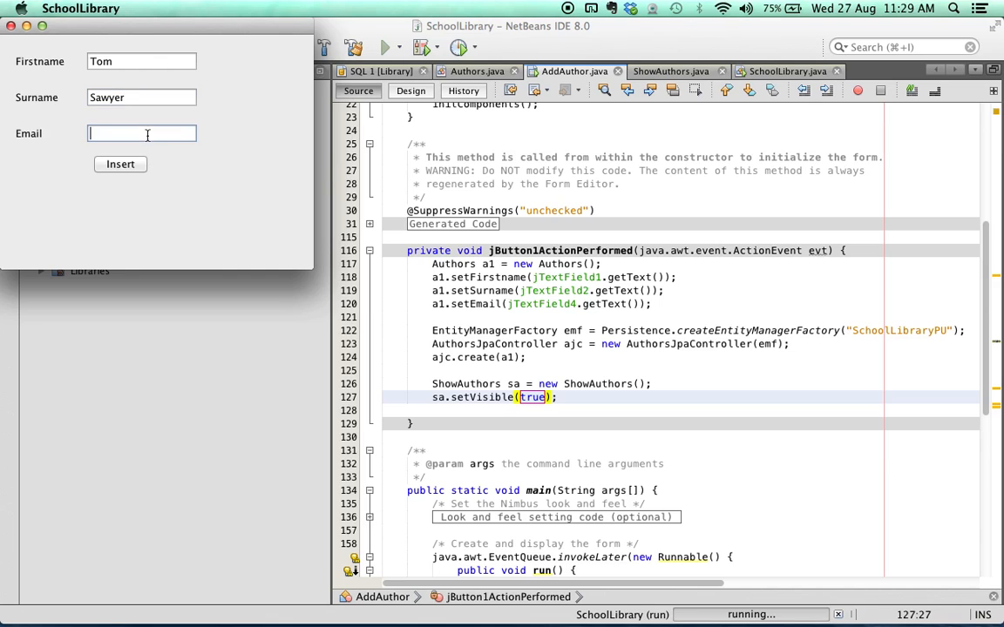
pyautogui.write('ts@')
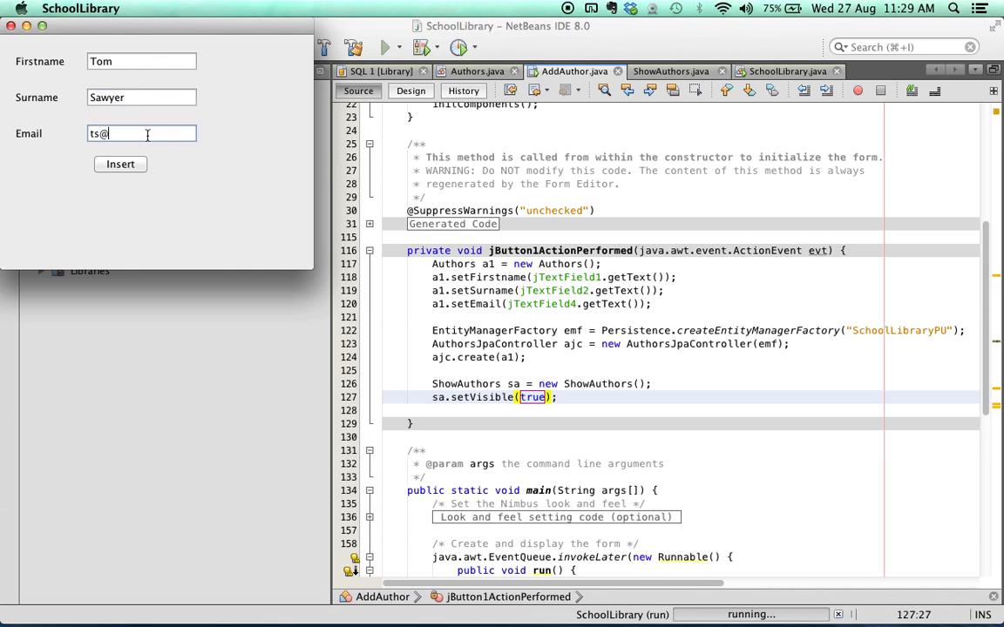
pyautogui.write('abc.com')
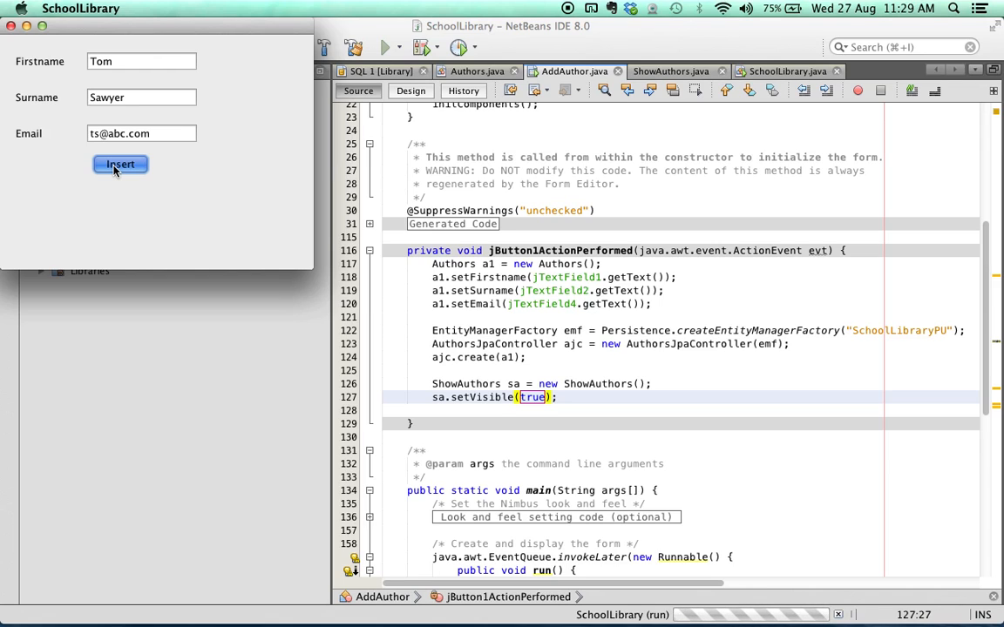
pyautogui.click(120, 165)
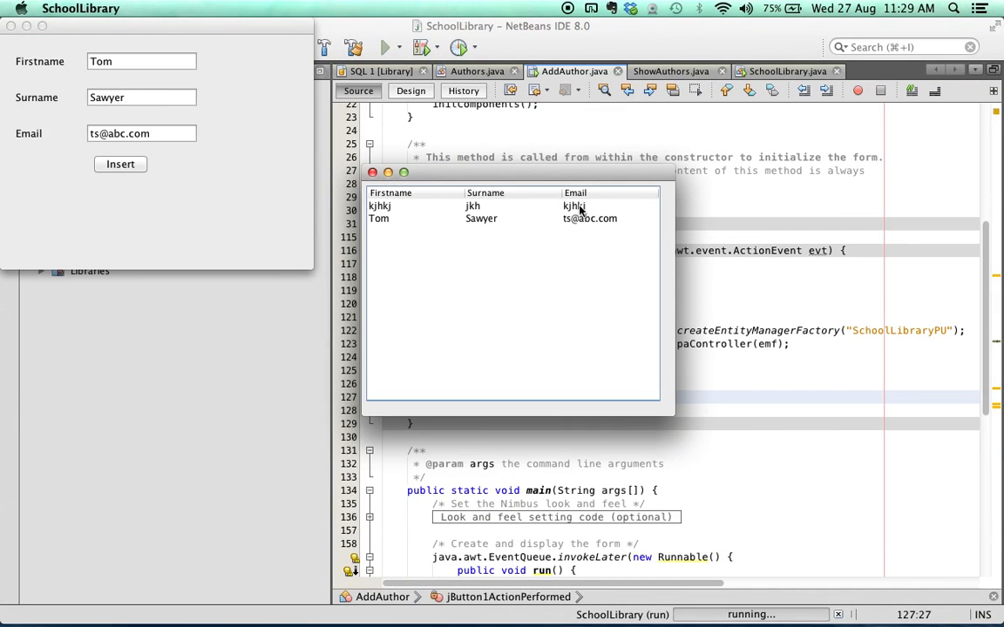
pyautogui.moveTo(385, 221)
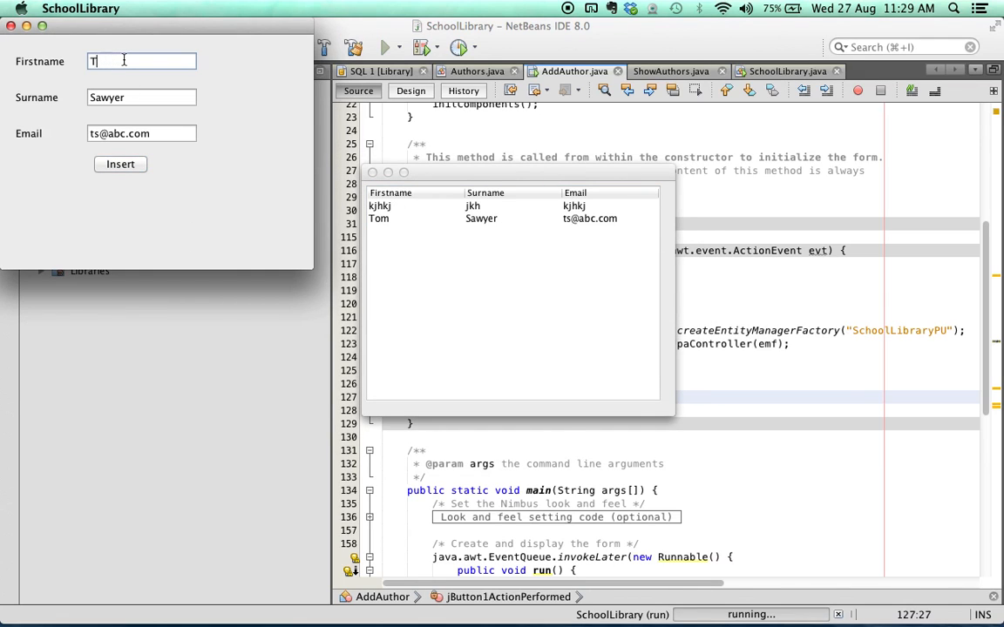
pyautogui.write('tephen')
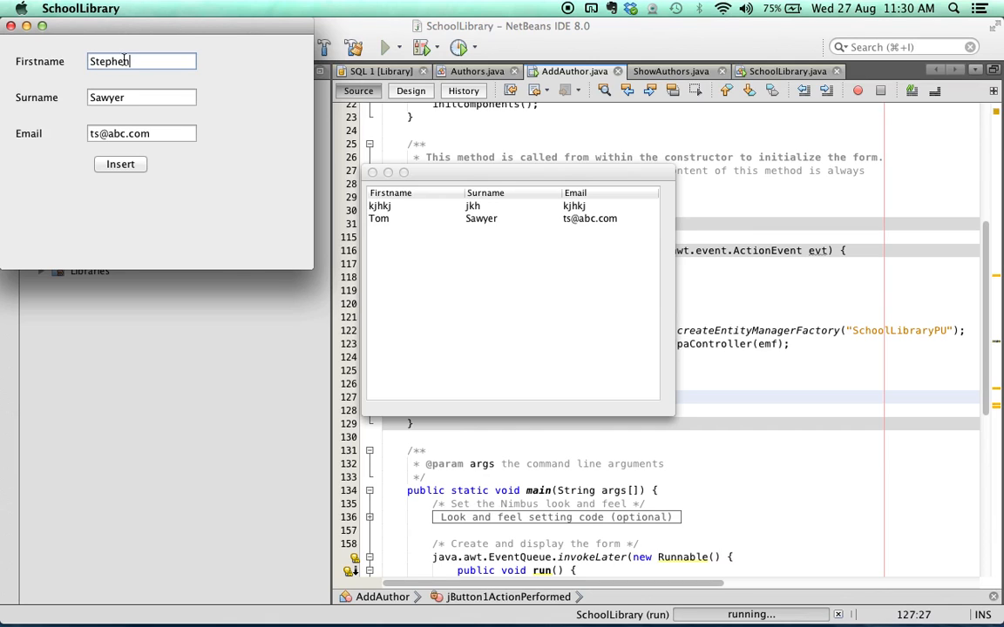
pyautogui.write('King')
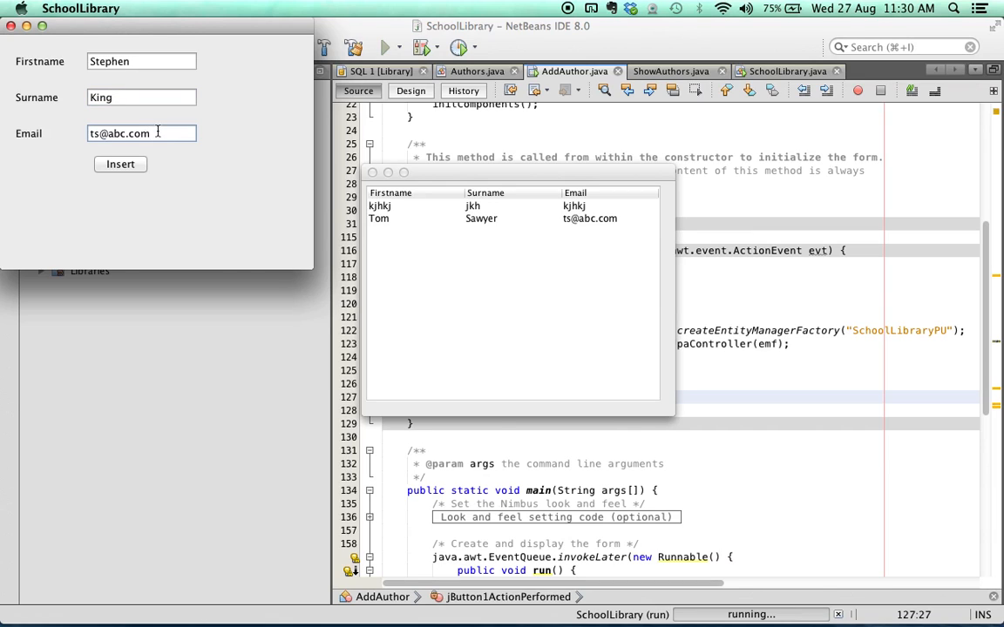
pyautogui.write('s')
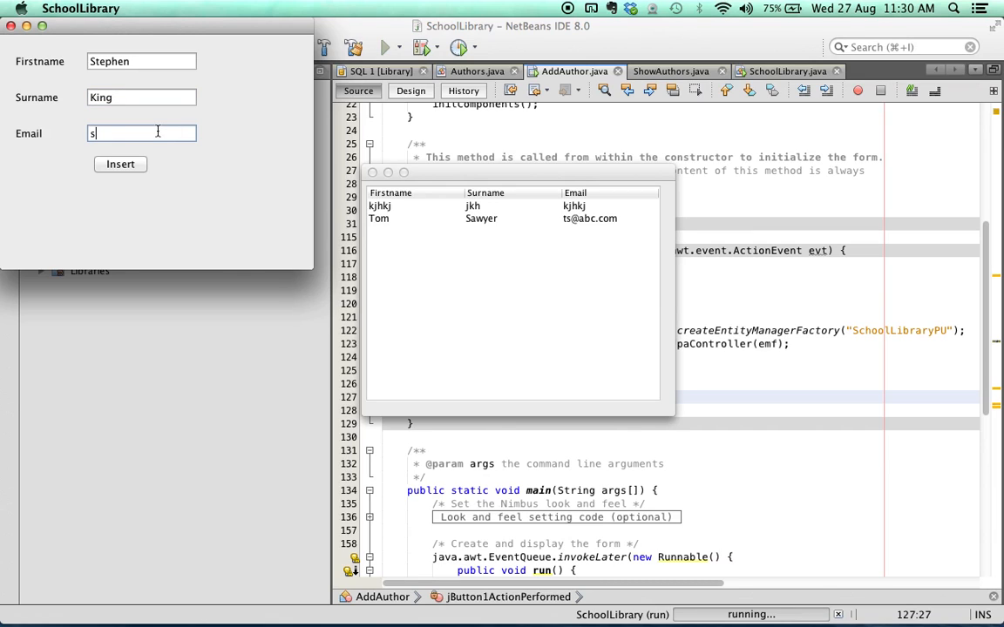
pyautogui.write('k@')
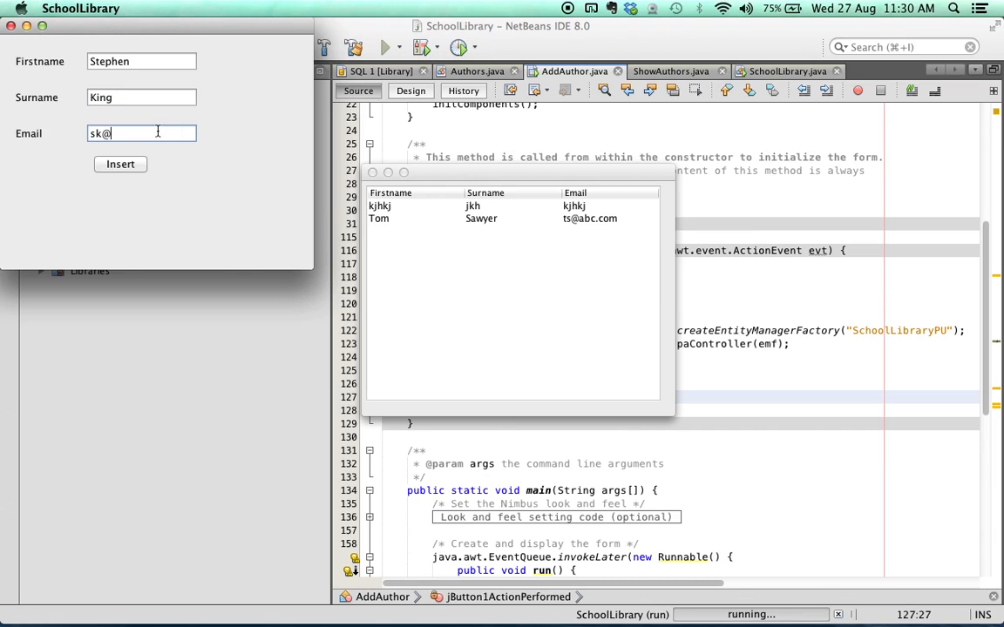
pyautogui.write('whatever.co')
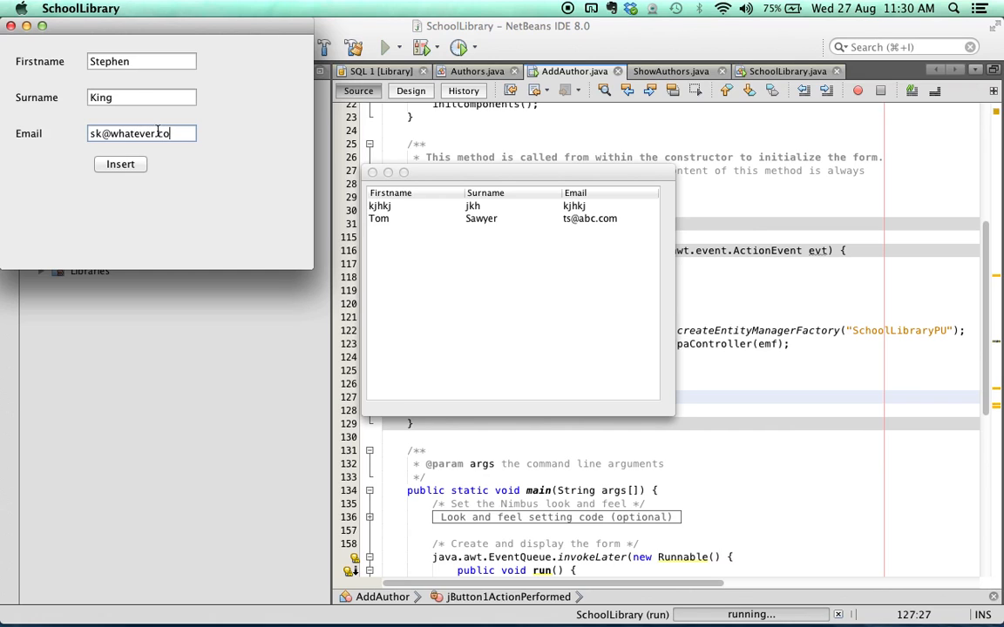
pyautogui.click(120, 164)
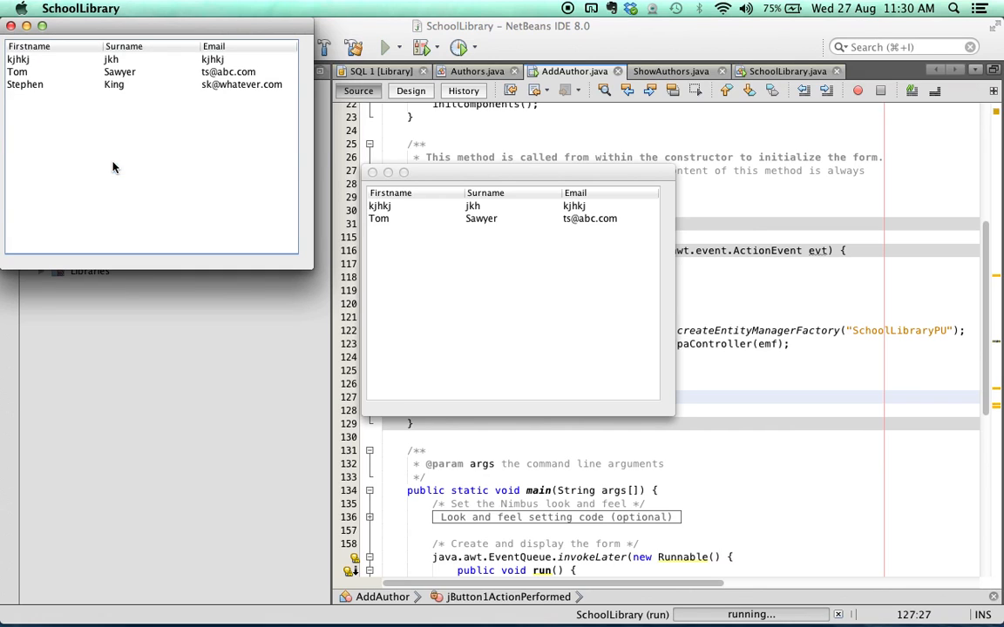
pyautogui.moveTo(31, 91)
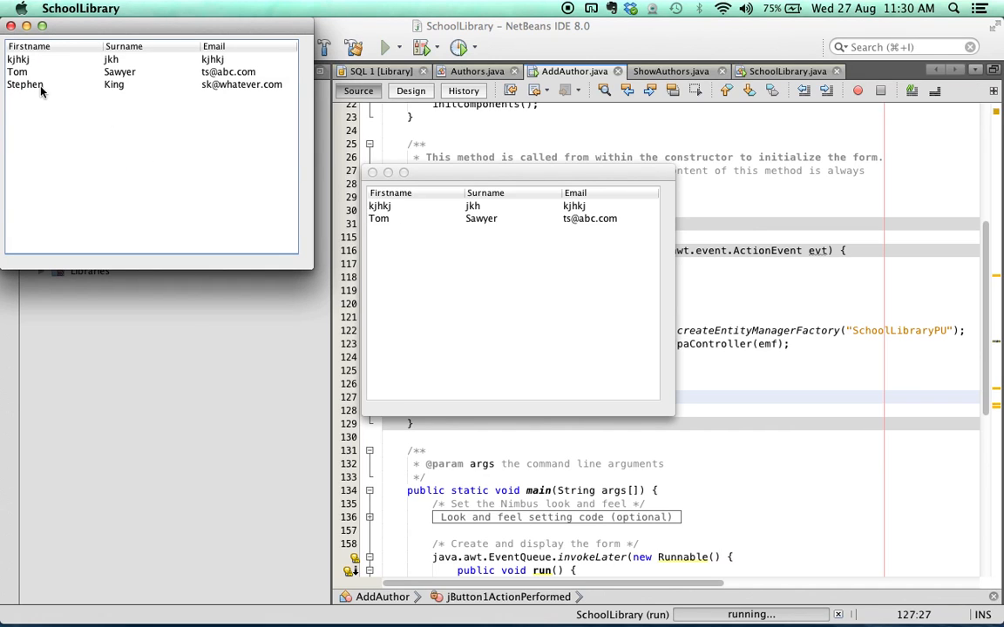